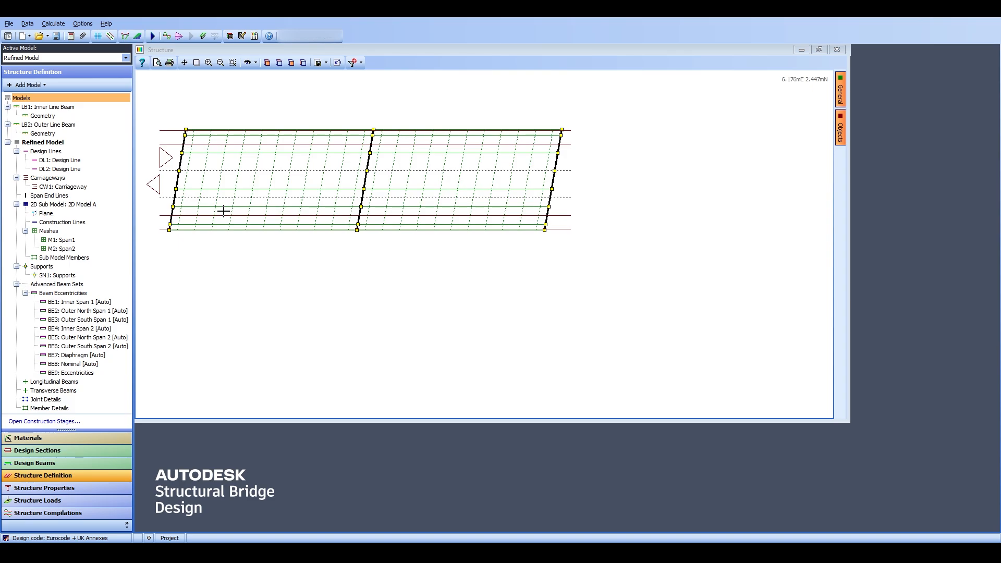
mouse_move(194, 86)
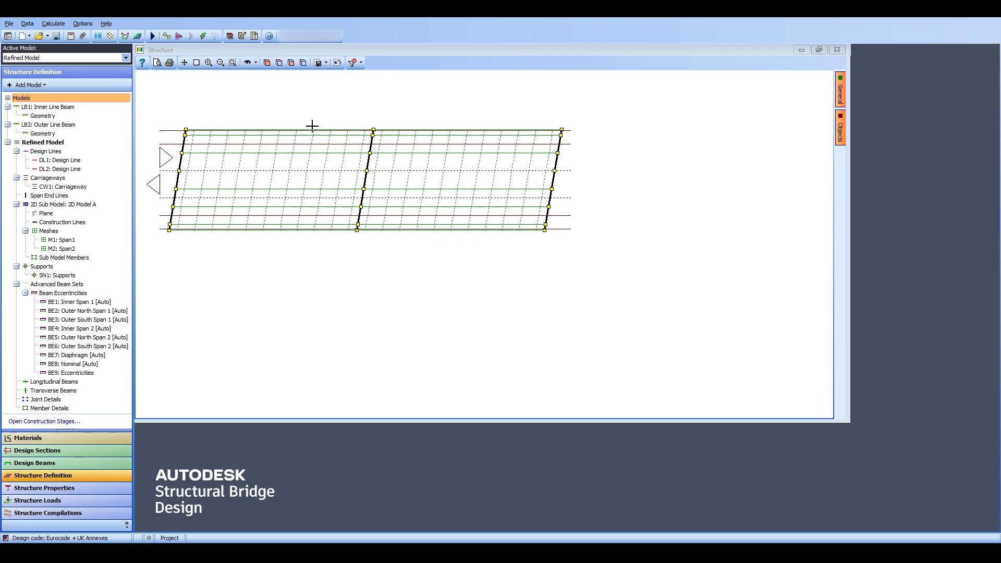
mouse_move(351, 108)
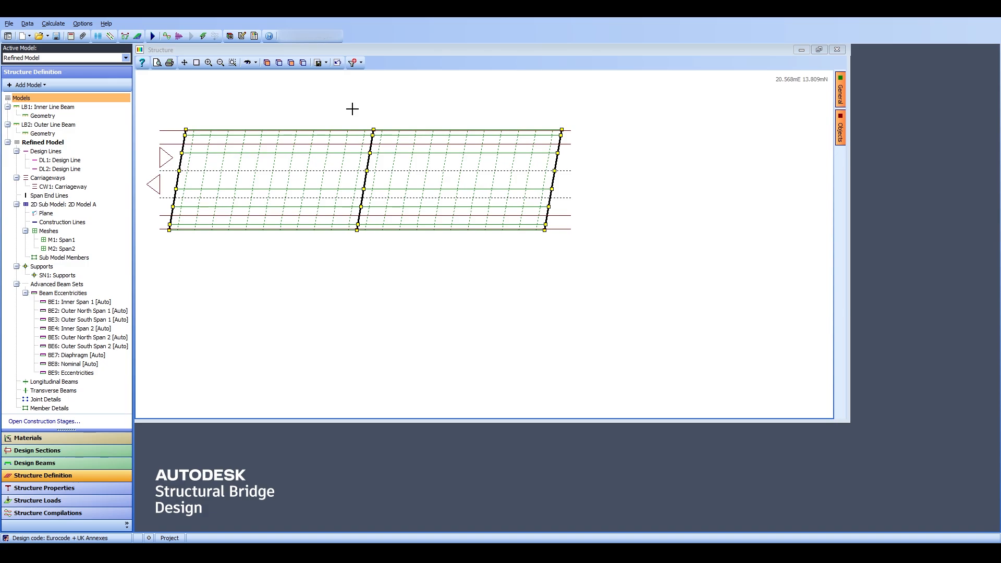
mouse_move(277, 150)
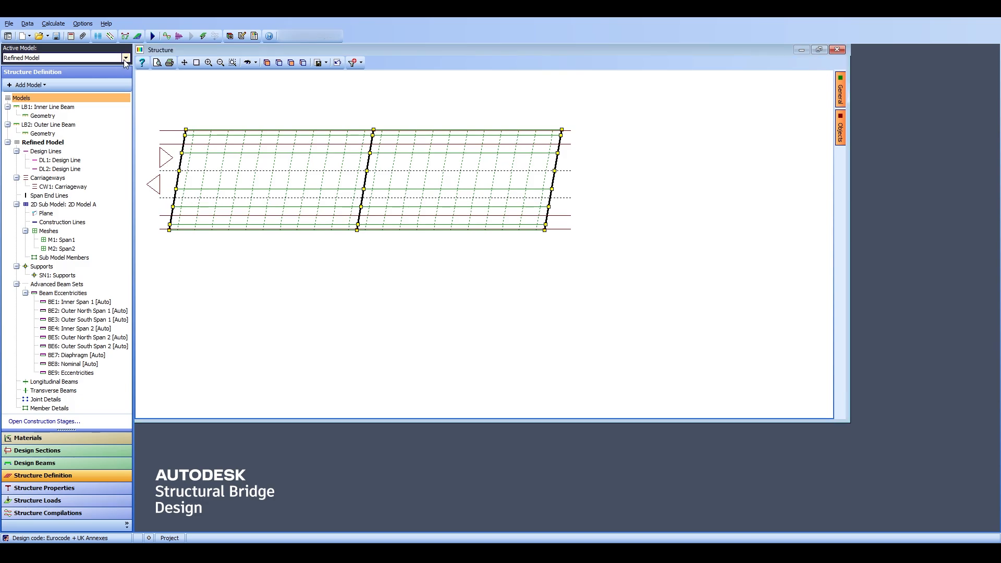
Run Calculate > Analyse Structure, bringing up the Activate Loading Sets dialog
click(126, 59)
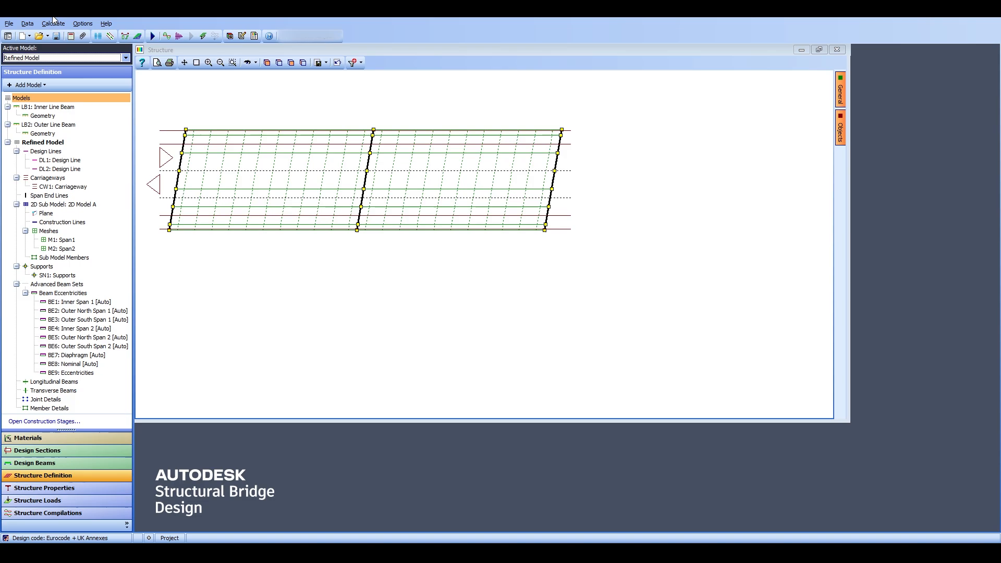
click(53, 24)
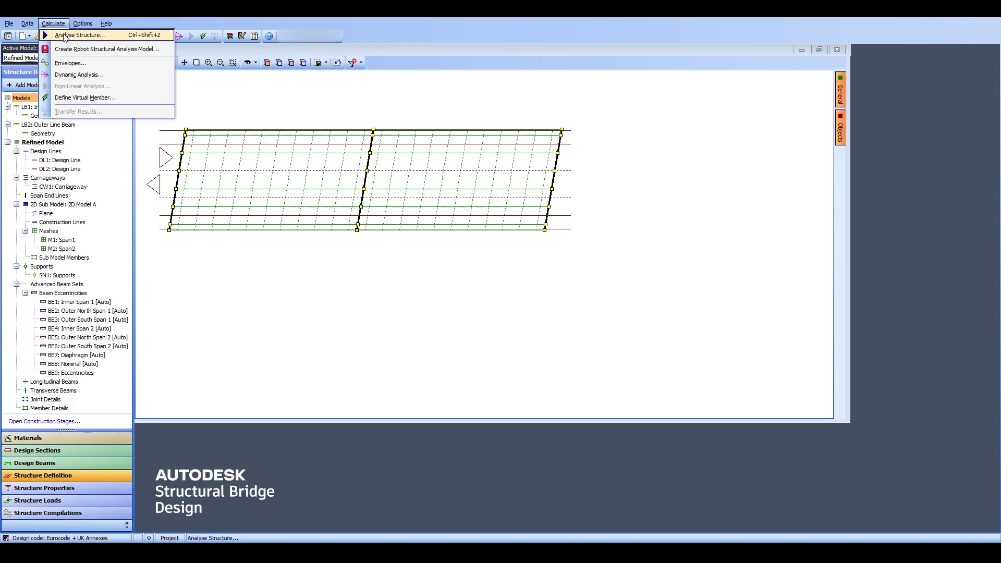
mouse_move(85, 97)
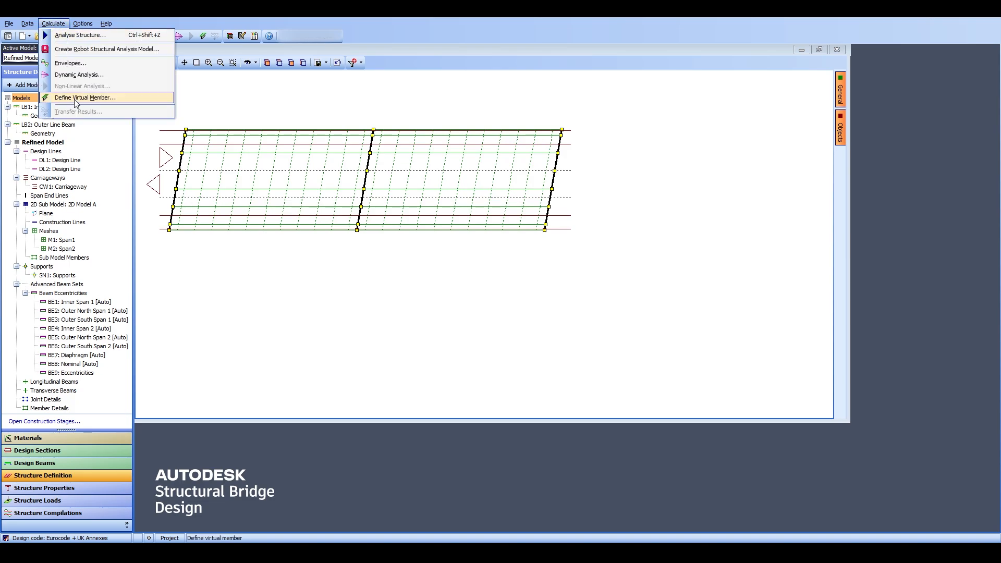
mouse_move(76, 112)
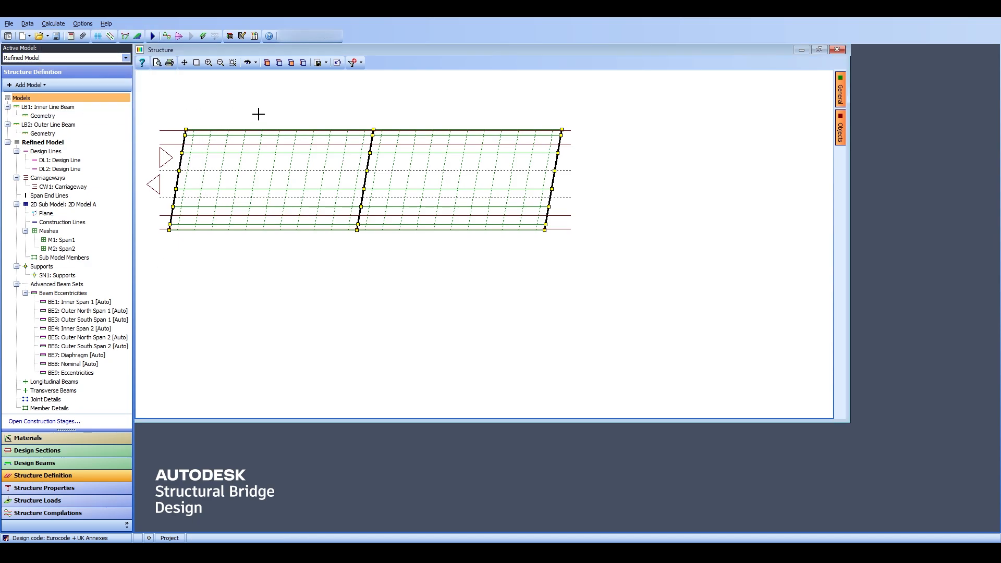
mouse_move(294, 135)
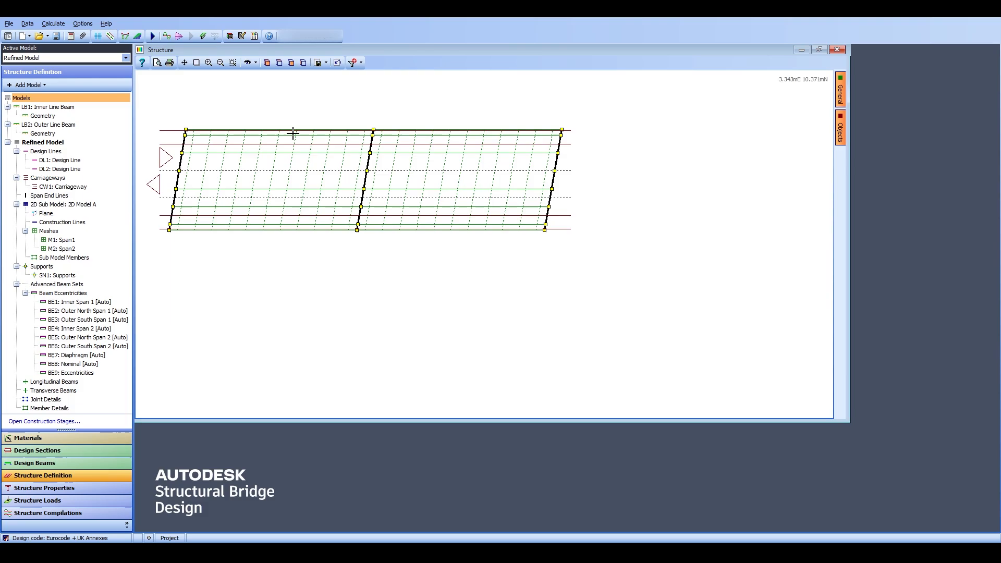
mouse_move(327, 144)
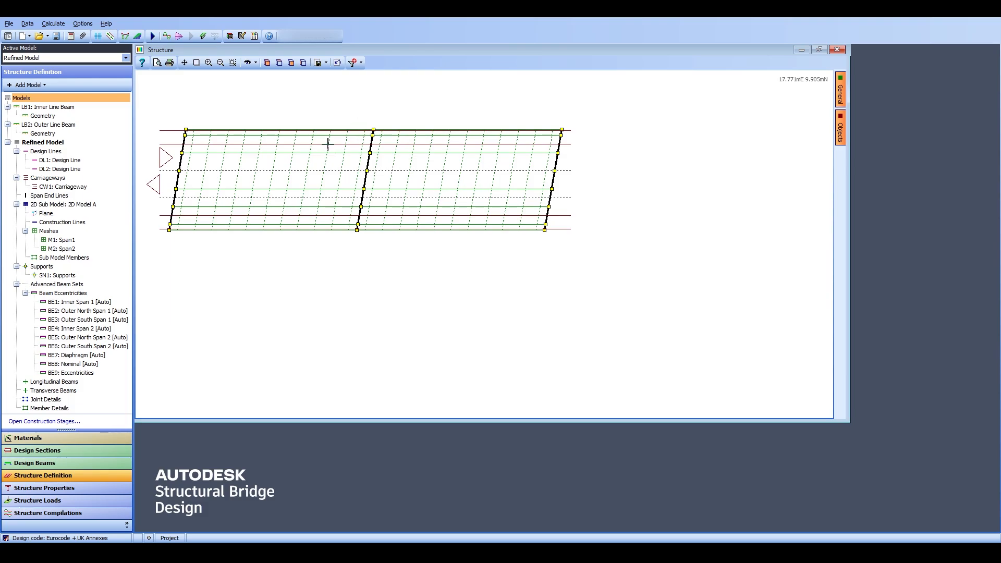
mouse_move(262, 244)
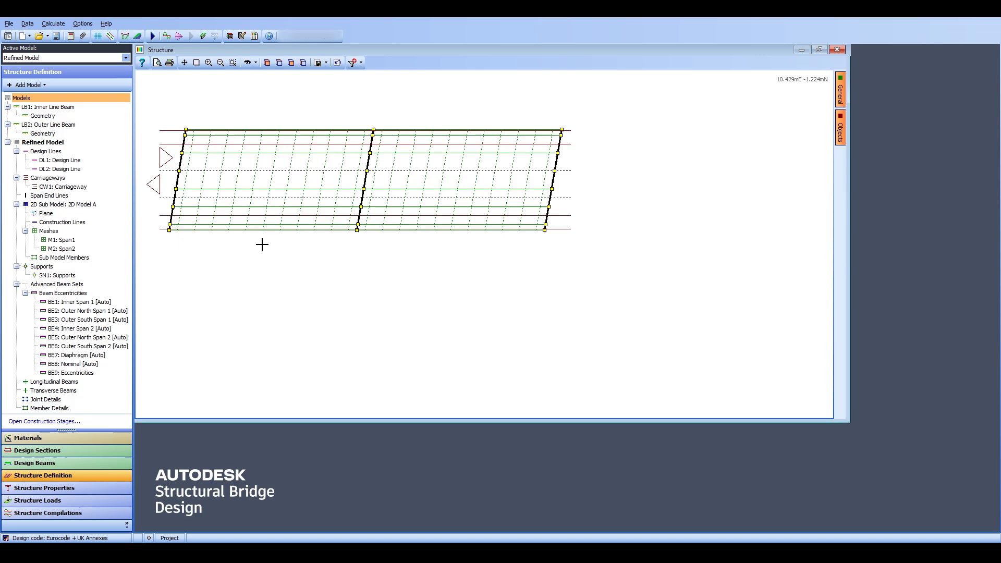
click(53, 24)
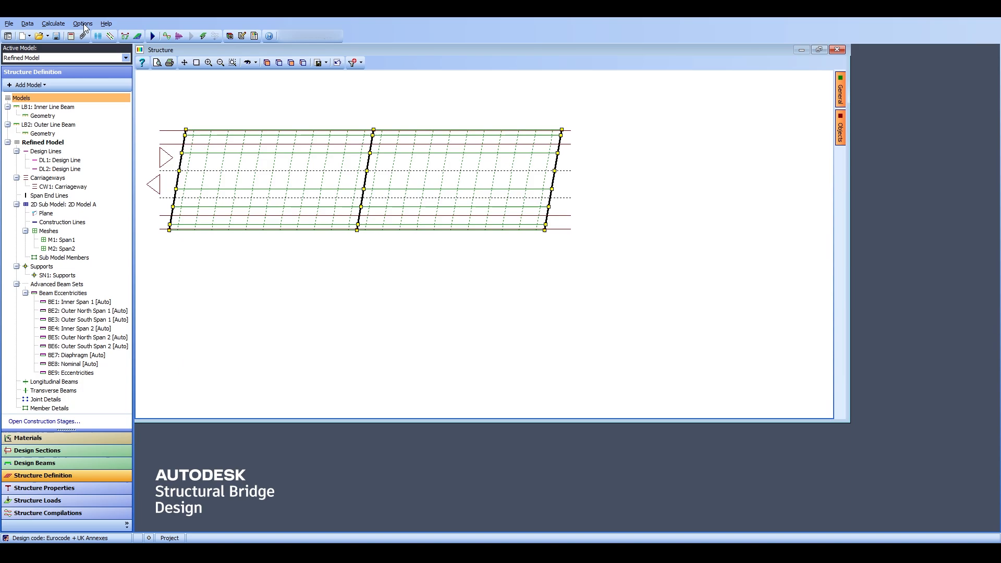
click(83, 24)
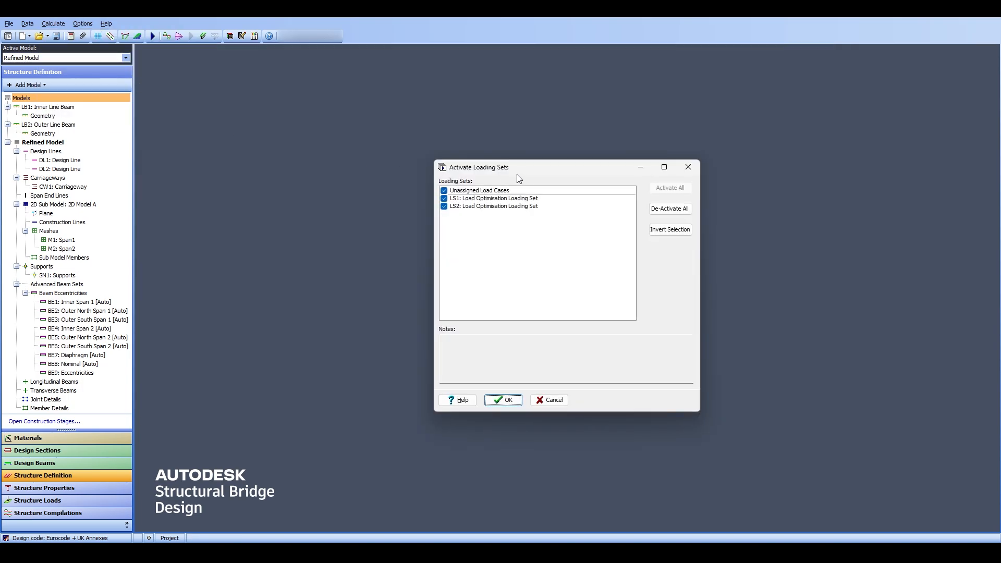
Deactivate Unassigned Load Cases and review the notes for loading sets LS1 and LS2
click(493, 205)
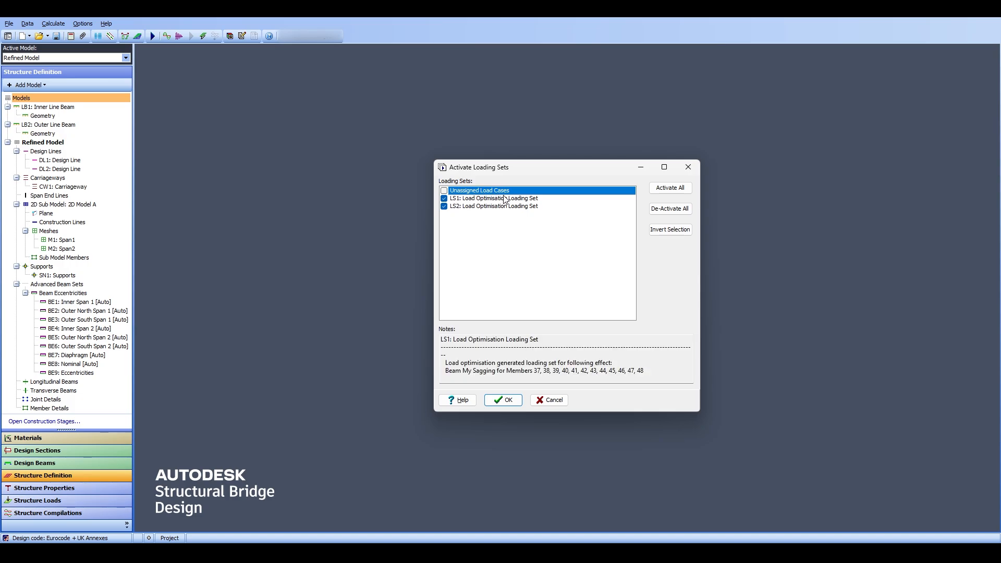
click(492, 205)
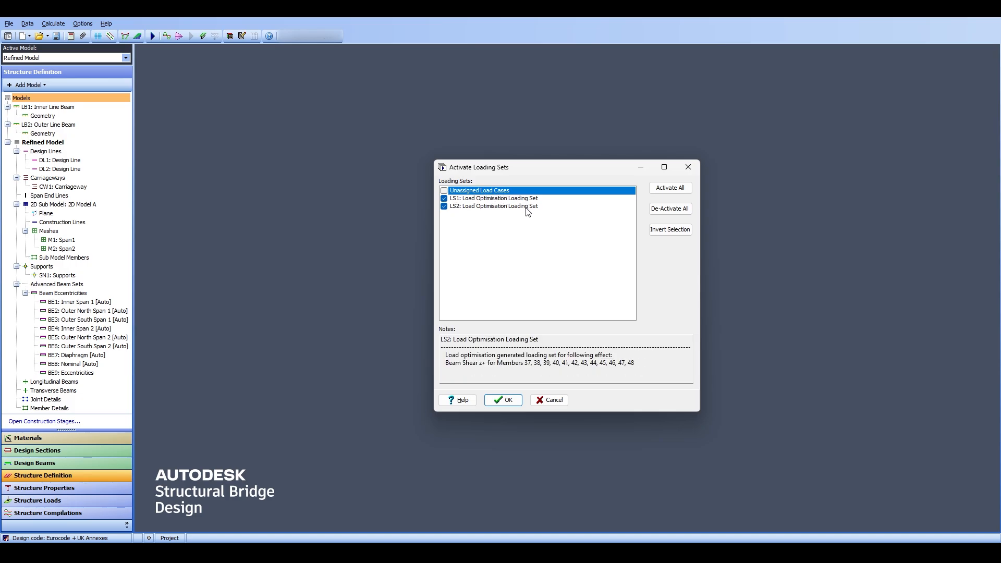
click(494, 198)
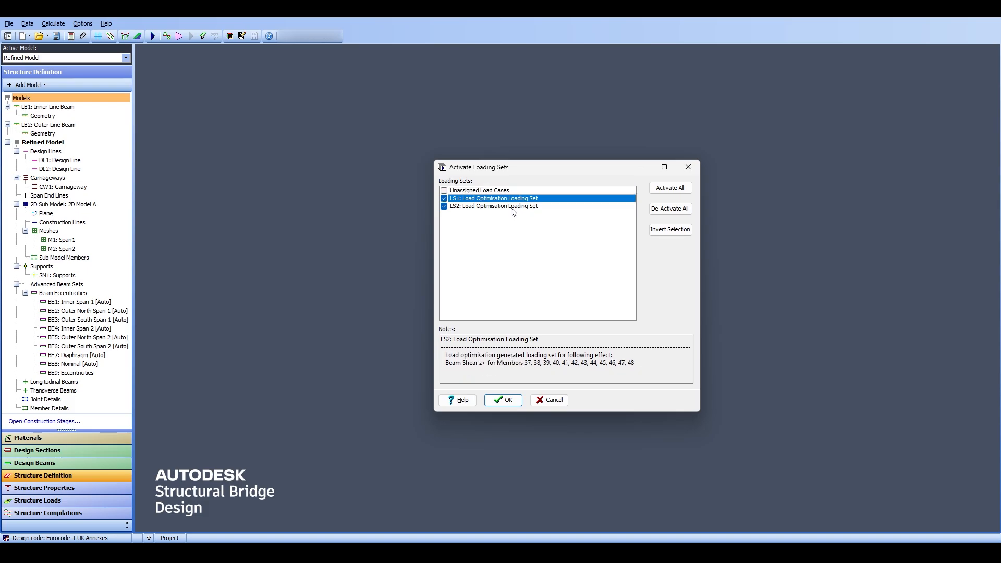
click(493, 198)
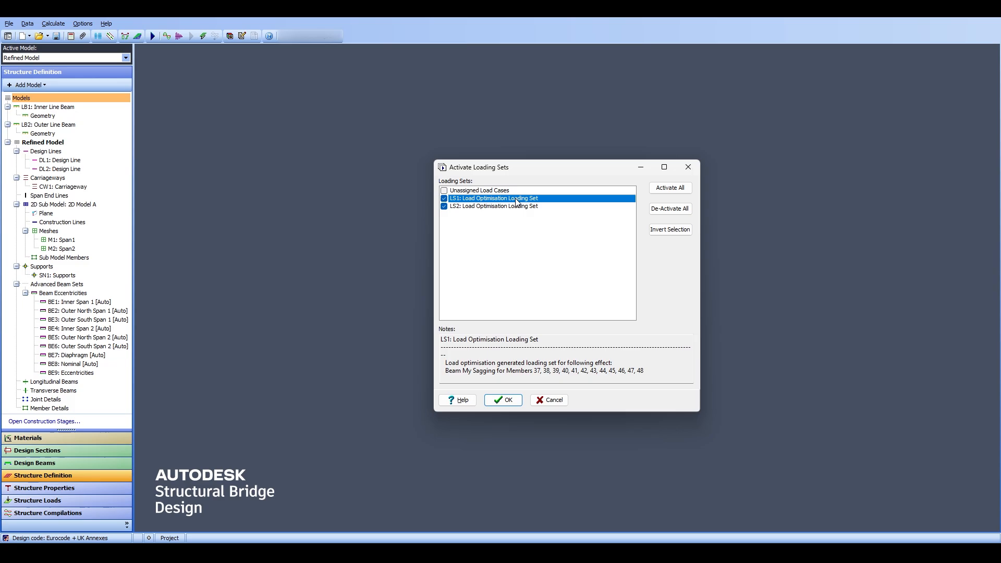
click(493, 206)
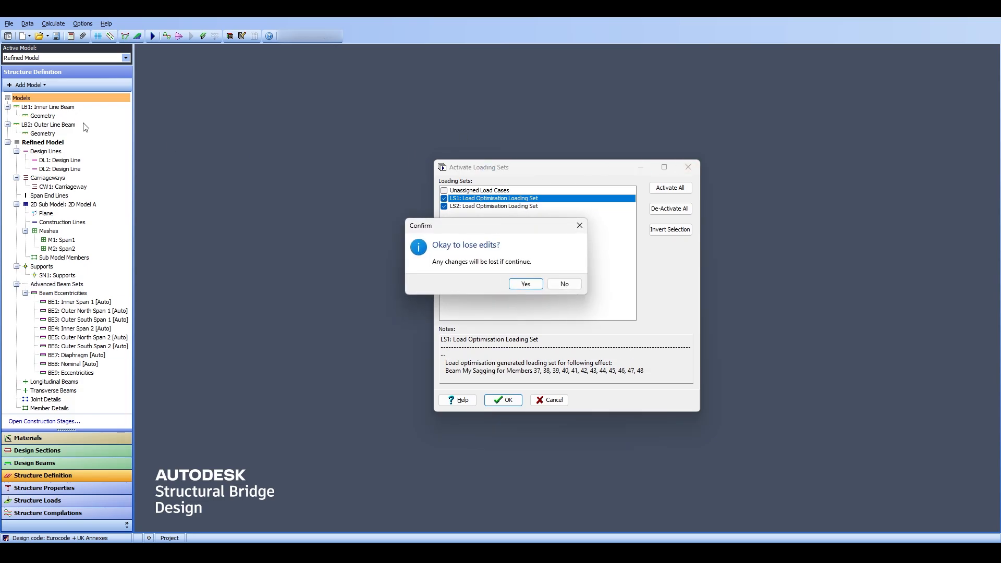
Accept losing edits and confirm the two active load optimisation loading sets
click(525, 283)
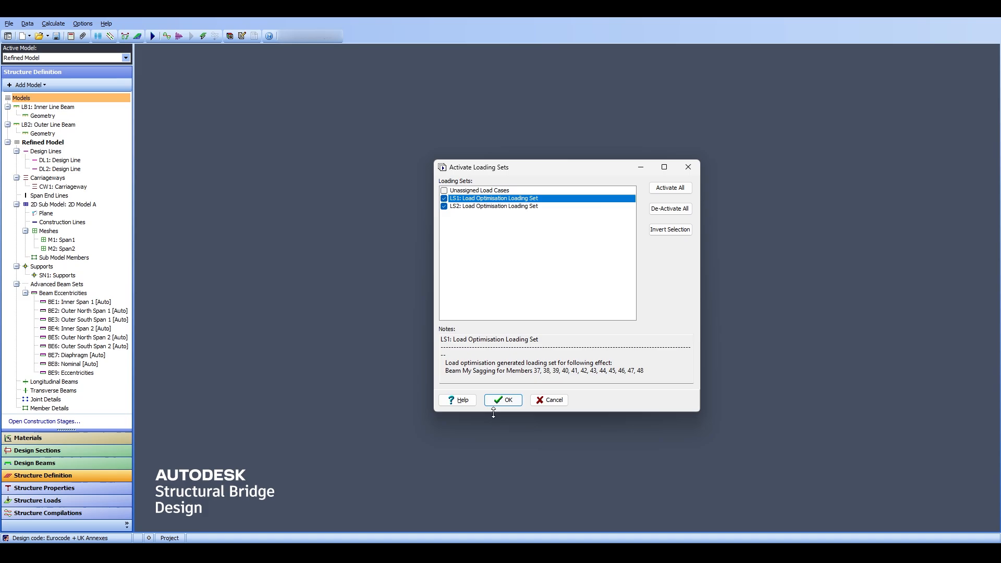
click(502, 399)
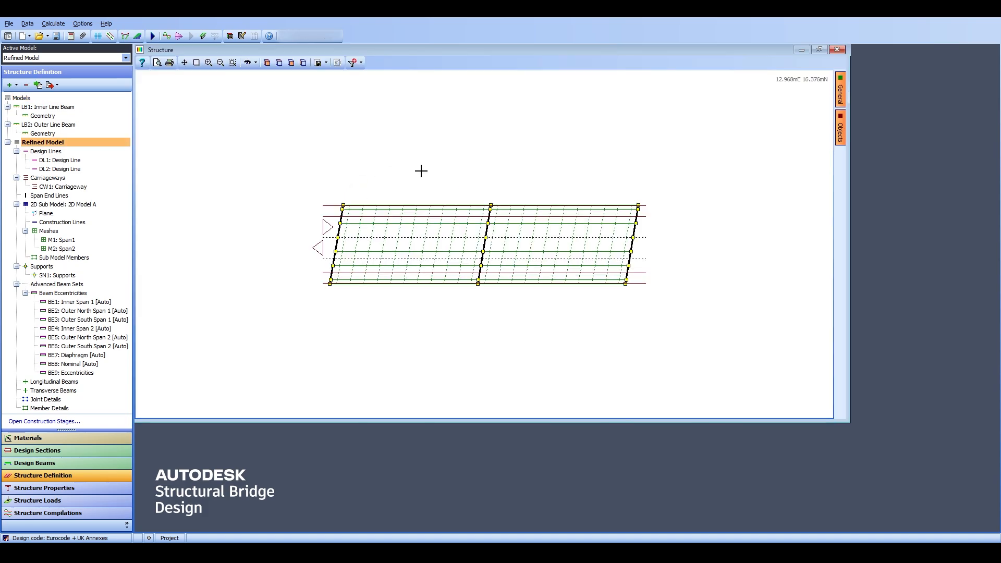
mouse_move(389, 246)
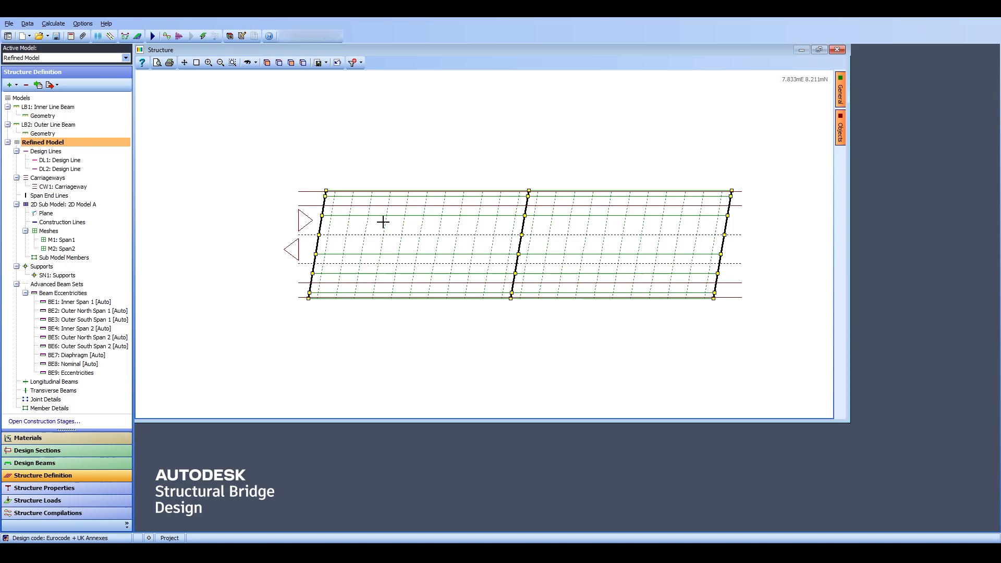
mouse_move(387, 226)
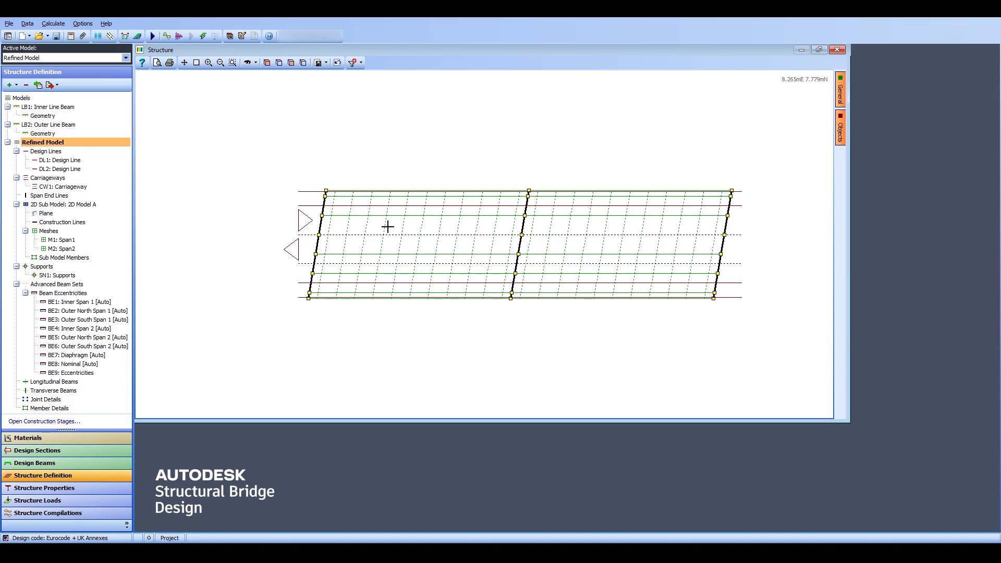
mouse_move(391, 225)
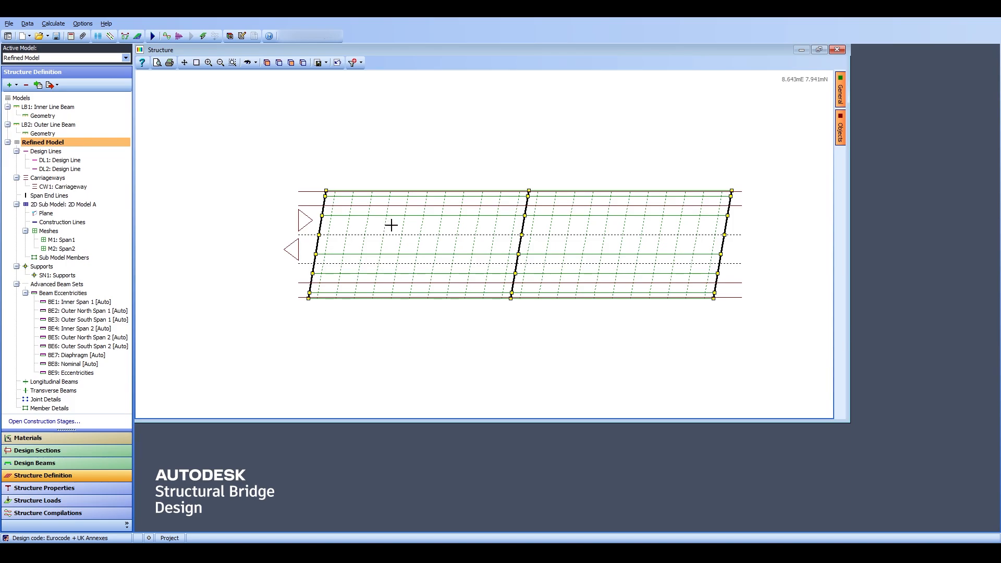
mouse_move(610, 321)
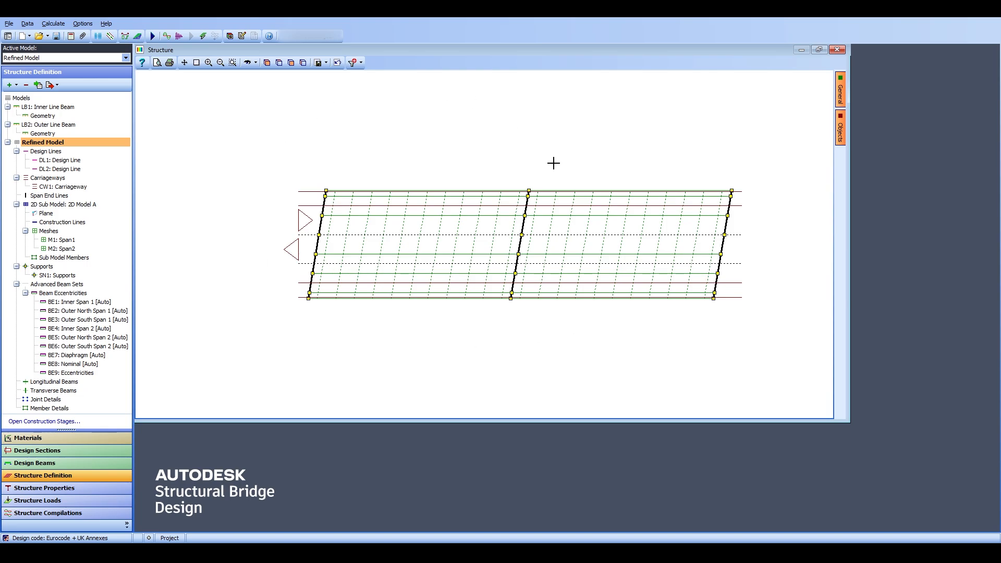
mouse_move(212, 212)
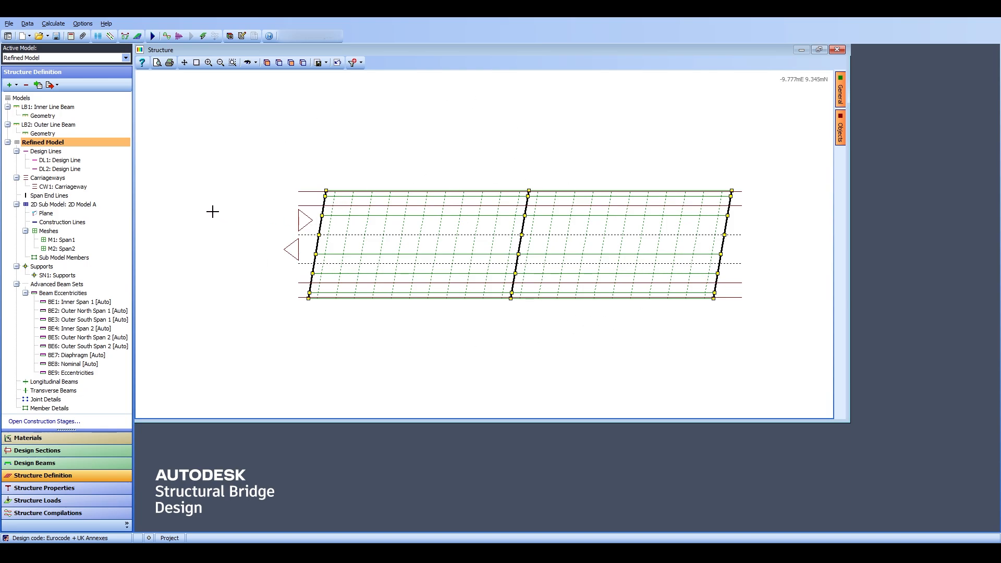
mouse_move(313, 226)
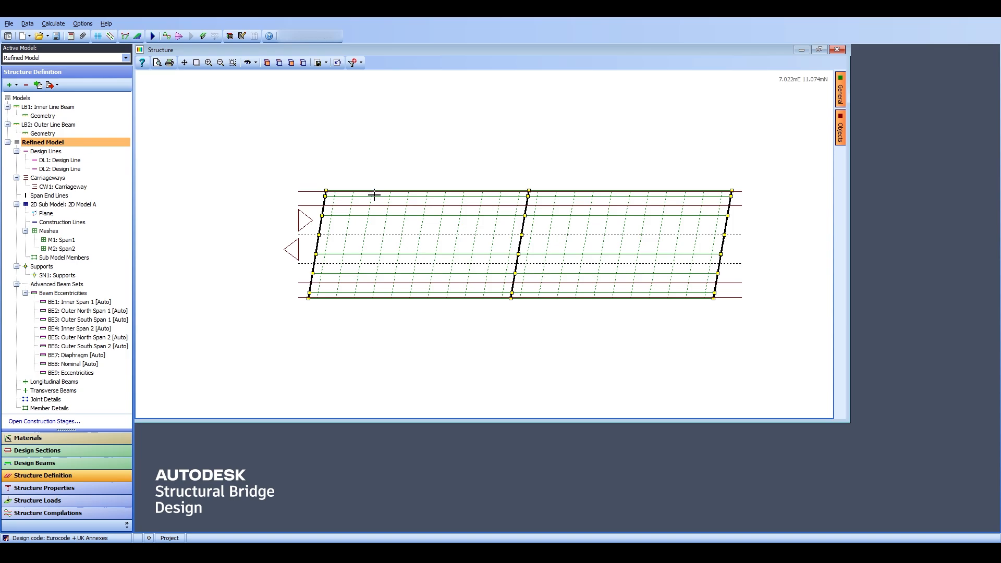
mouse_move(550, 269)
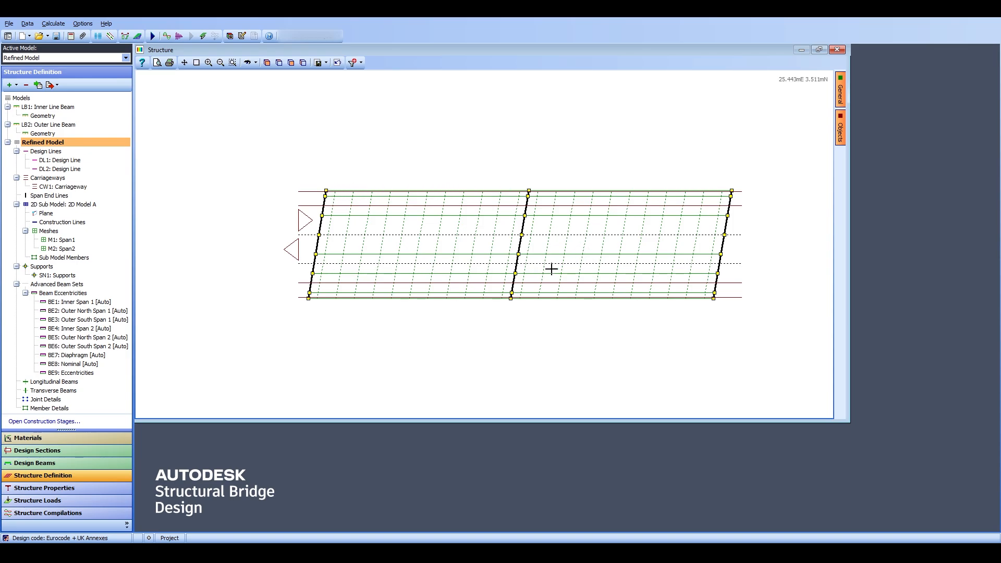
mouse_move(214, 197)
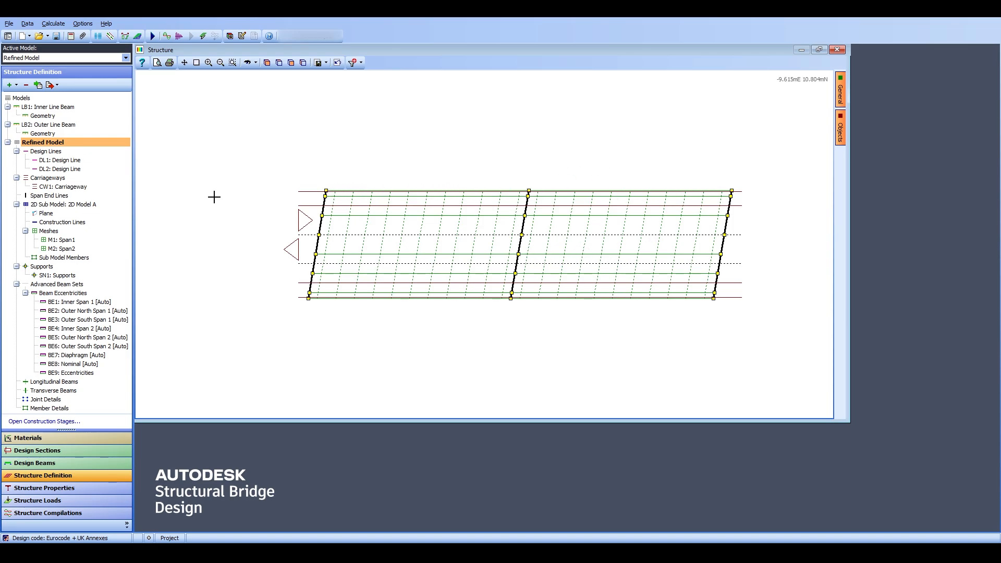
mouse_move(376, 237)
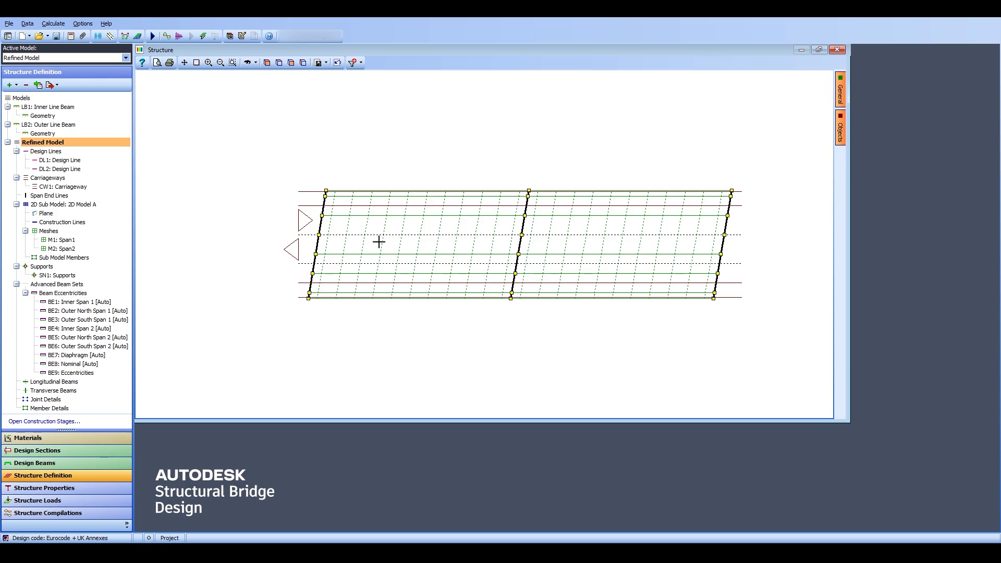
mouse_move(332, 229)
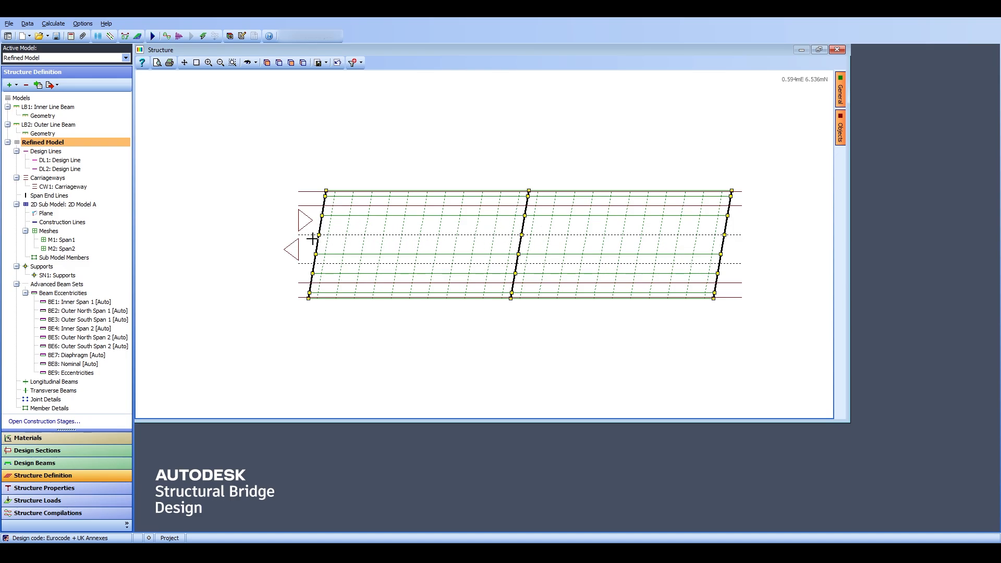
Bring up the Calculate menu to reach Analyse Structure
click(54, 24)
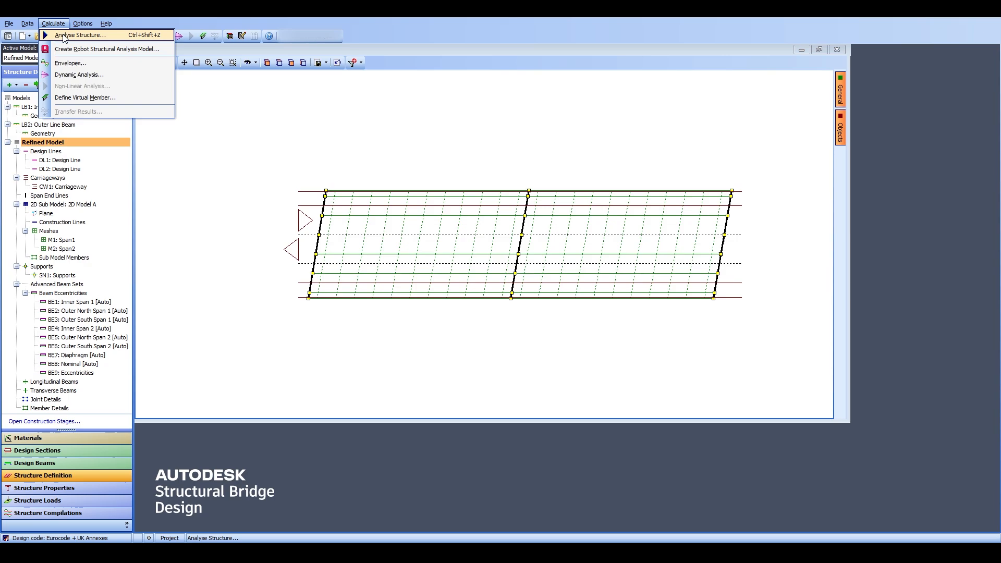
Start Analyse Structure, inspect LS1, then cancel the loading-set choice and discard edits
click(80, 34)
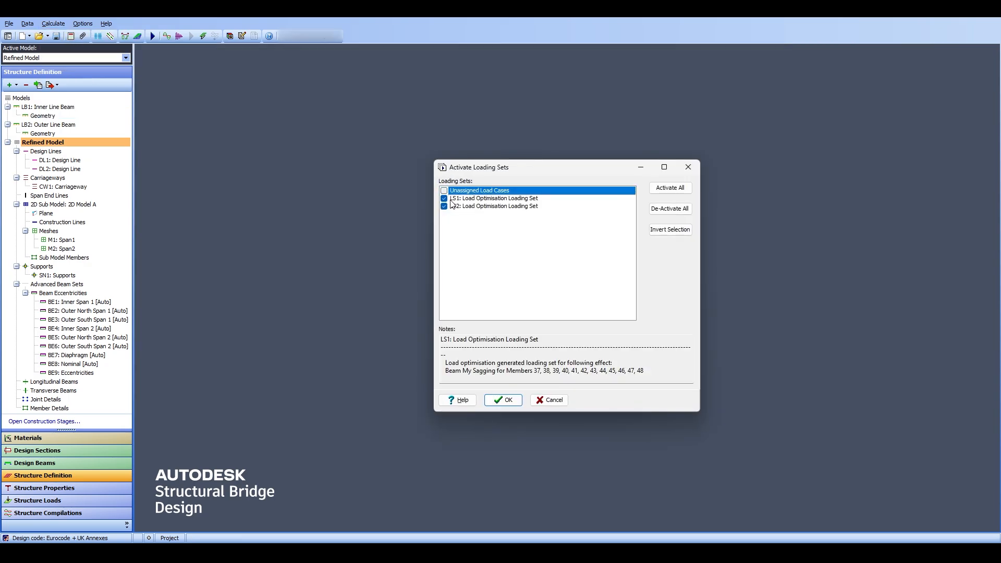
click(492, 198)
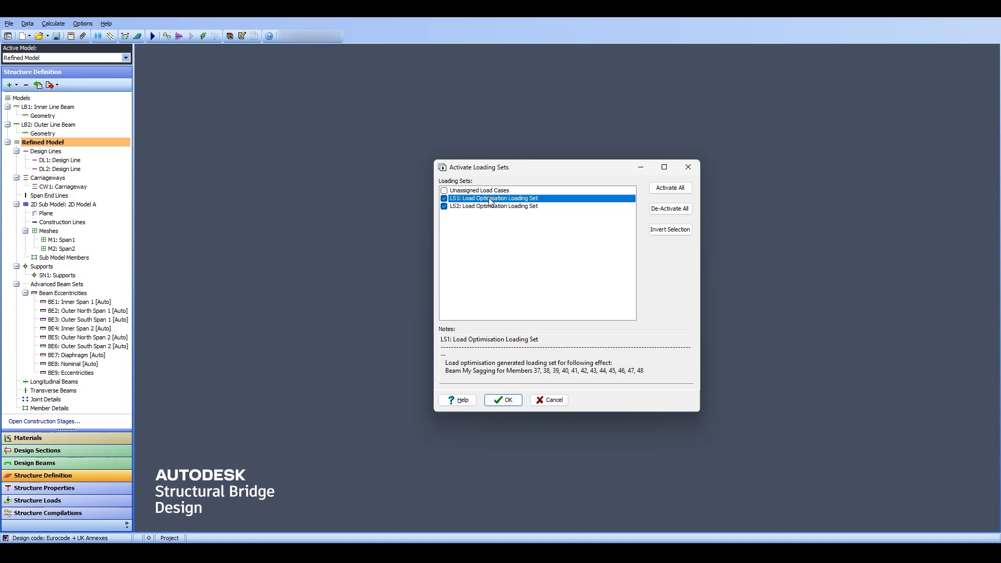
mouse_move(488, 201)
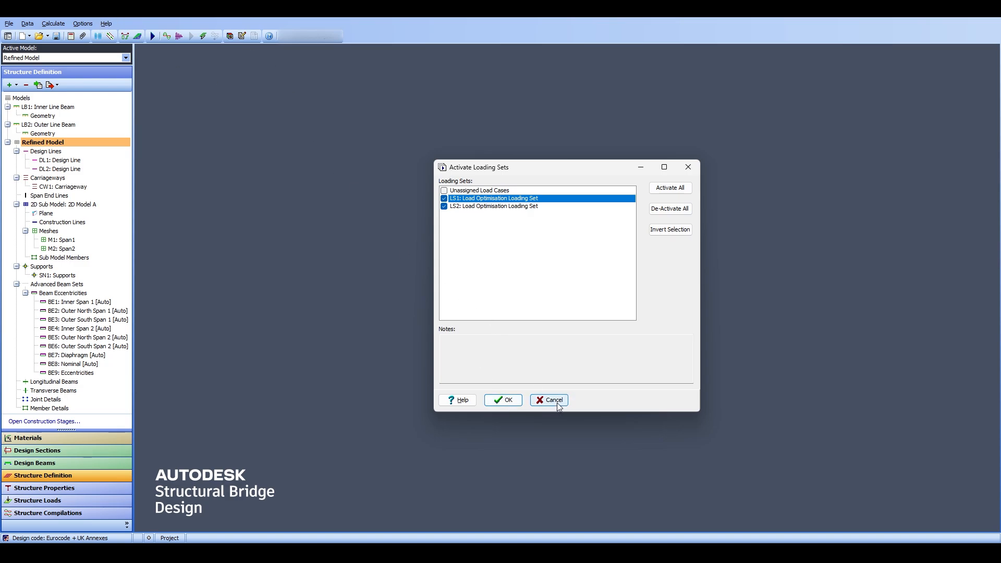
click(550, 399)
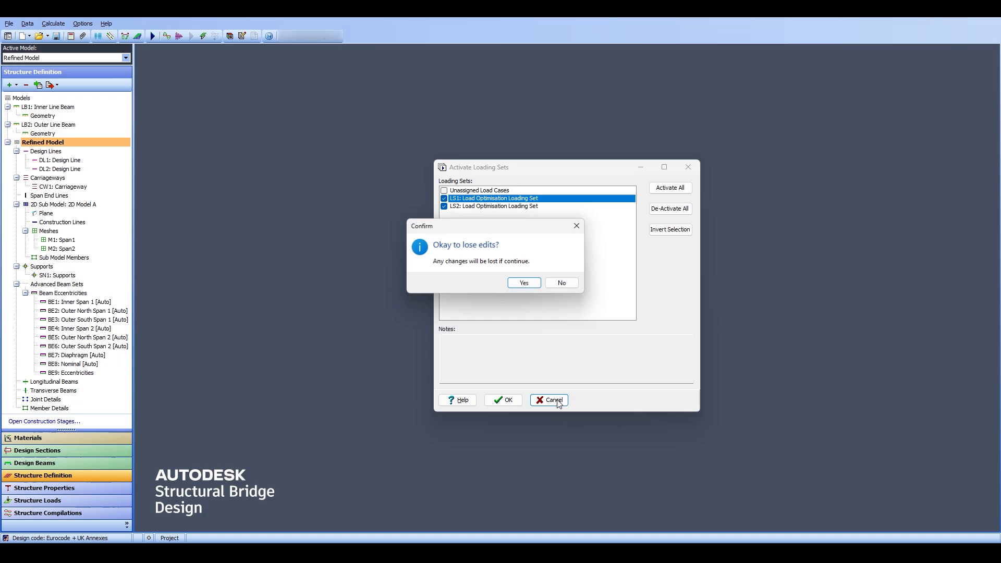
click(523, 283)
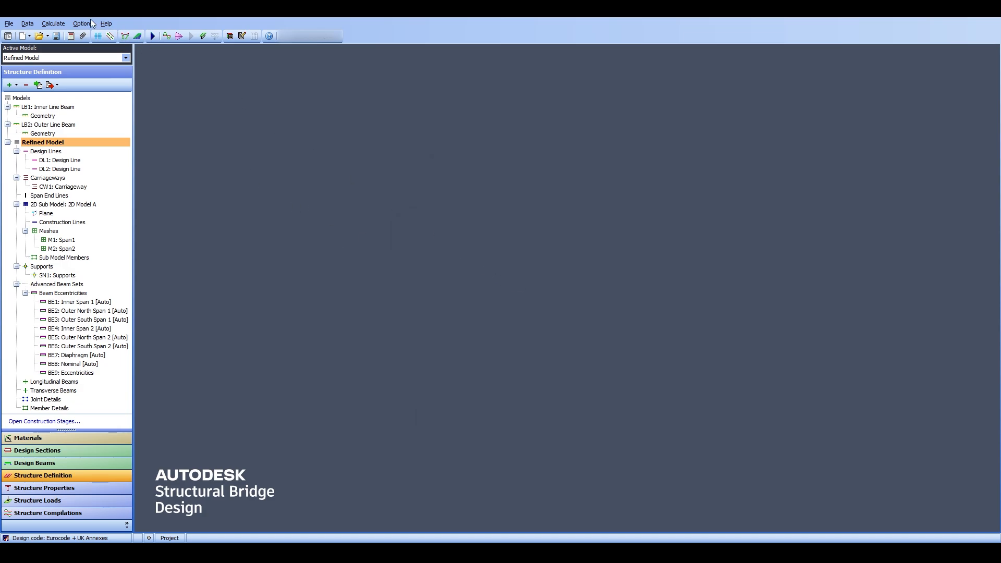
Open Options > Memory Management to review the default analysis memory settings
click(82, 24)
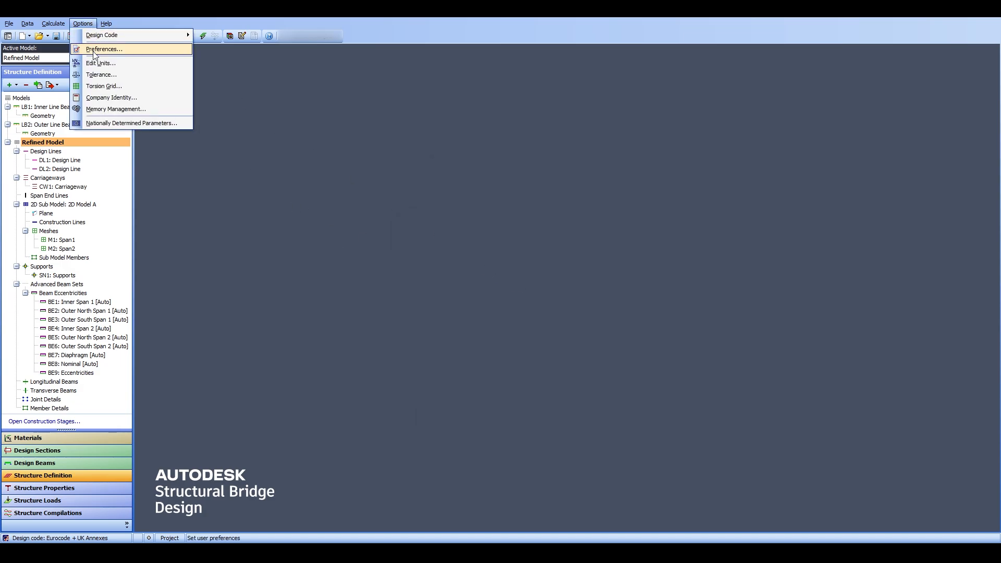
click(116, 108)
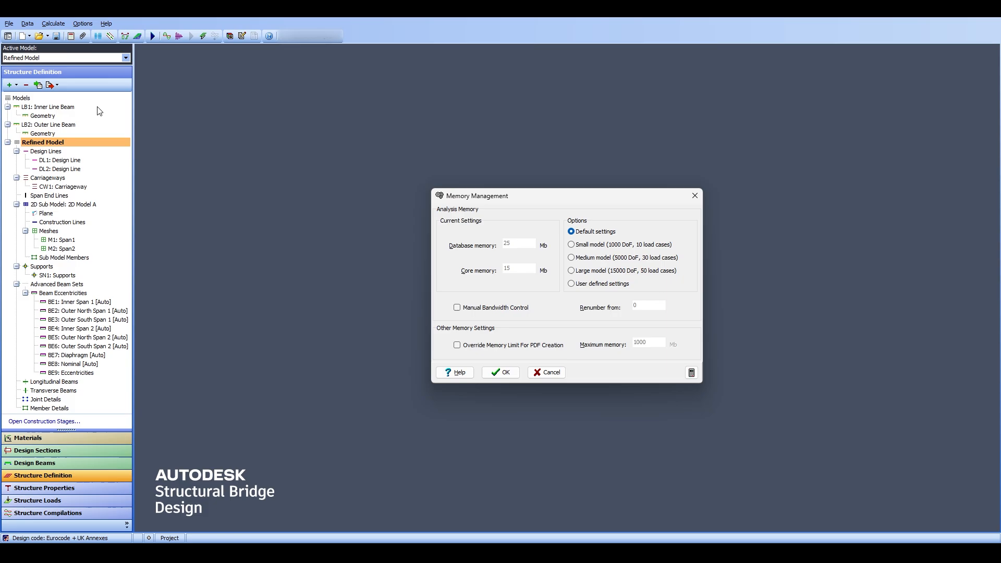
mouse_move(578, 268)
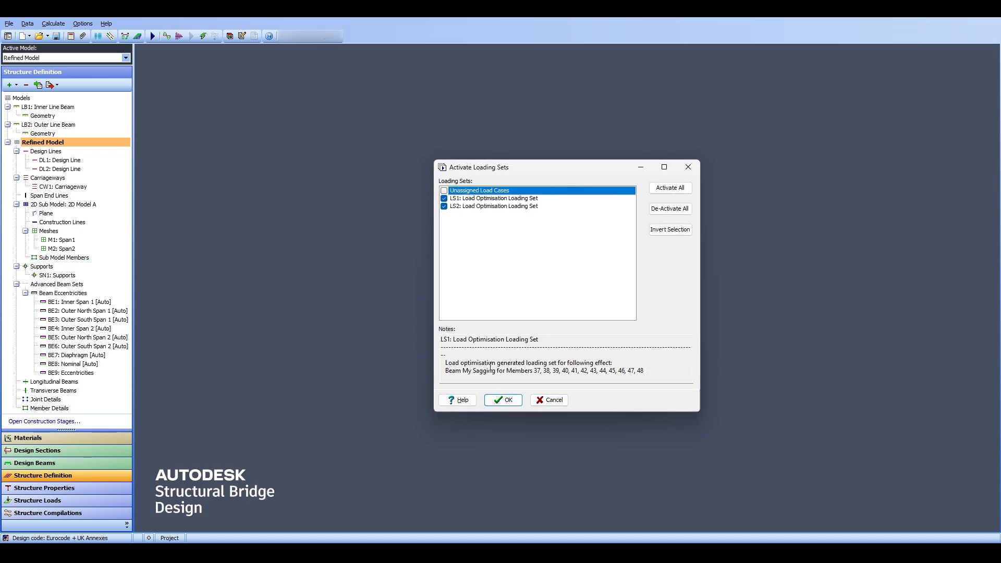
Run the analysis, continue past the load-off-structure warning and dismiss the core overflow error
click(502, 399)
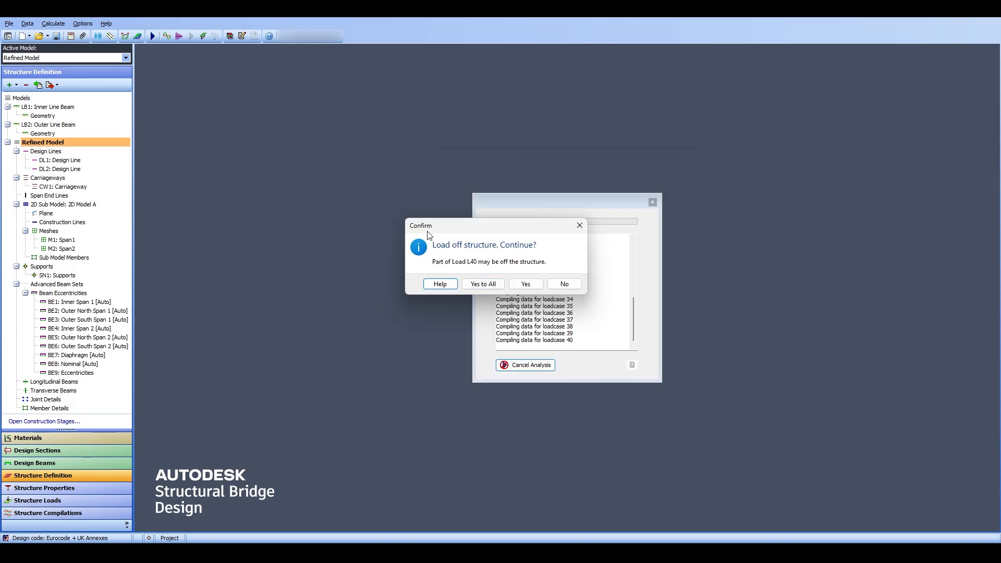
mouse_move(433, 250)
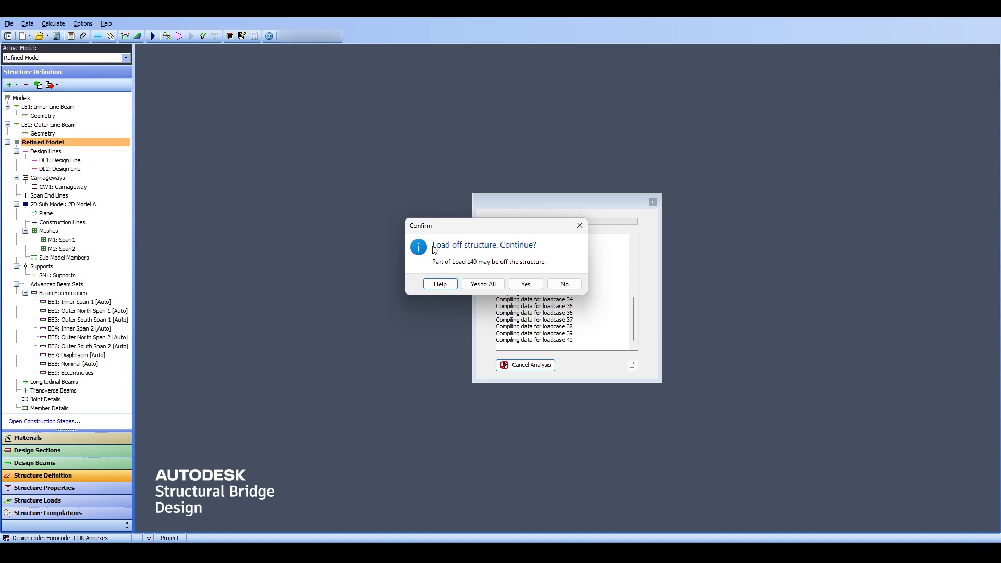
mouse_move(559, 271)
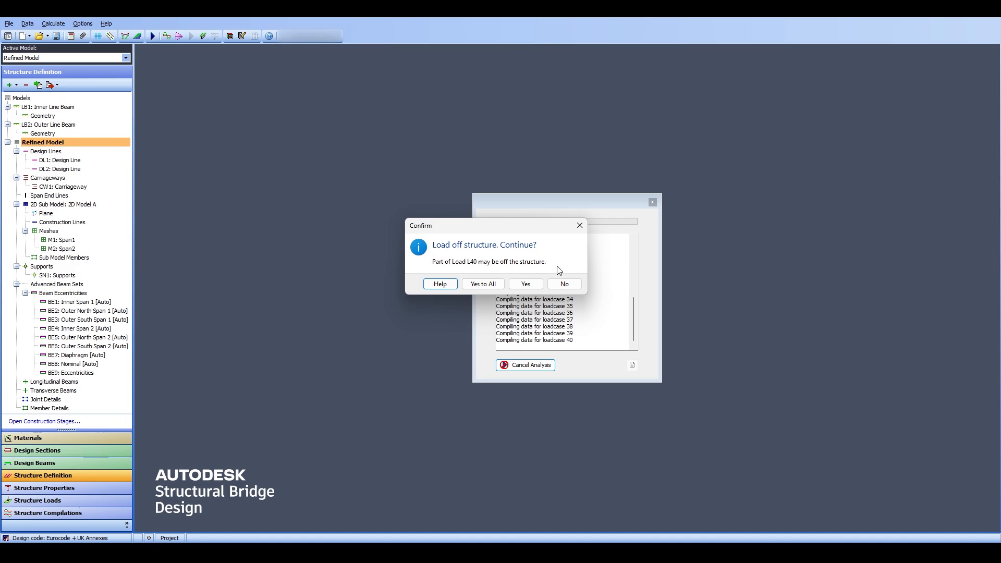
mouse_move(448, 272)
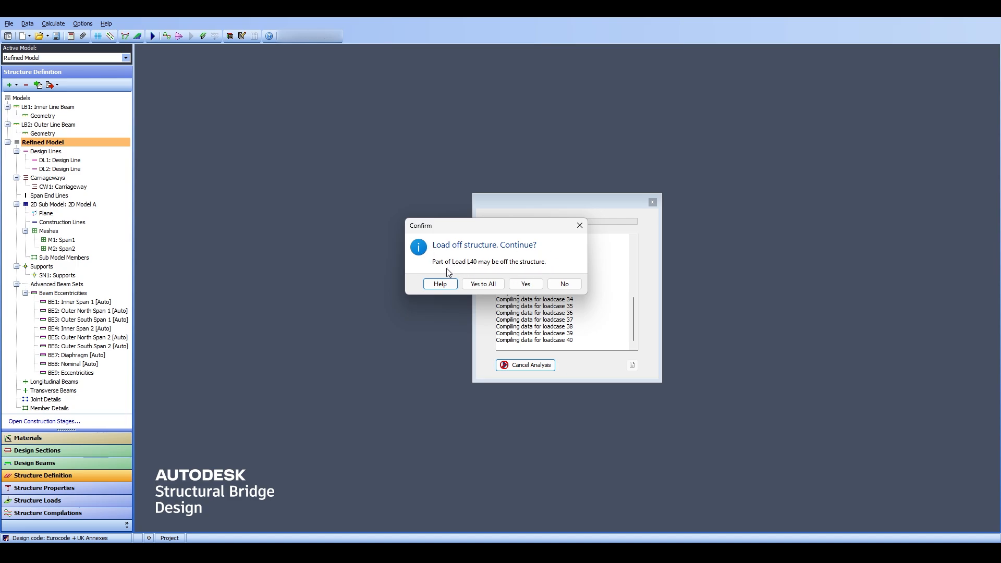
mouse_move(452, 264)
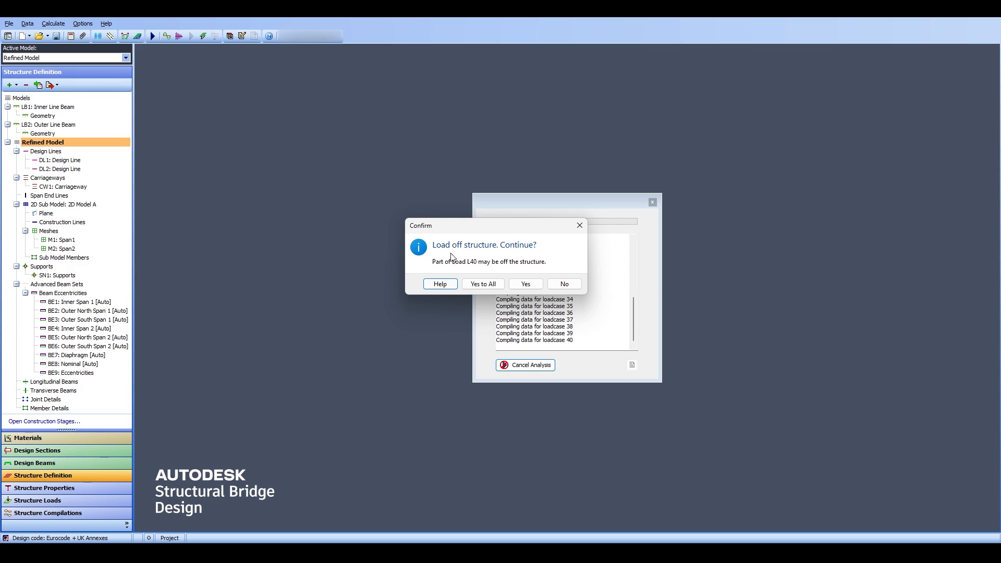
mouse_move(449, 235)
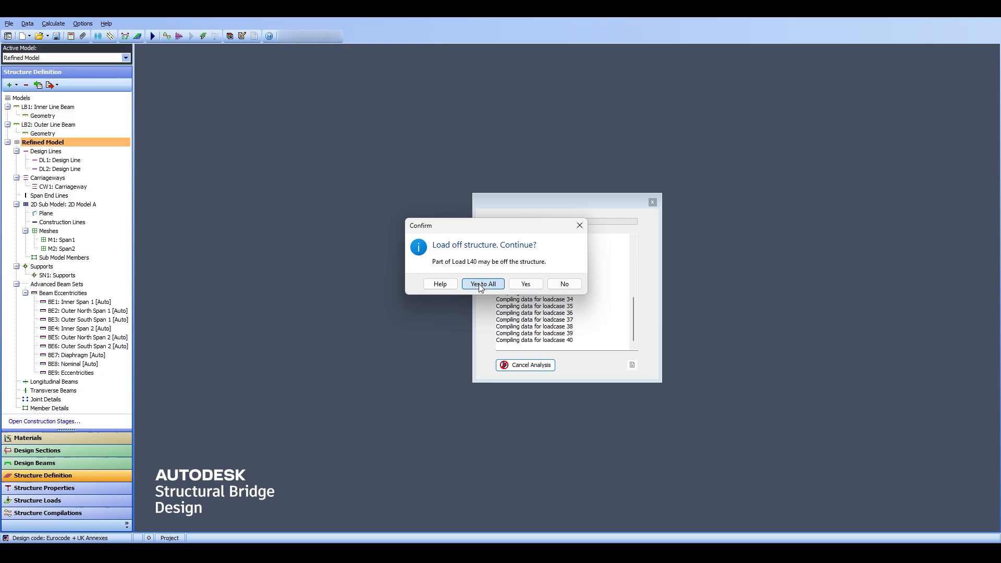
click(483, 284)
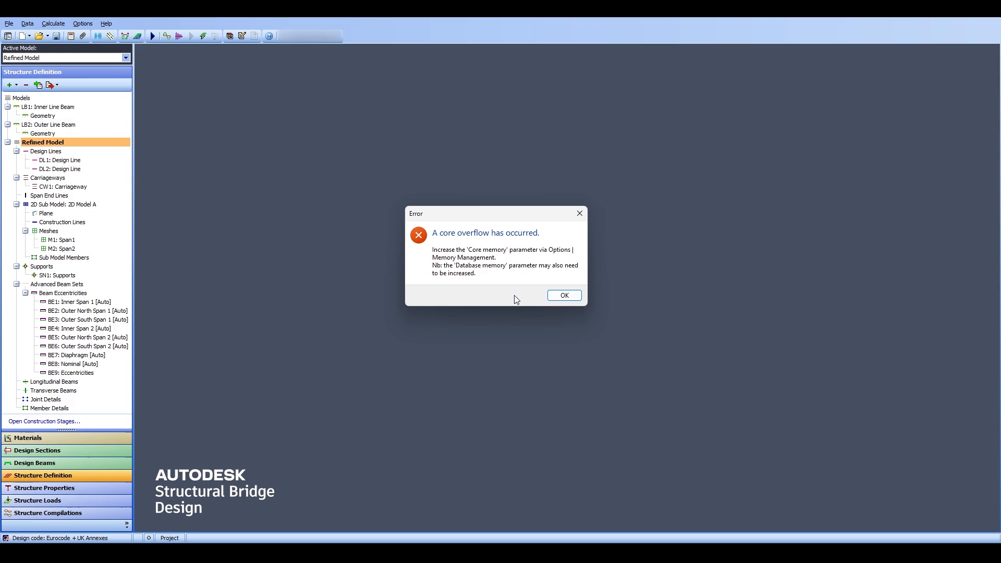
mouse_move(469, 236)
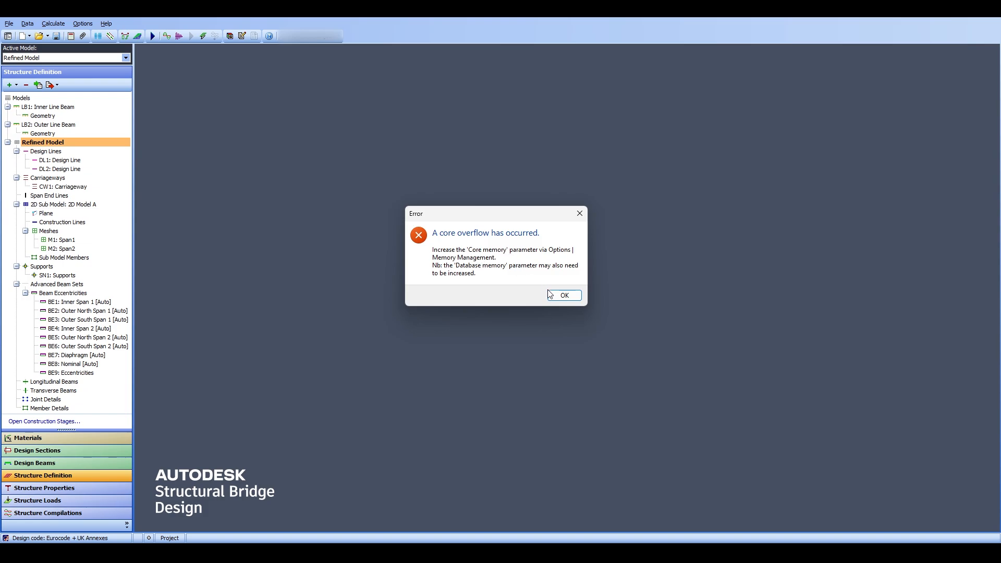
click(82, 24)
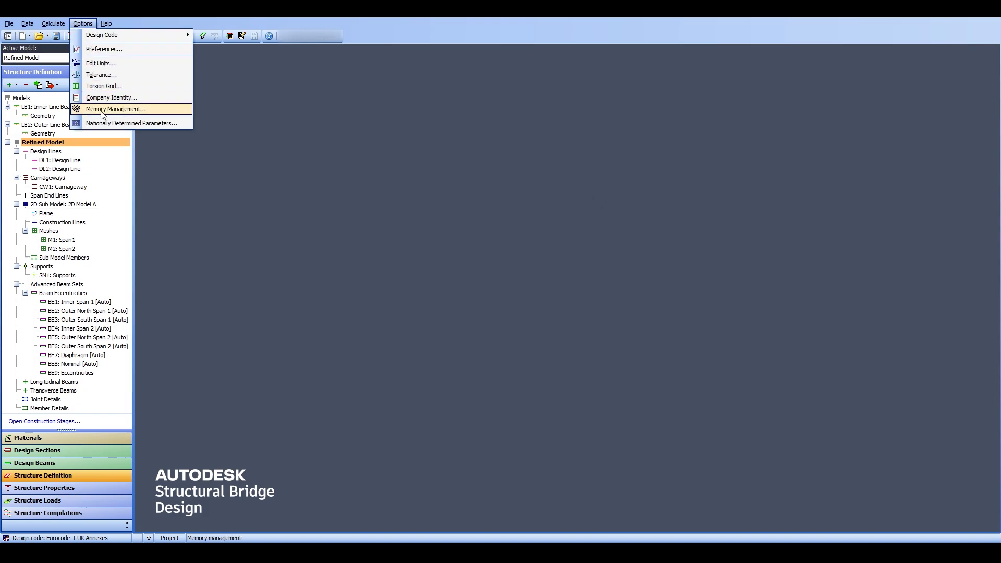
Set analysis memory to the Medium model preset of 60 Mb in Memory Management
click(116, 108)
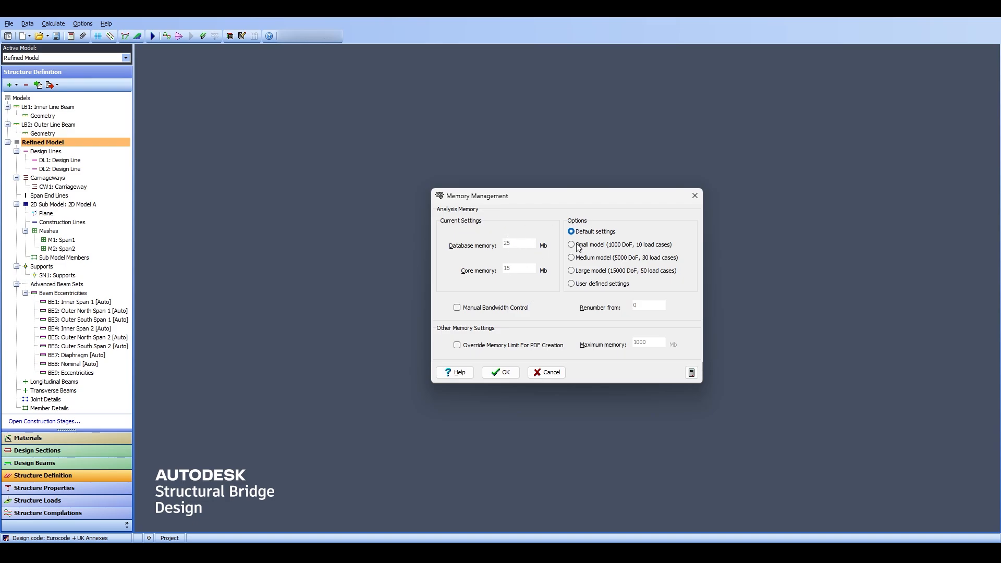
click(571, 258)
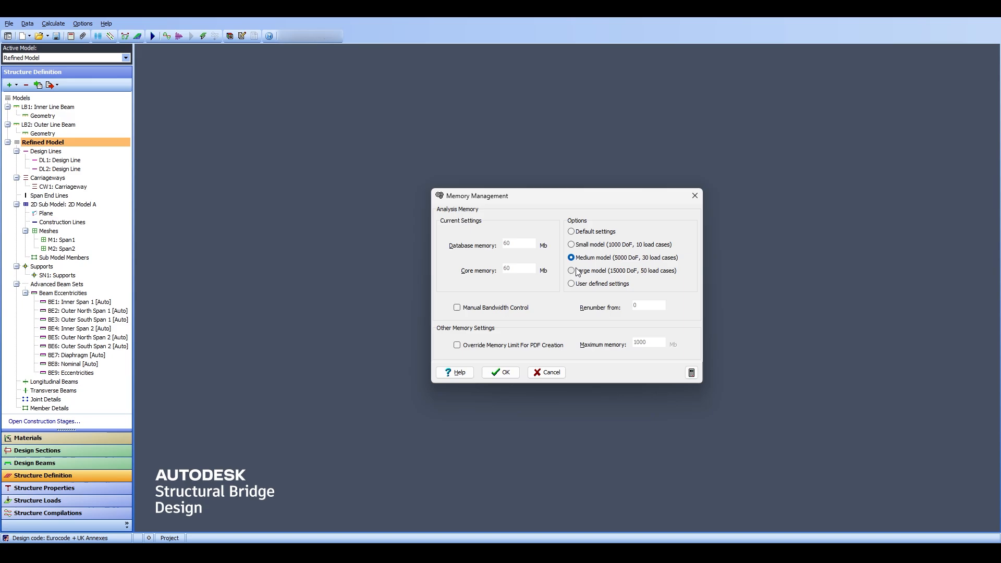
click(500, 373)
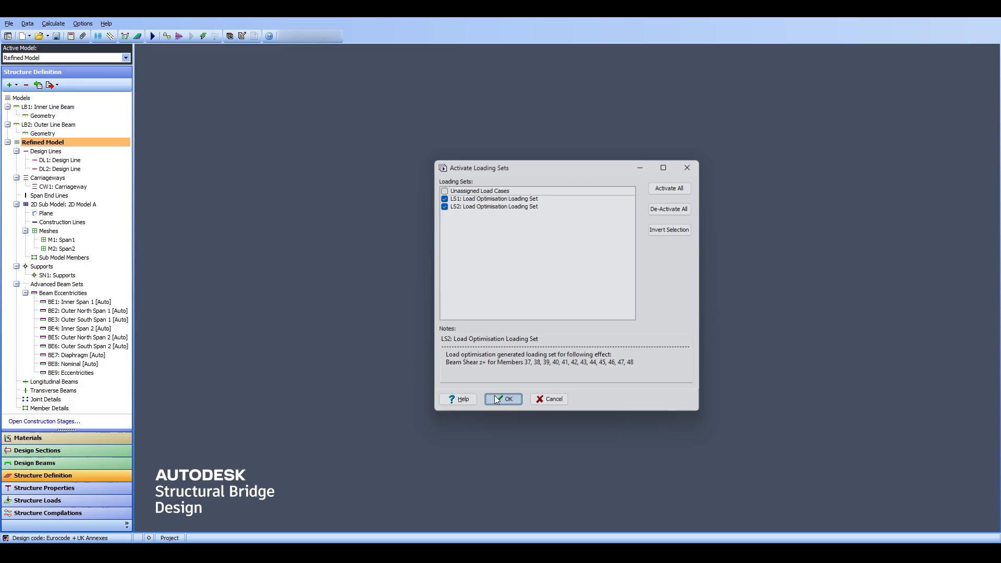
Rerun the analysis with both loading sets active to completion with 0 errors and 0 warnings
click(503, 398)
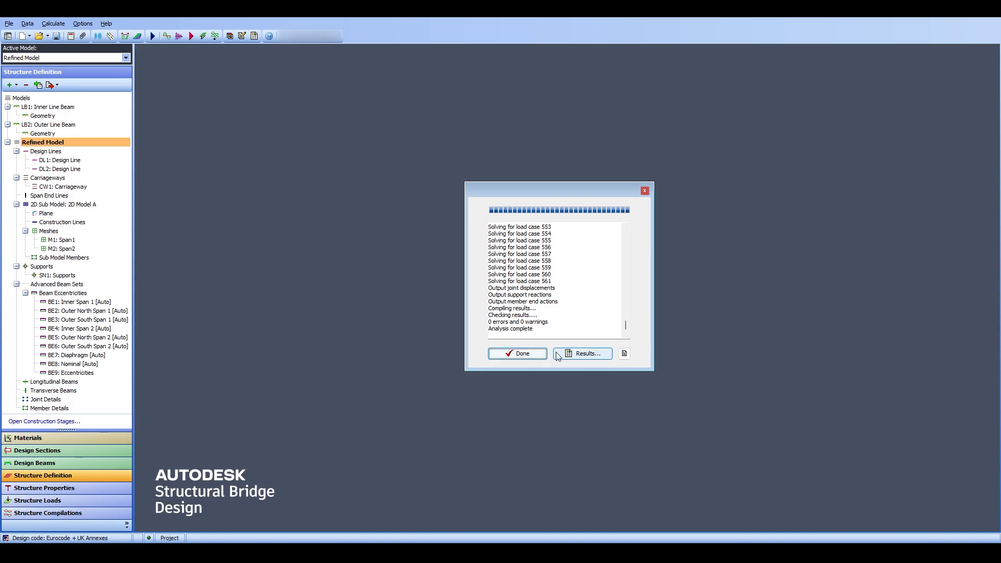
click(517, 353)
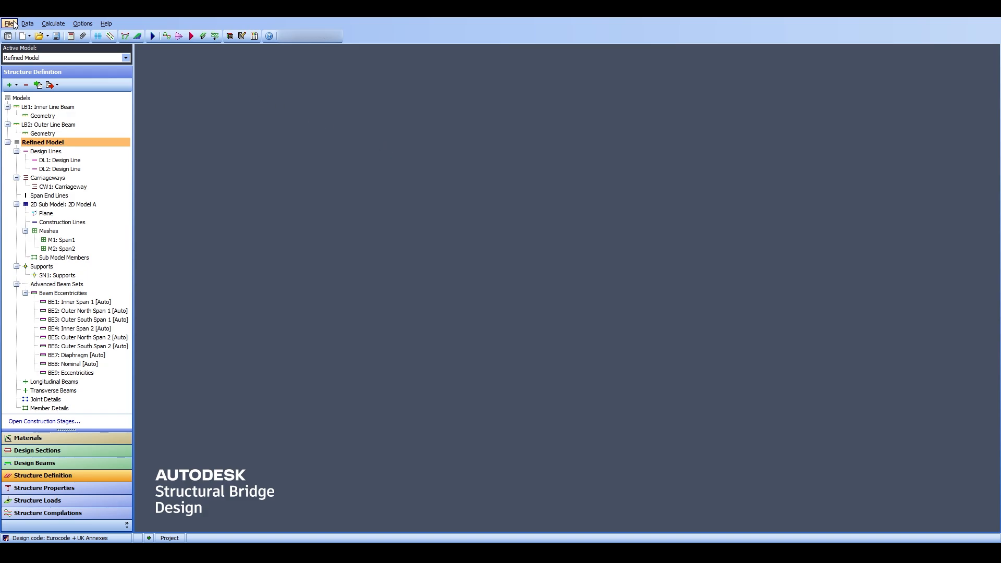
Hide the 3D Elements in the Structure view and open File > Results
click(9, 24)
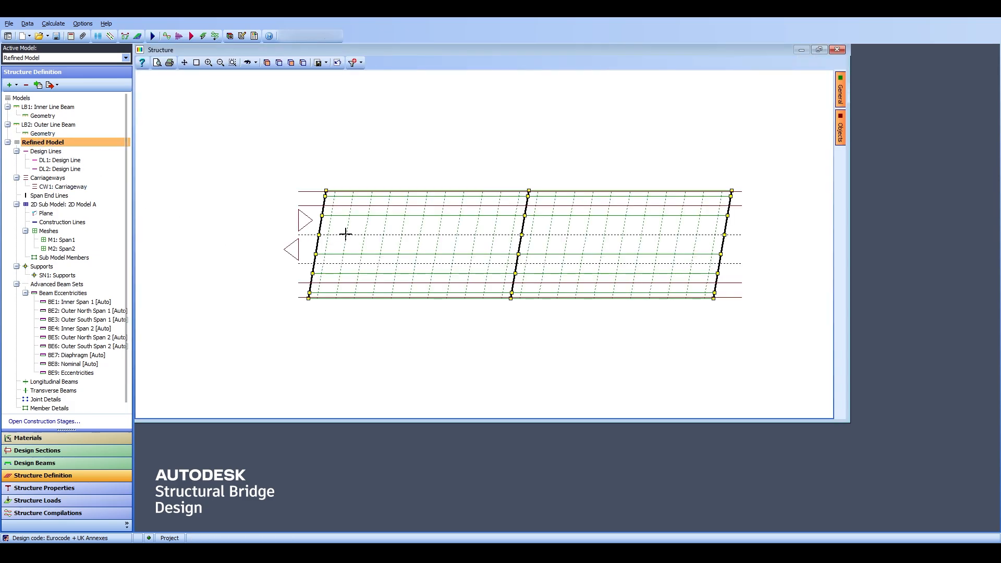
mouse_move(361, 233)
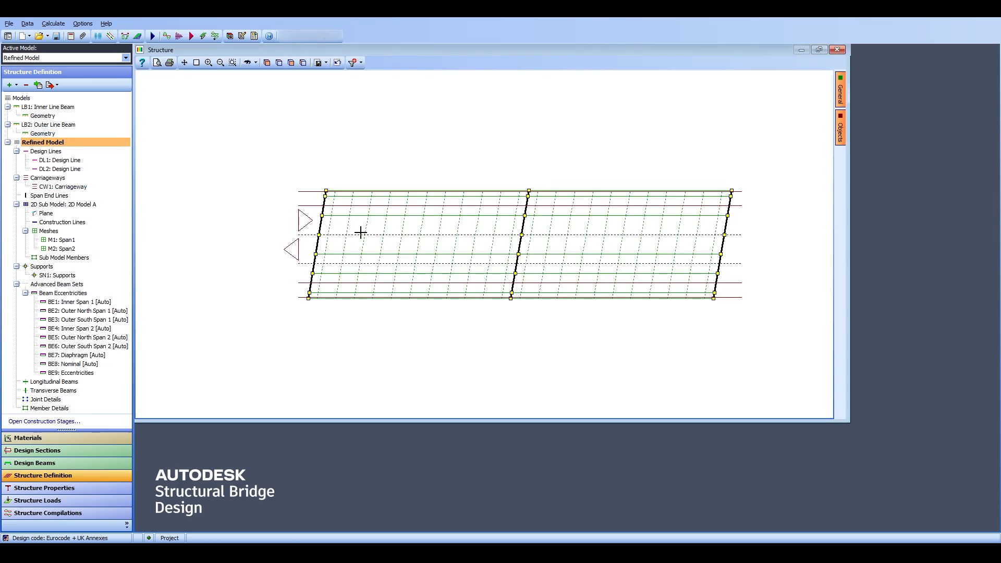
mouse_move(204, 194)
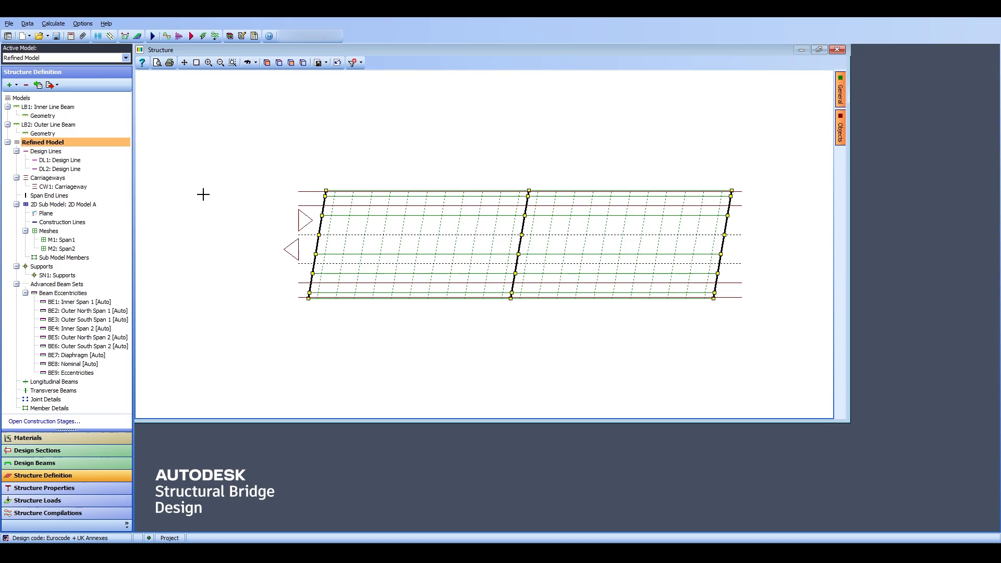
click(389, 66)
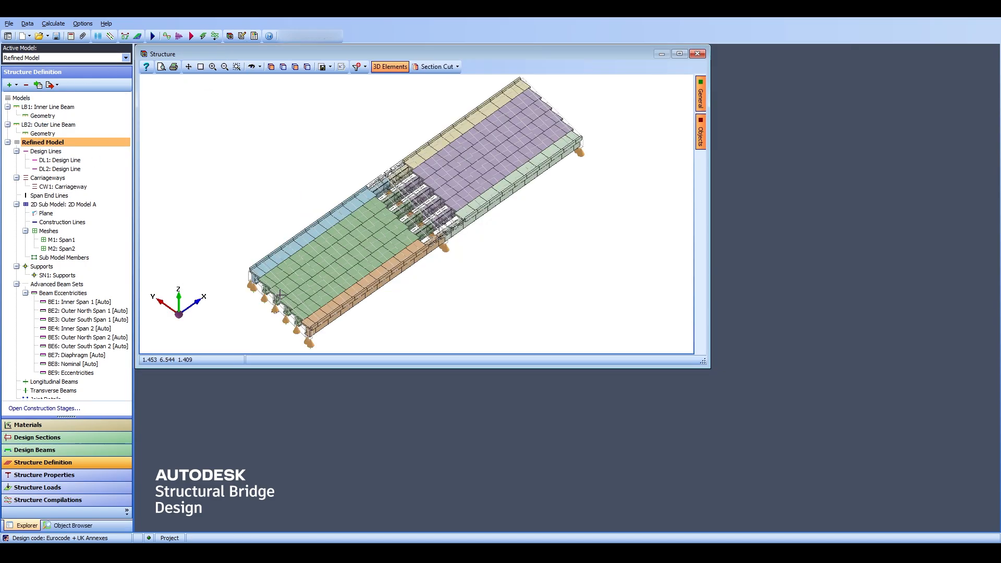
click(53, 24)
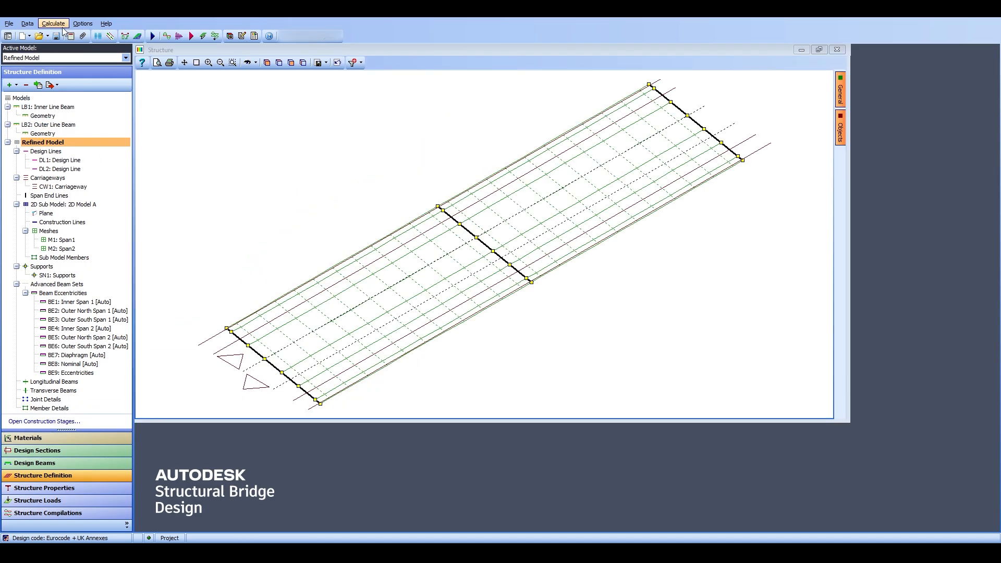
click(9, 24)
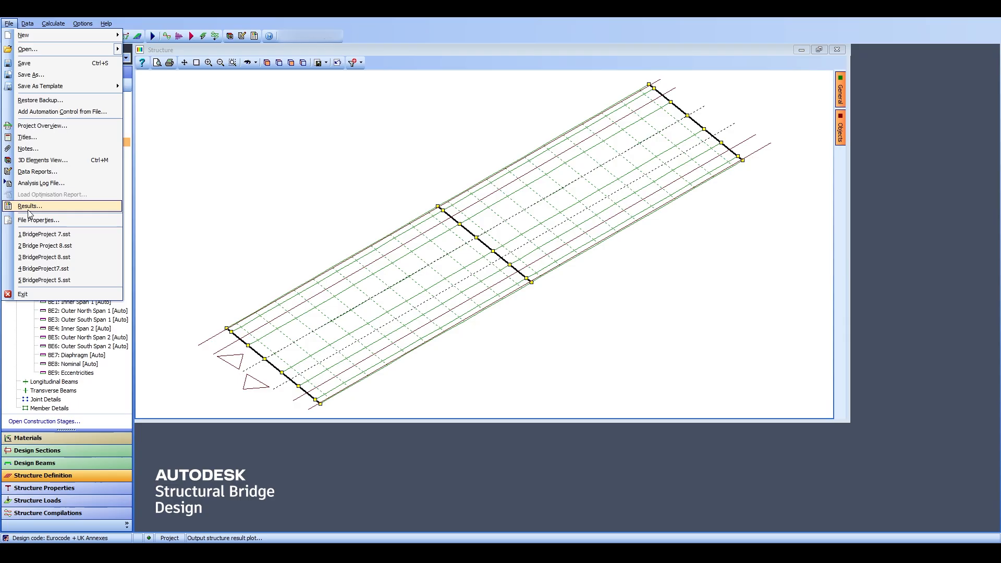
click(30, 205)
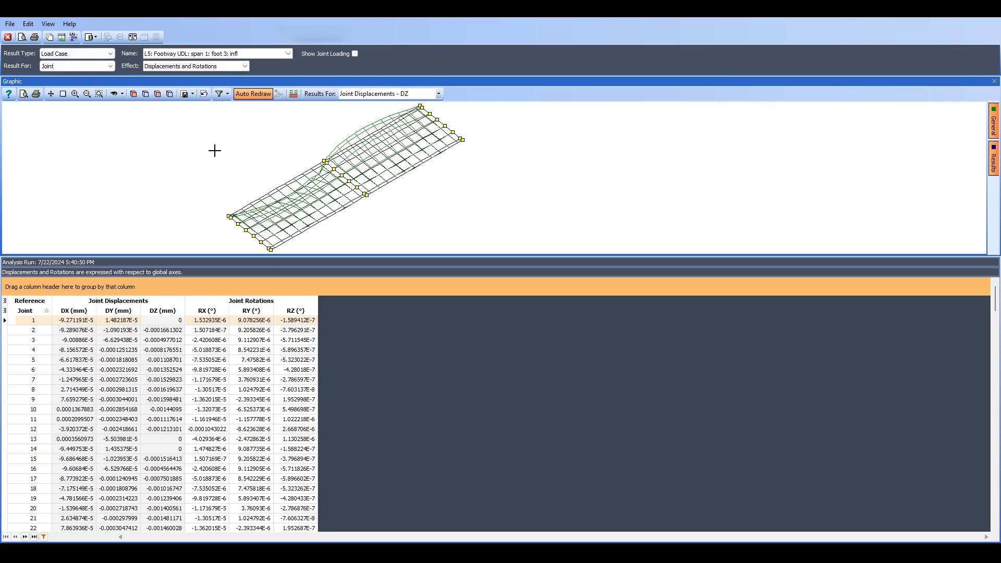
mouse_move(192, 130)
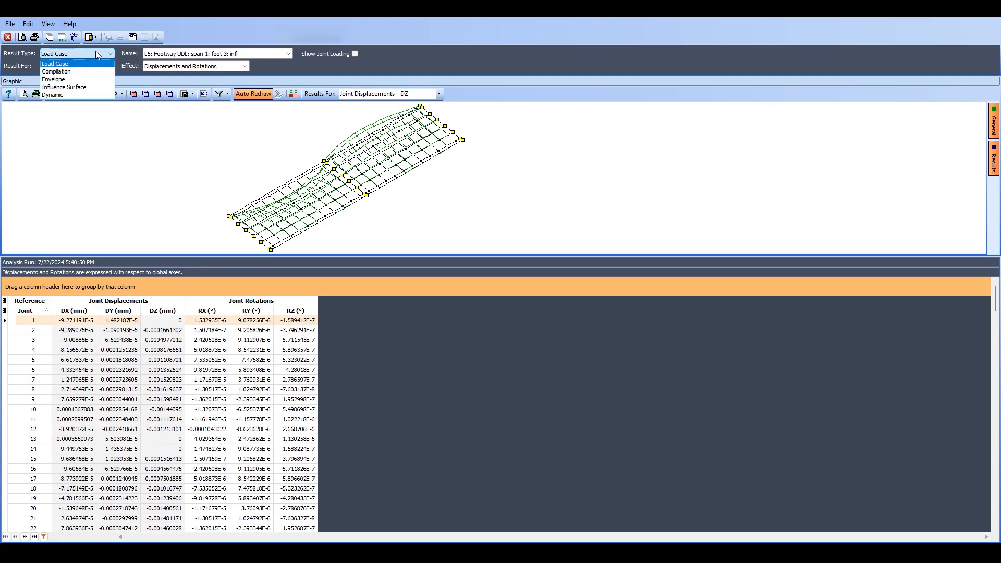
Show compilation C7: BM37; My Hogging; GR1A; SLS Characteristic joint displacements
click(54, 63)
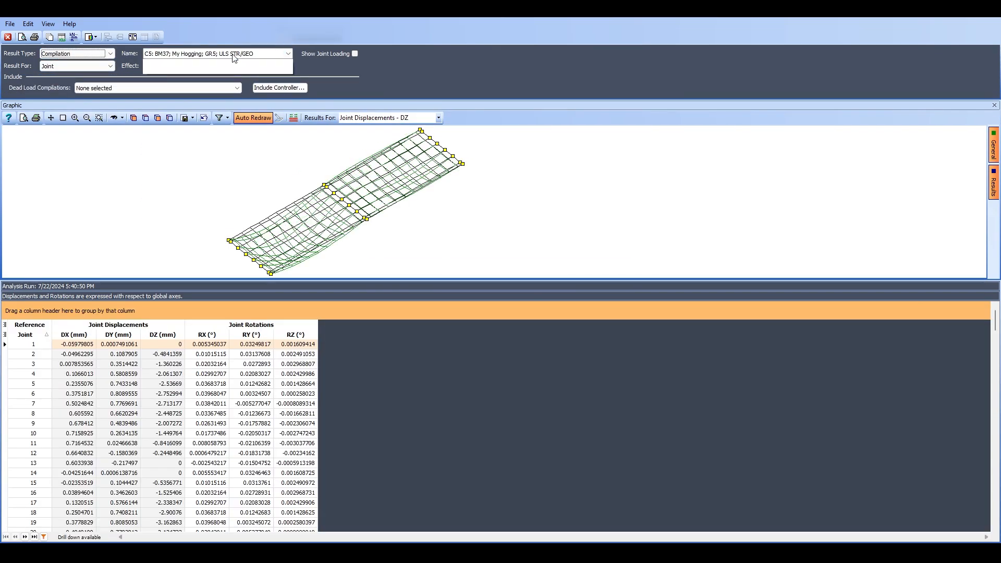
click(288, 53)
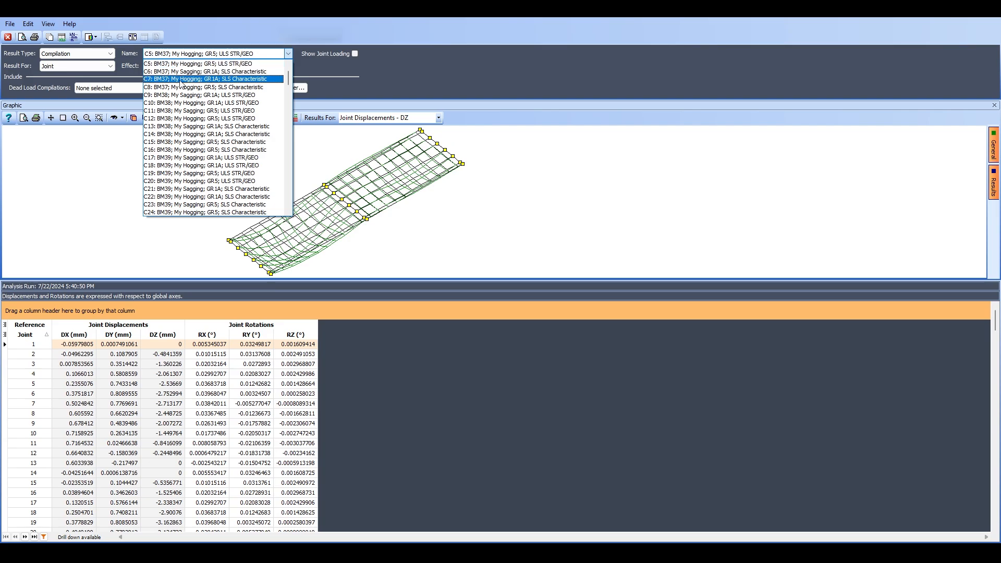
click(202, 78)
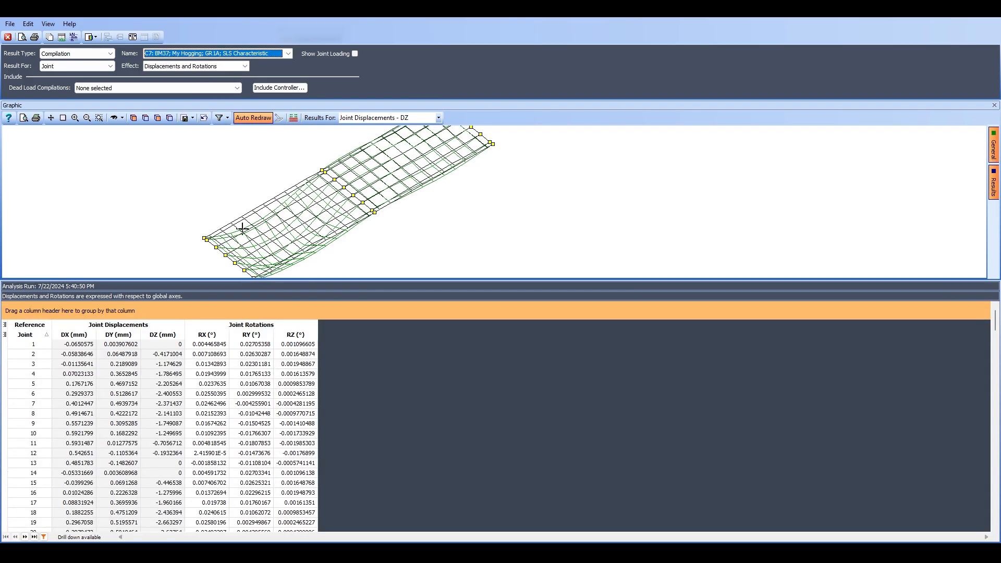
mouse_move(311, 218)
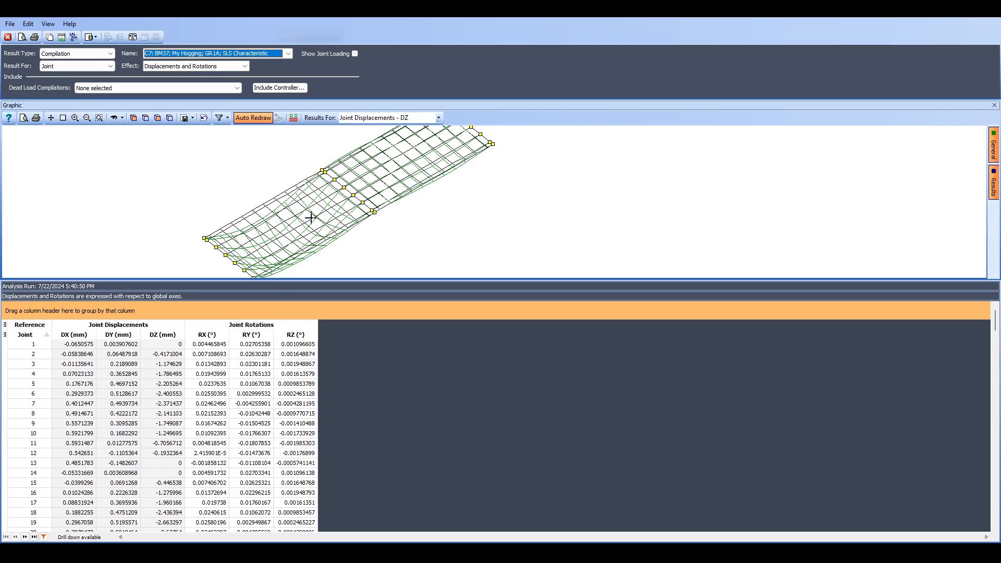
click(294, 118)
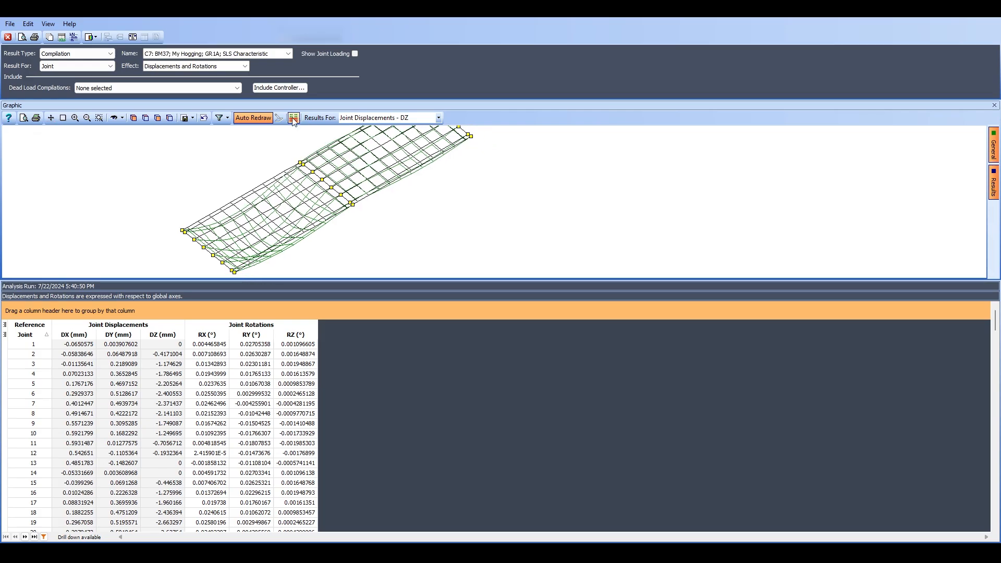
mouse_move(293, 118)
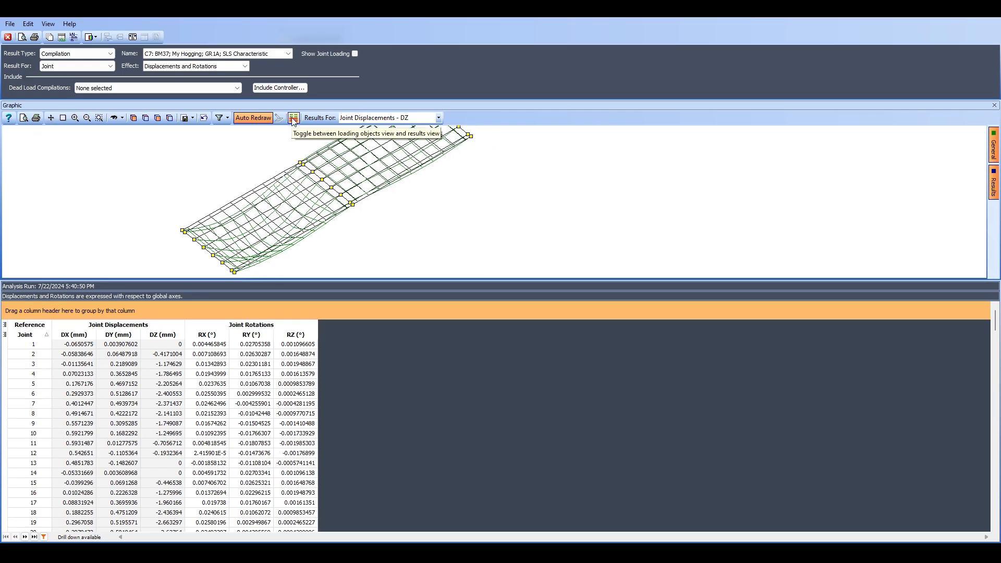
Switch to the loading patches view and pick compilation C10: BM38; My Hogging; GR1A; ULS STR/GEO
click(292, 117)
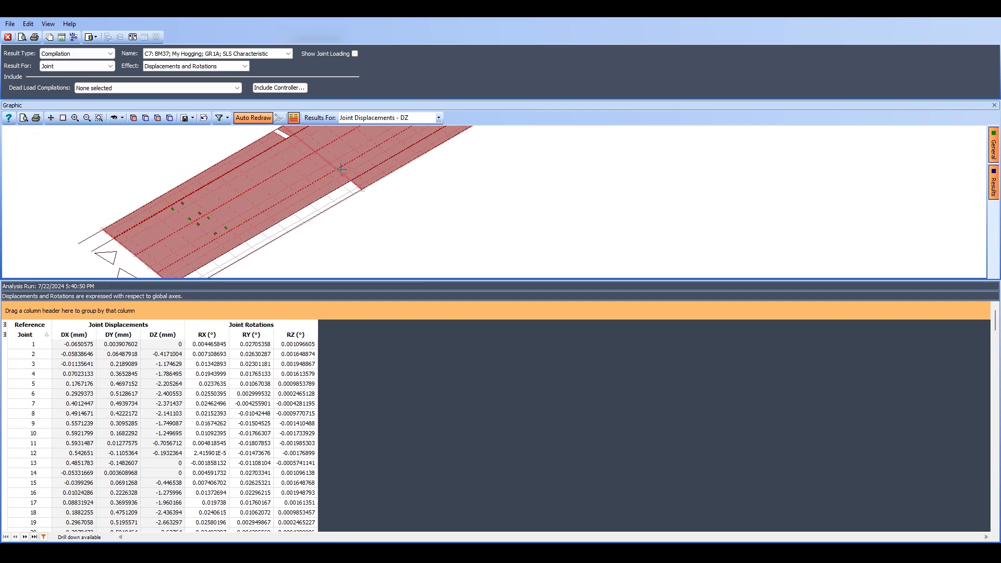
mouse_move(335, 206)
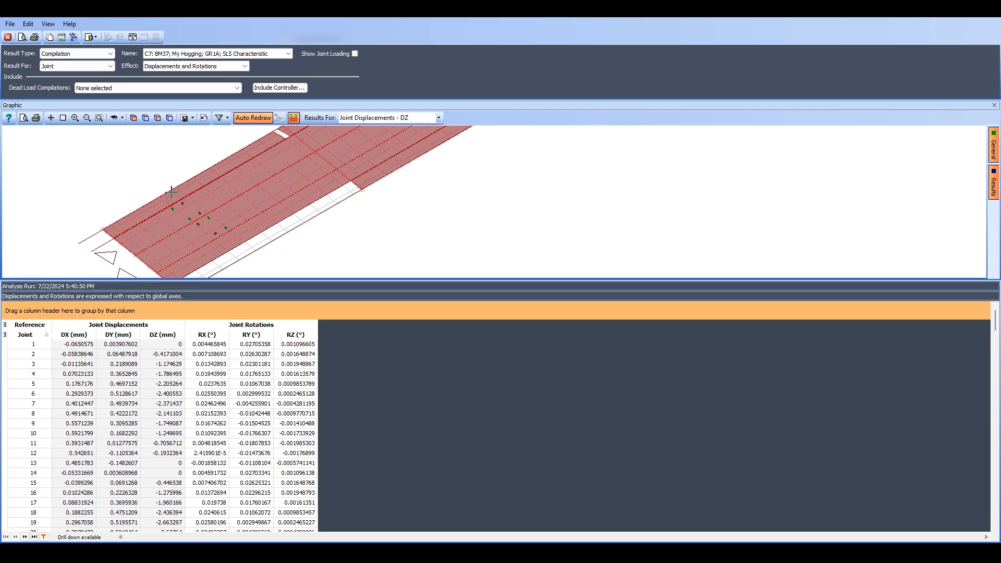
mouse_move(241, 257)
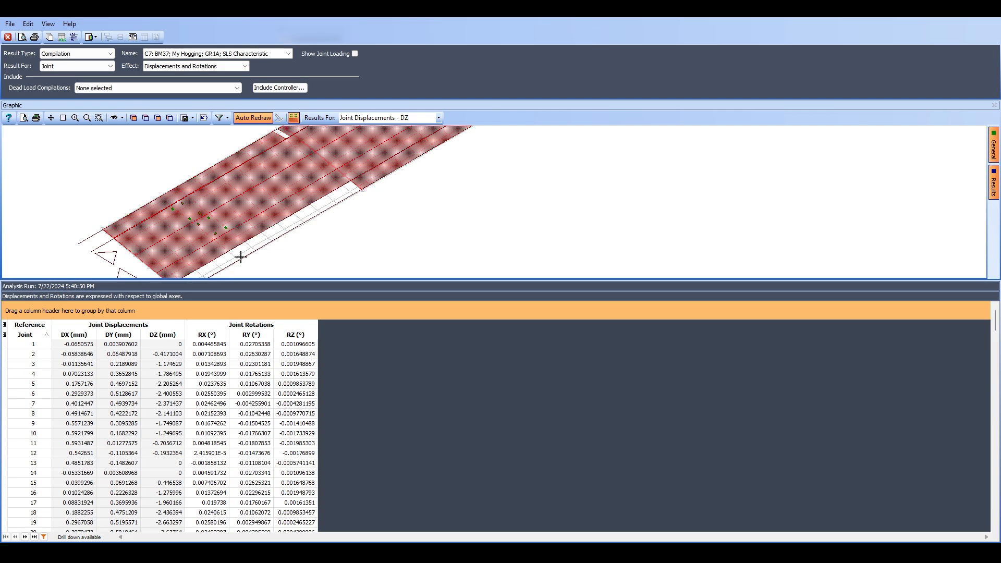
mouse_move(255, 186)
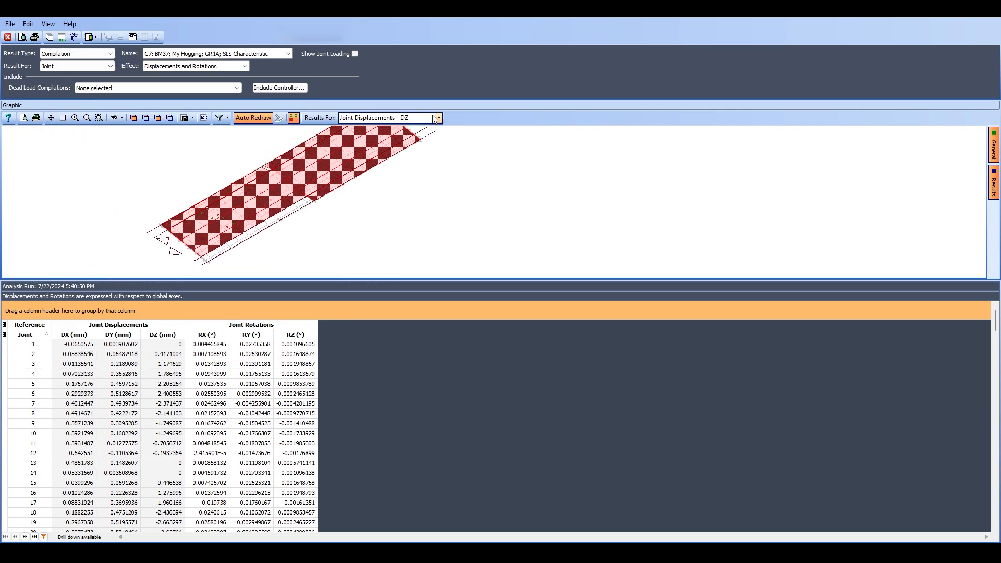
click(288, 53)
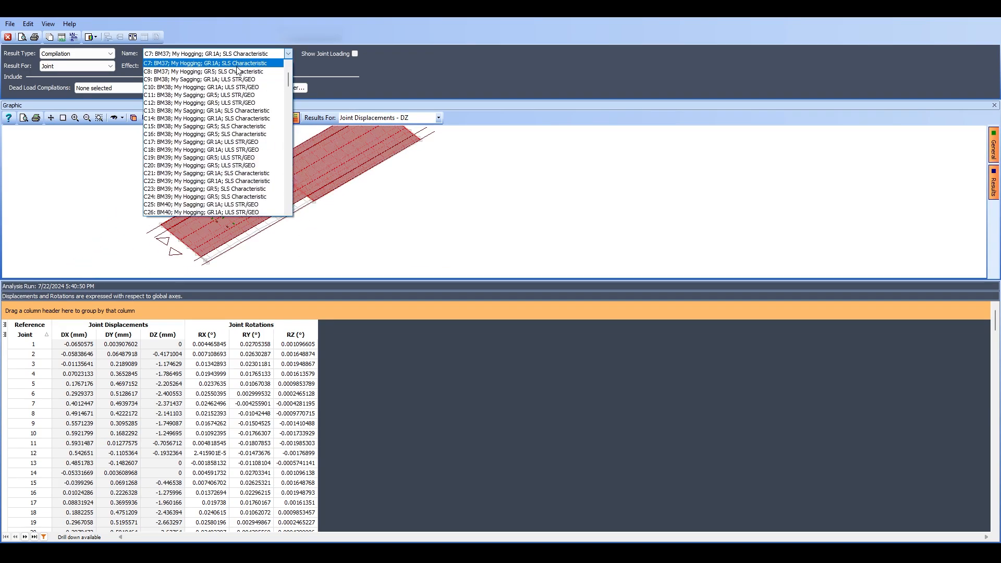
click(204, 71)
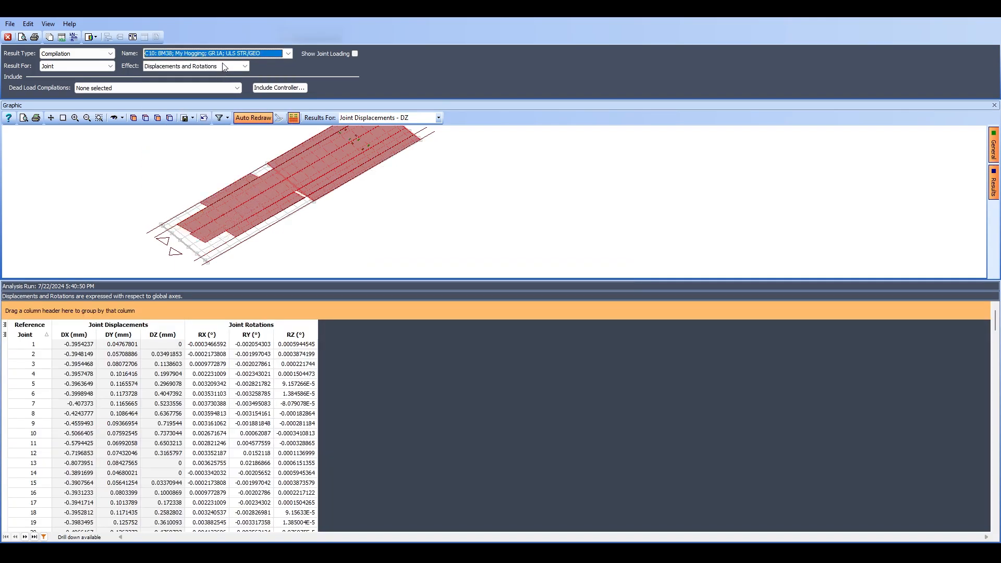
click(288, 53)
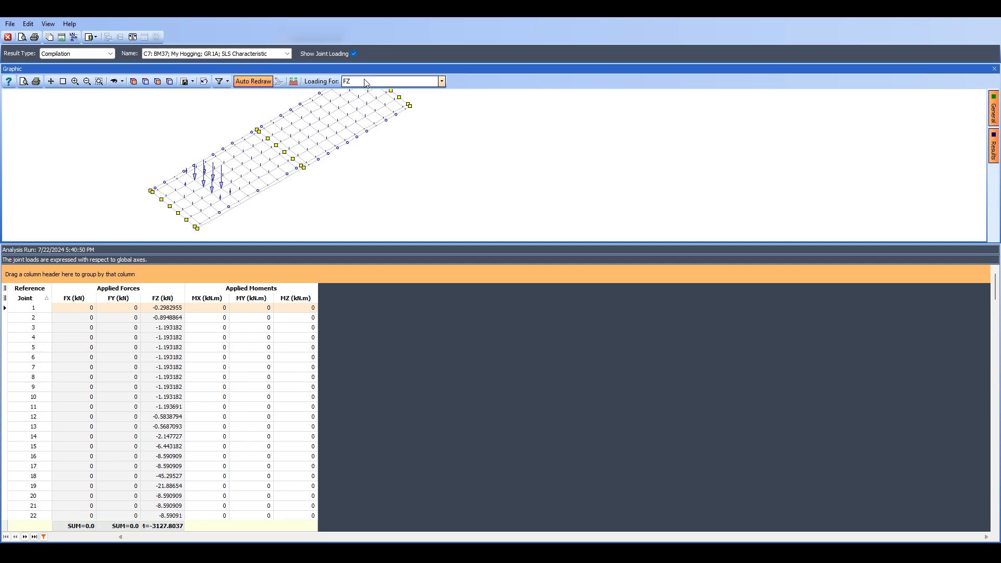
Turn off Show Joint Loading to return to joint displacements and rotations for compilation C7
click(440, 81)
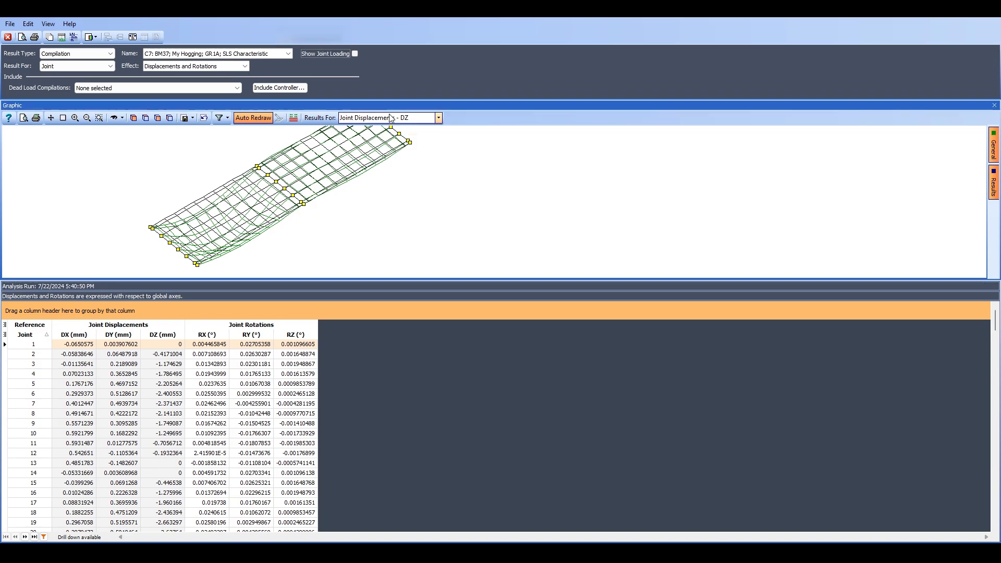
click(438, 118)
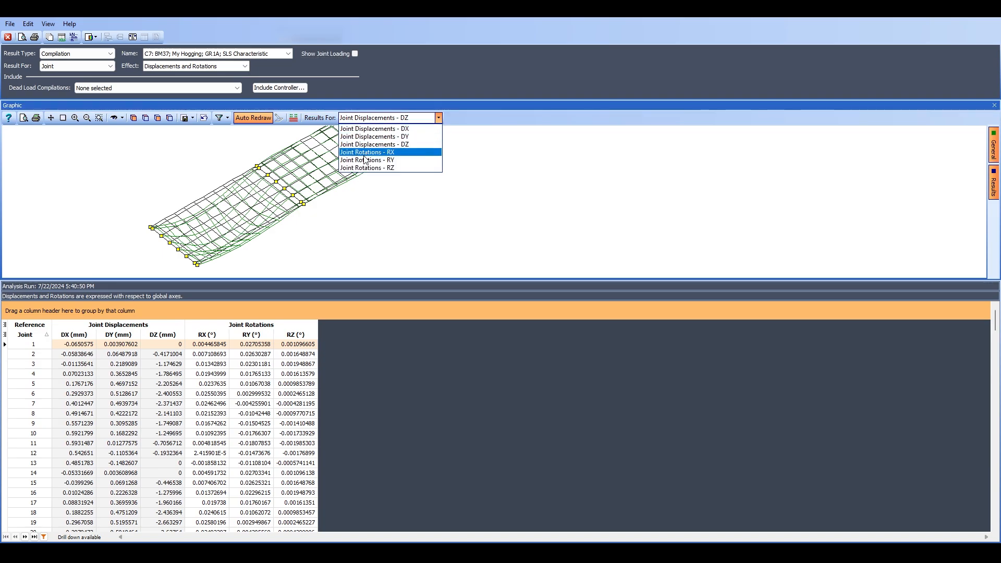
mouse_move(373, 144)
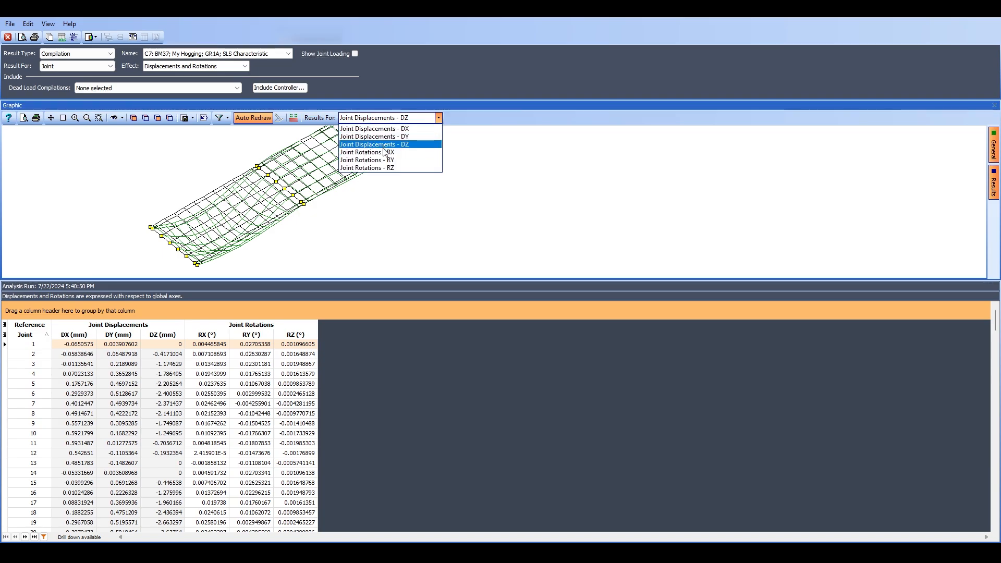
click(374, 144)
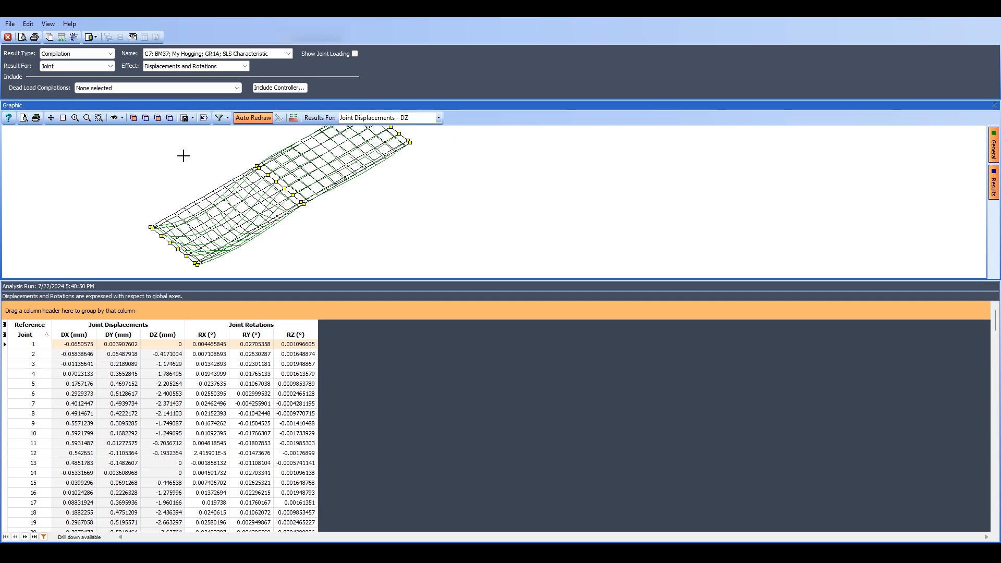
mouse_move(353, 86)
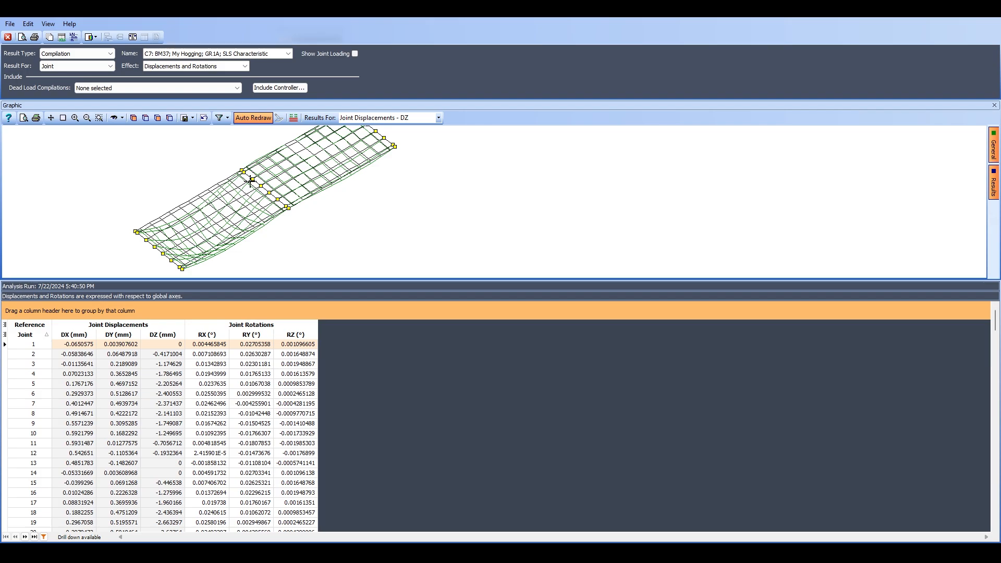
mouse_move(206, 156)
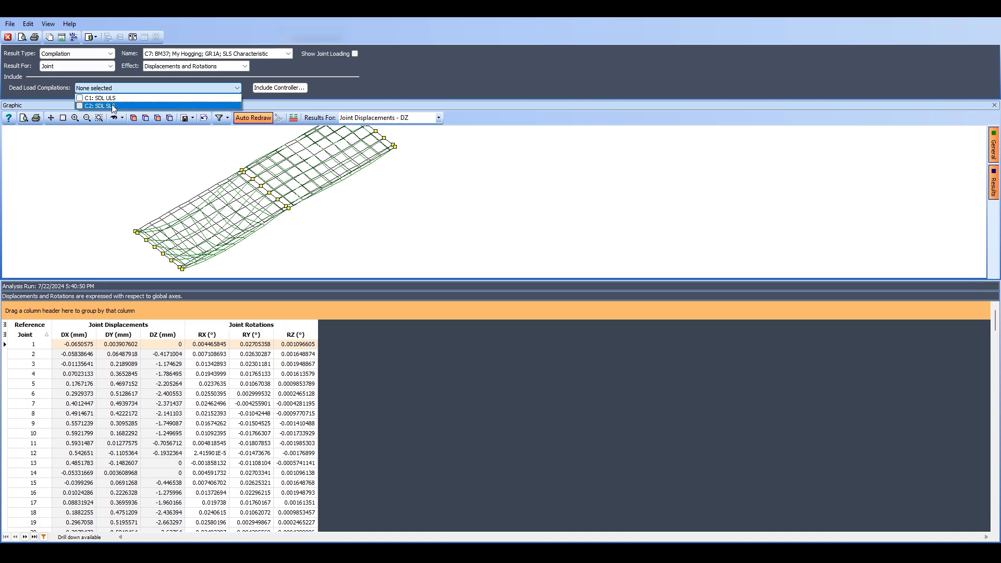
click(80, 106)
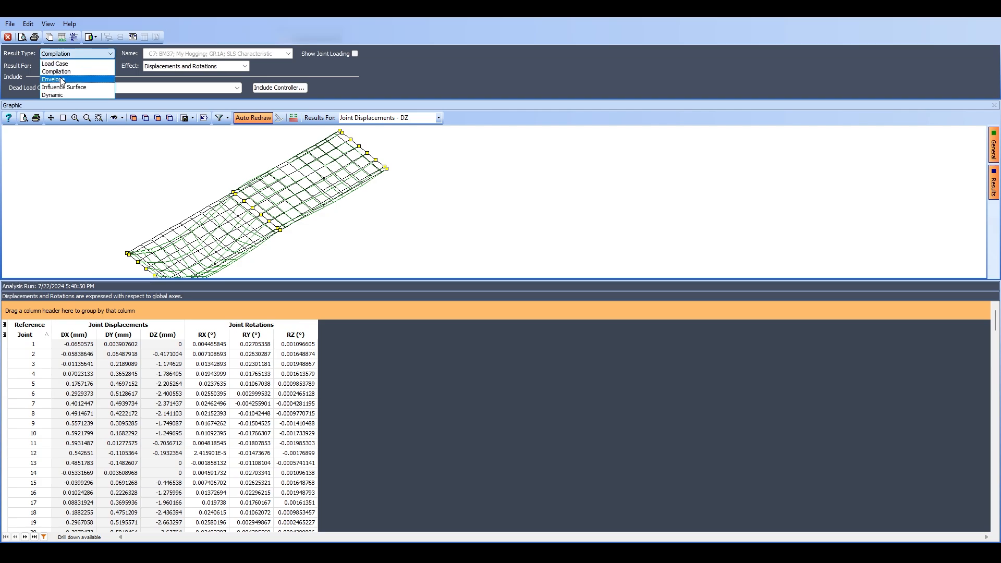
Switch Result Type to Envelope, showing E1: GR1A ULS STR/GEO Mem 37-48: My+
click(54, 78)
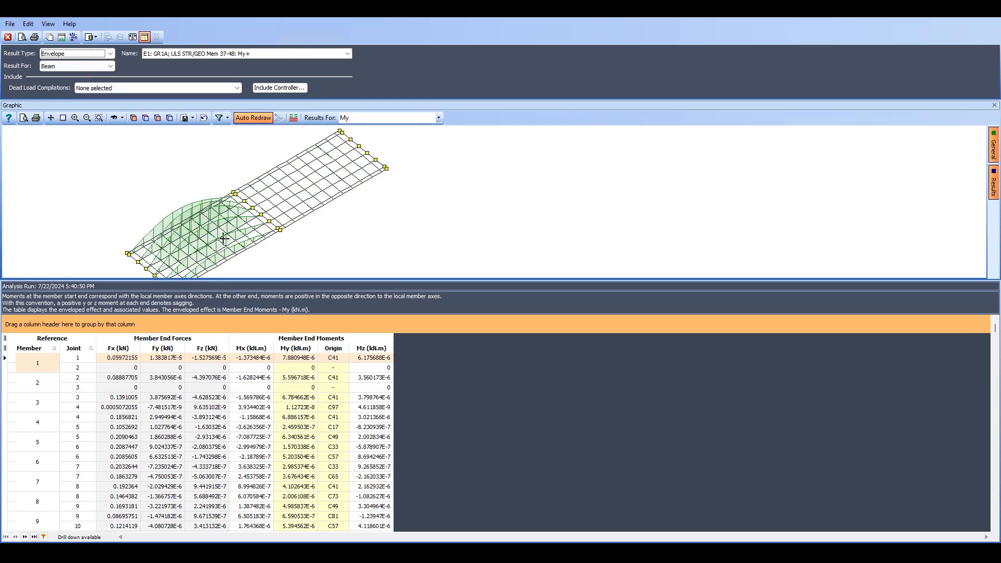
mouse_move(233, 126)
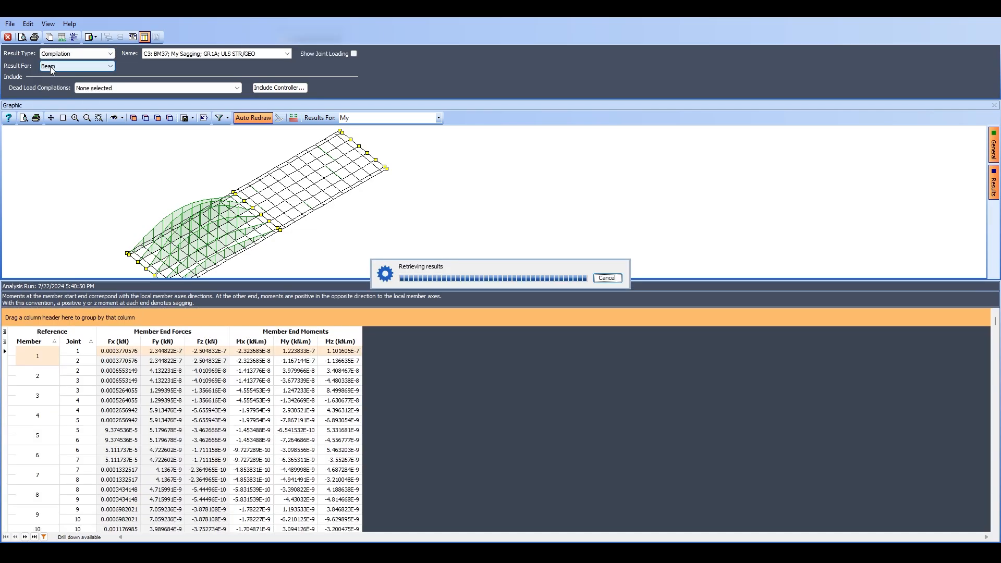
Plot only My moments and select compilation C8: BM37; My Hogging; GR5; SLS Characteristic
click(73, 66)
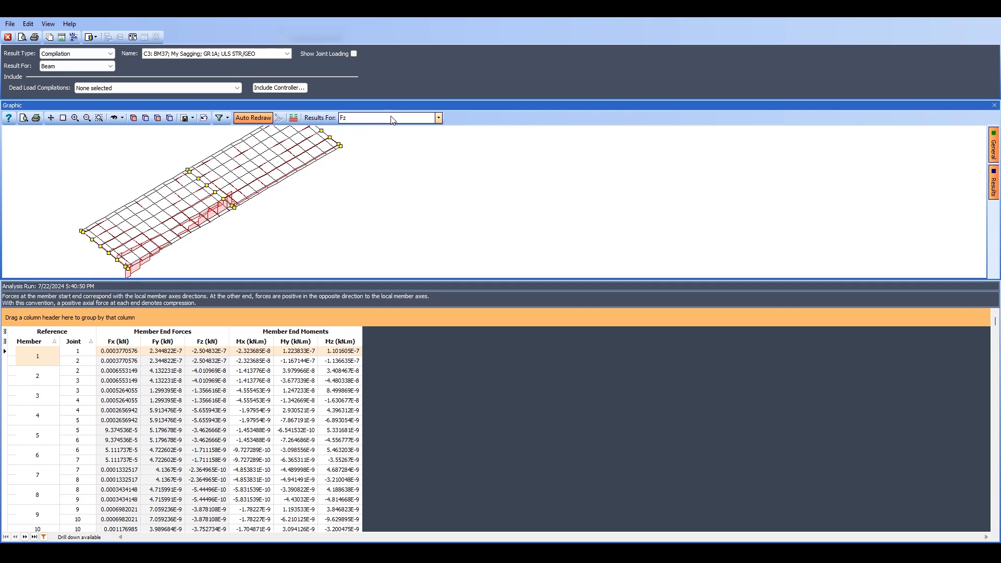
click(438, 118)
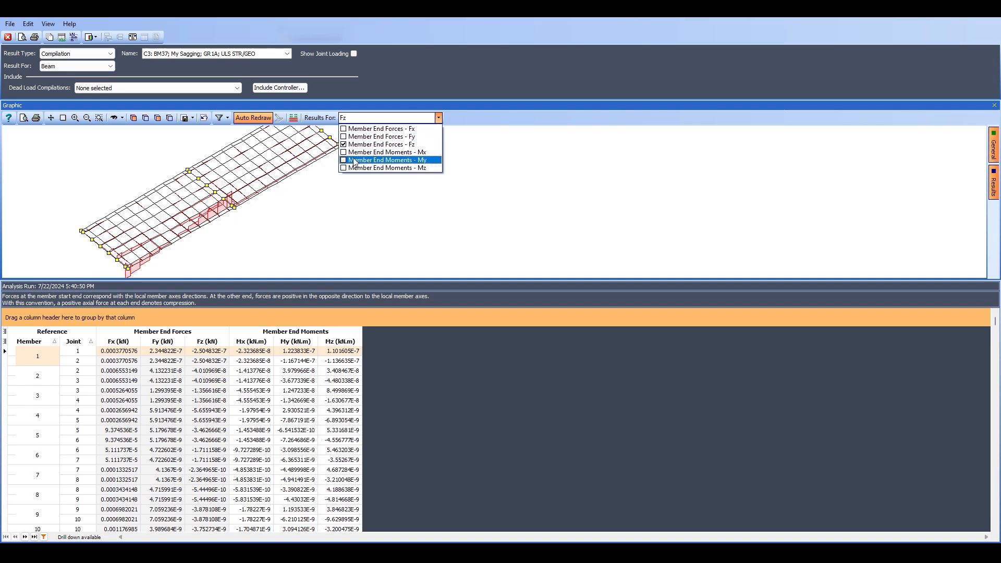
click(343, 159)
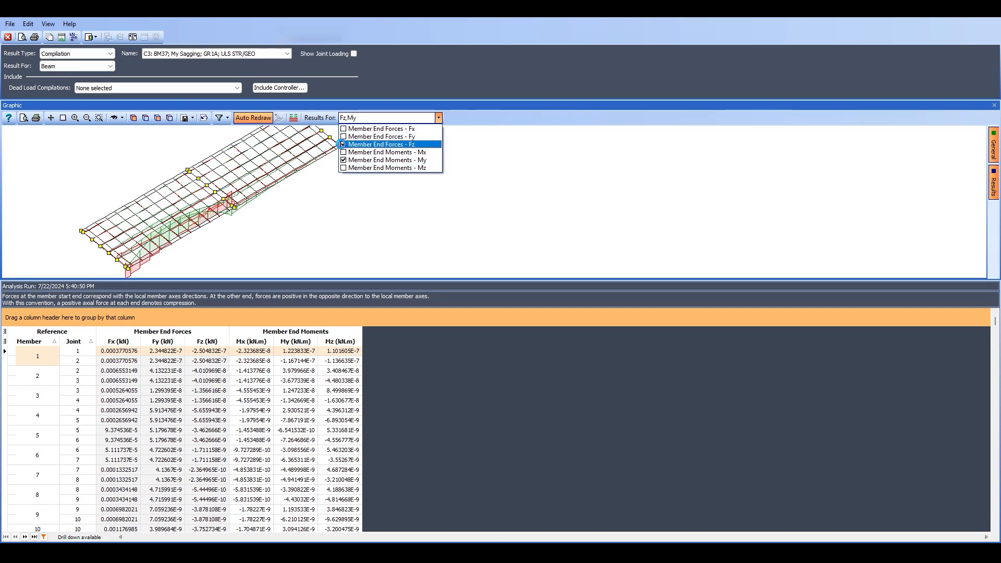
click(287, 54)
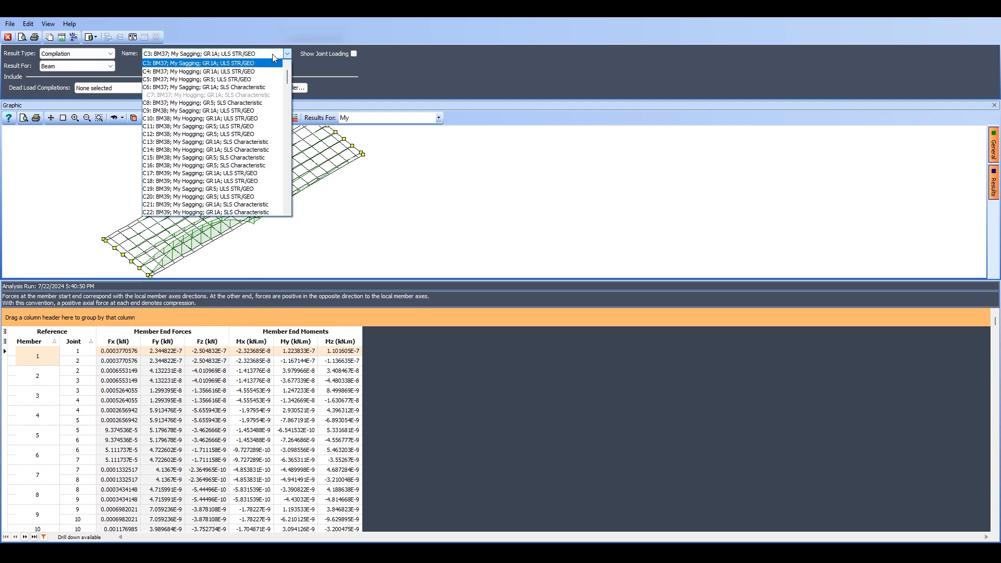
click(286, 53)
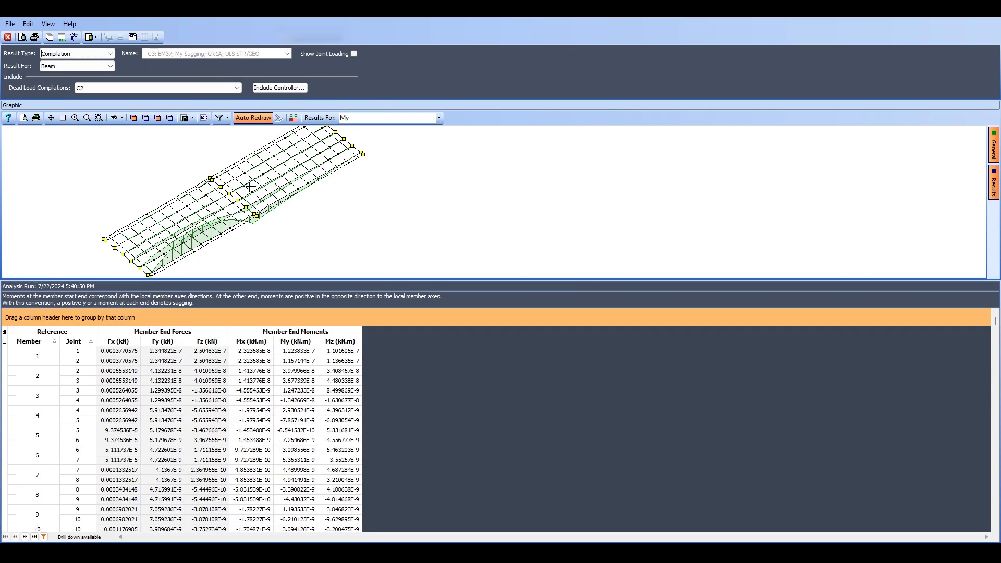
click(287, 53)
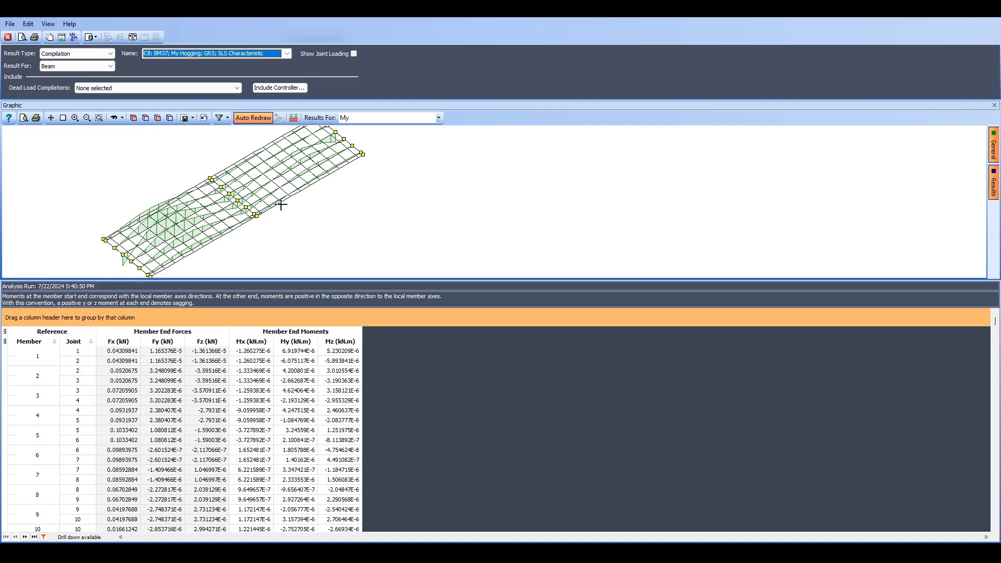
mouse_move(73, 272)
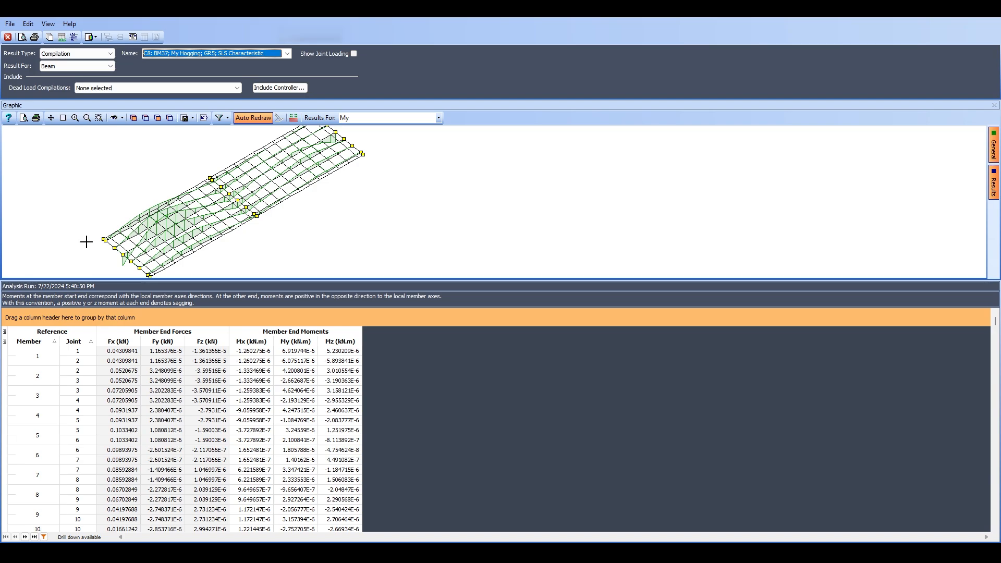
mouse_move(180, 127)
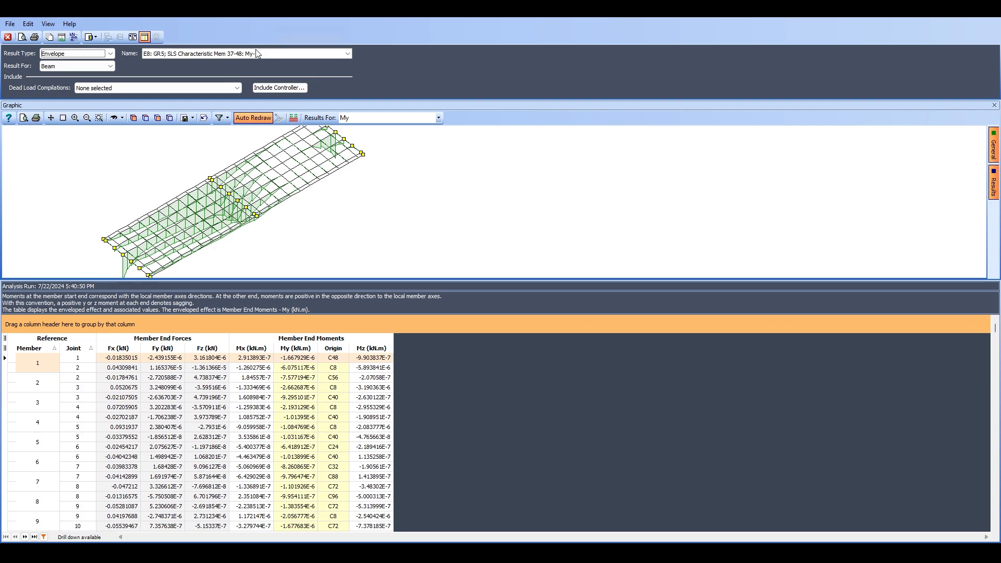
Keep envelope E8: GR5; SLS Characteristic Mem 37-48: My- from the Name list
click(348, 54)
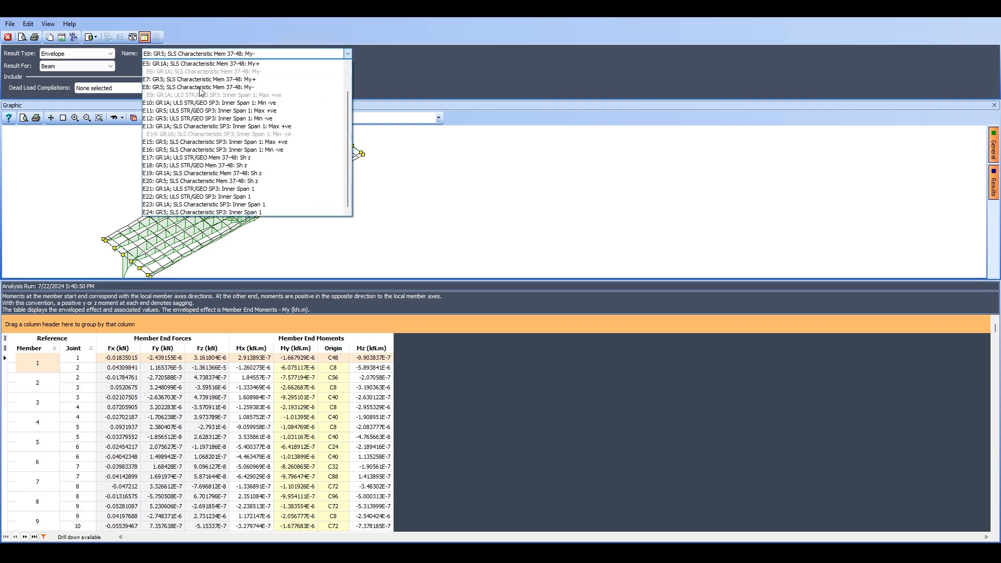
click(202, 86)
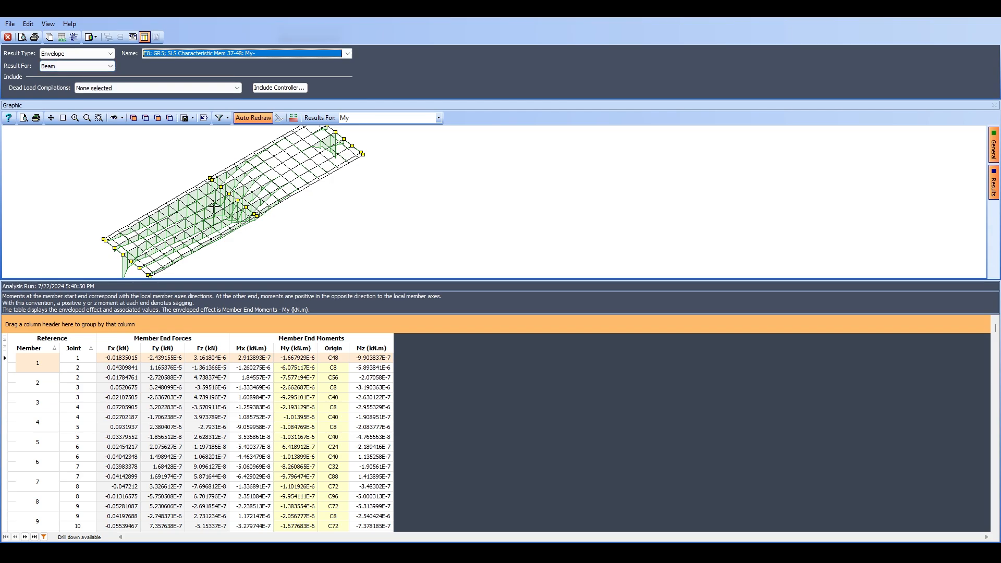
mouse_move(99, 396)
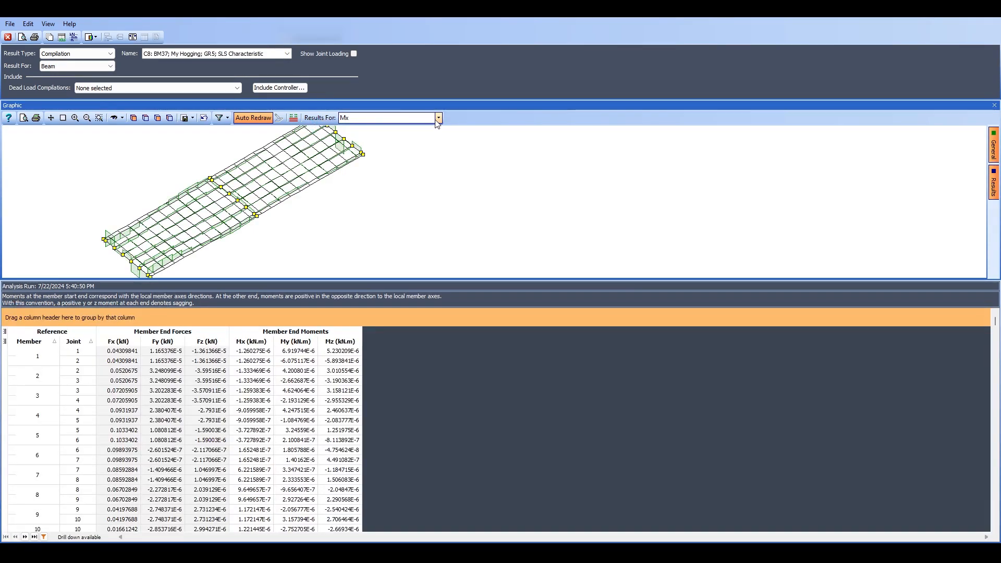
click(438, 118)
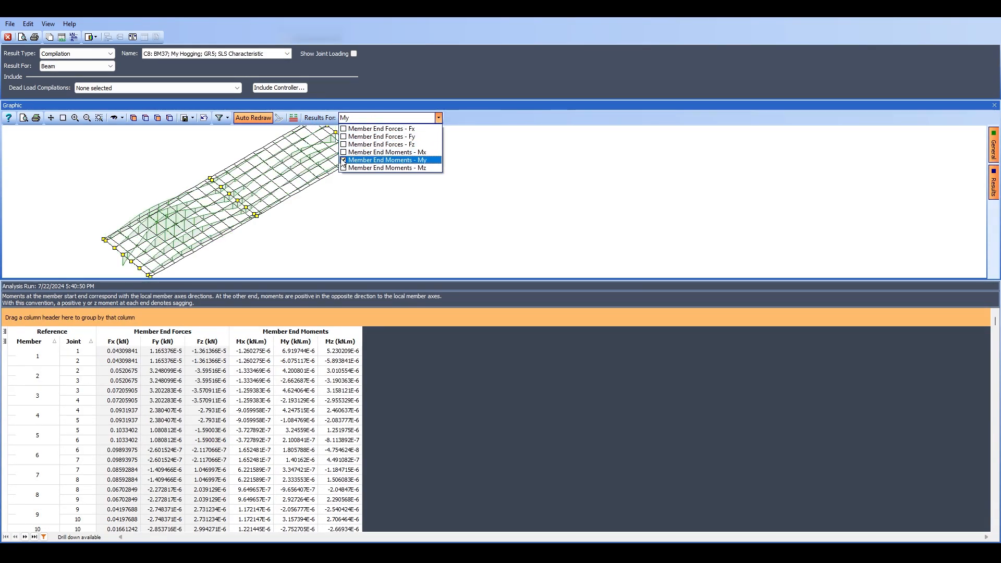
click(384, 160)
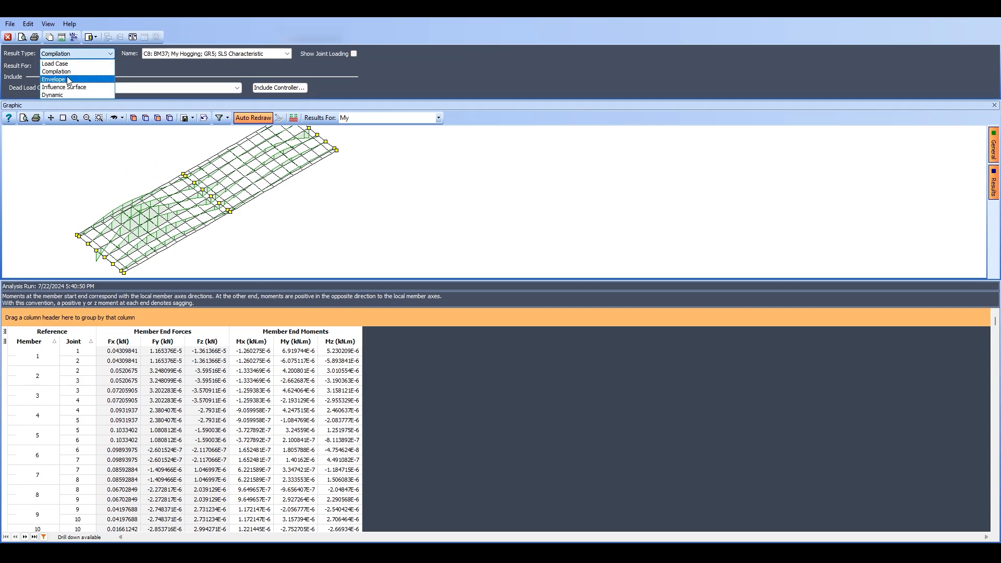
click(53, 78)
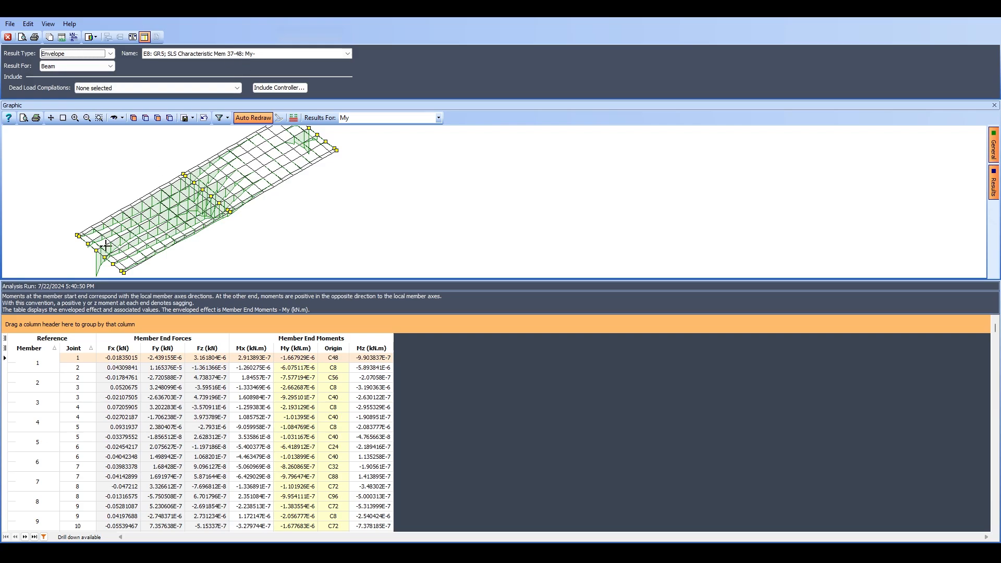
click(348, 54)
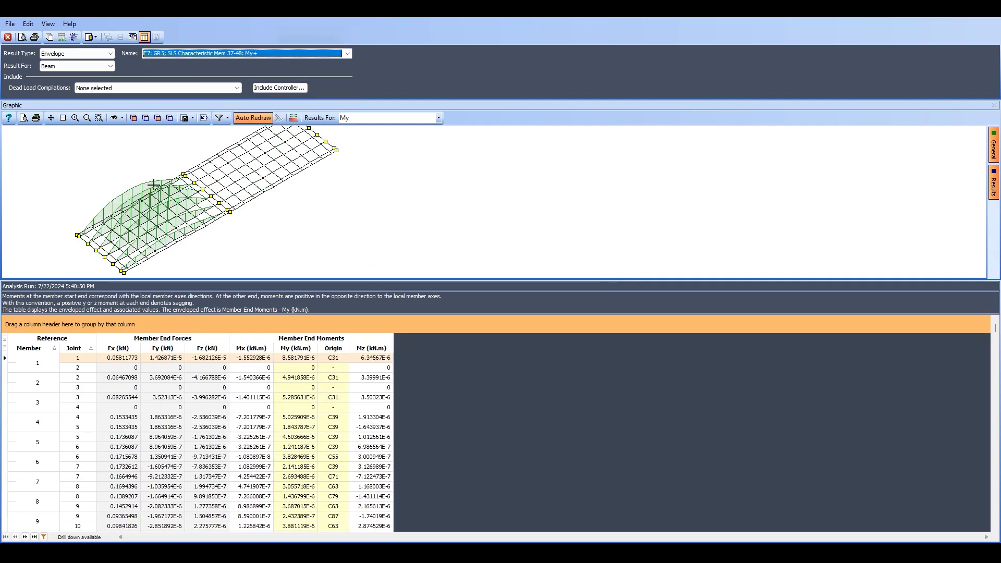
mouse_move(937, 158)
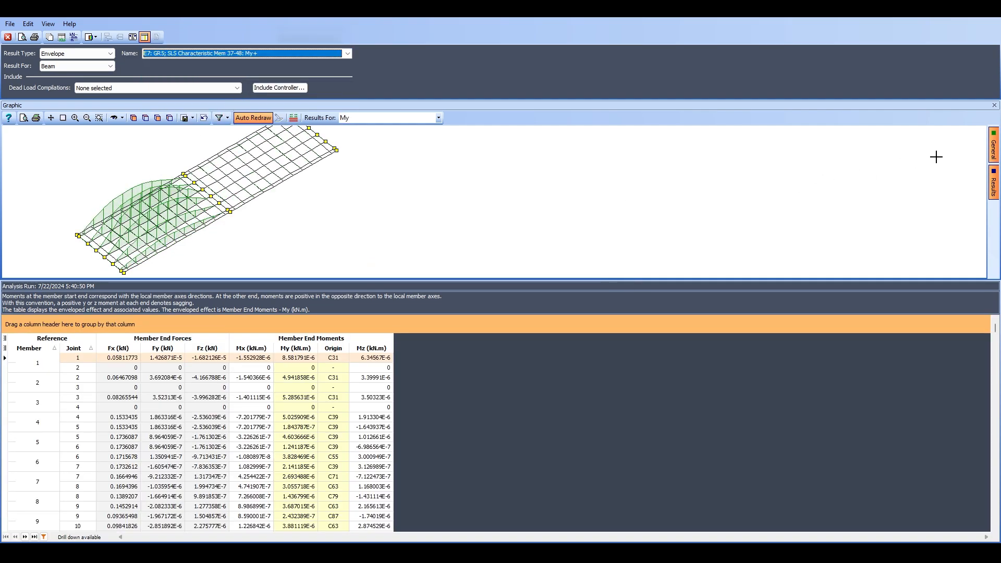
Enable Result annotation in the General display settings so result values are labelled
click(993, 184)
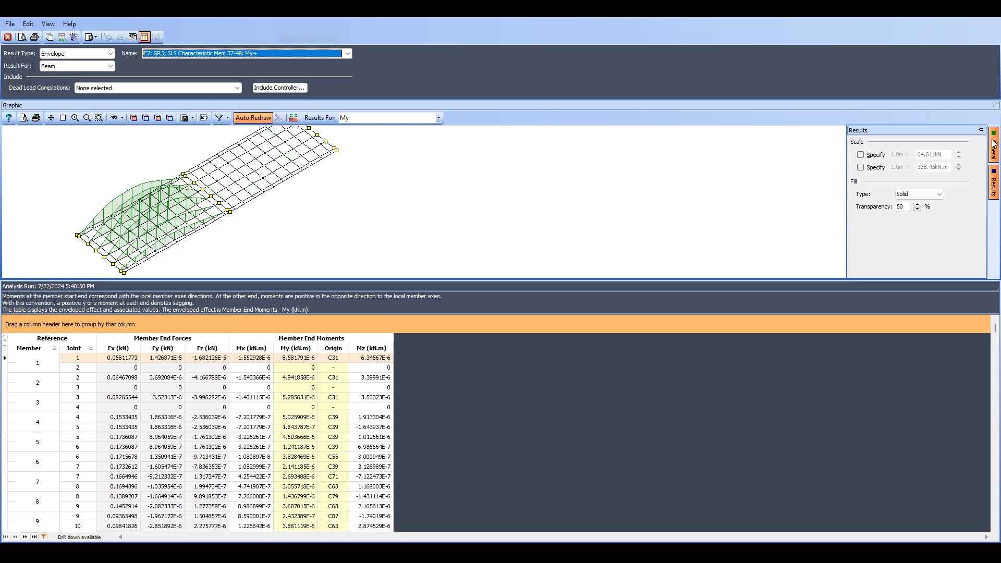
click(994, 142)
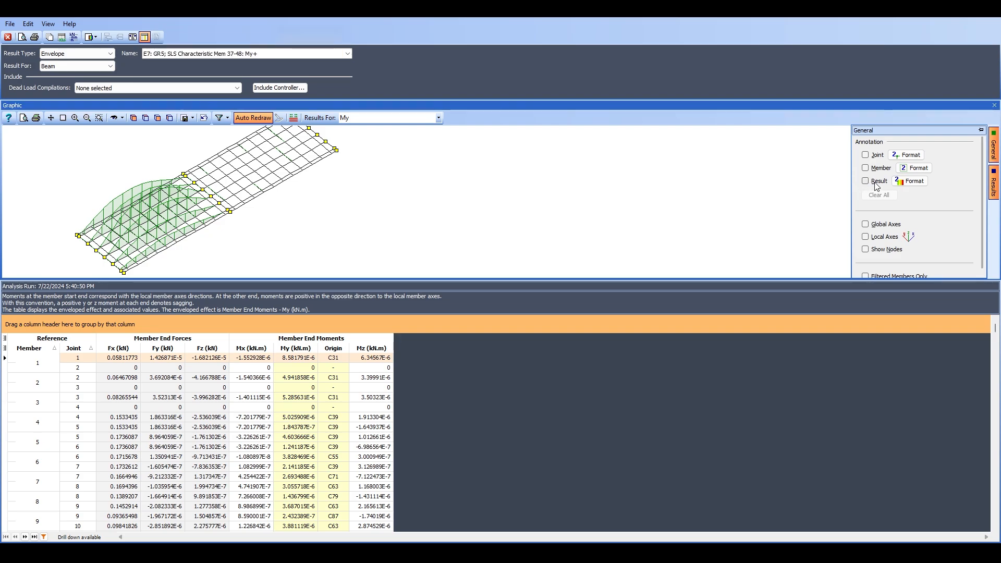
click(865, 180)
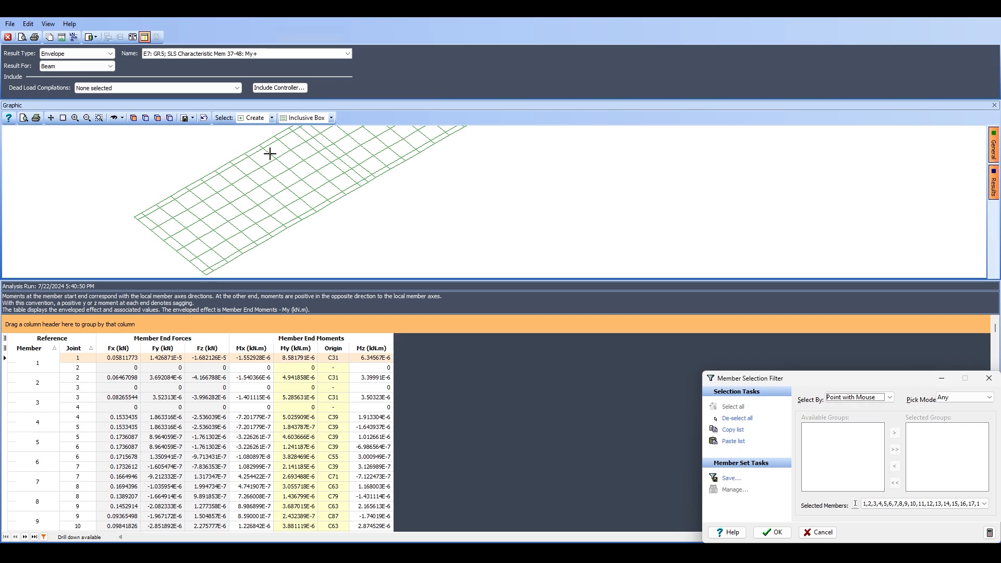
Filter results to longitudinal beam members 37–48 by box-selecting the girder in the graphic
click(738, 418)
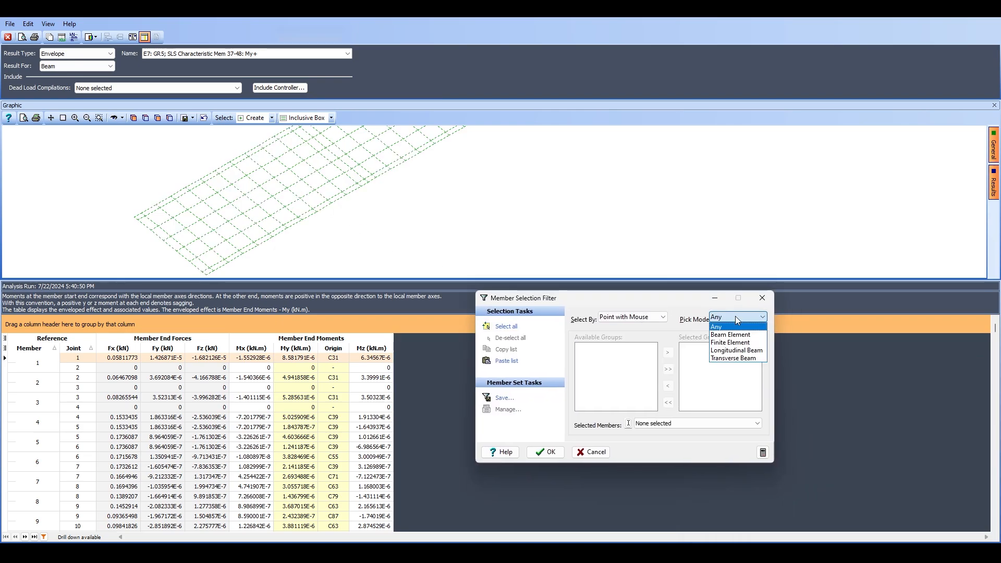
click(736, 350)
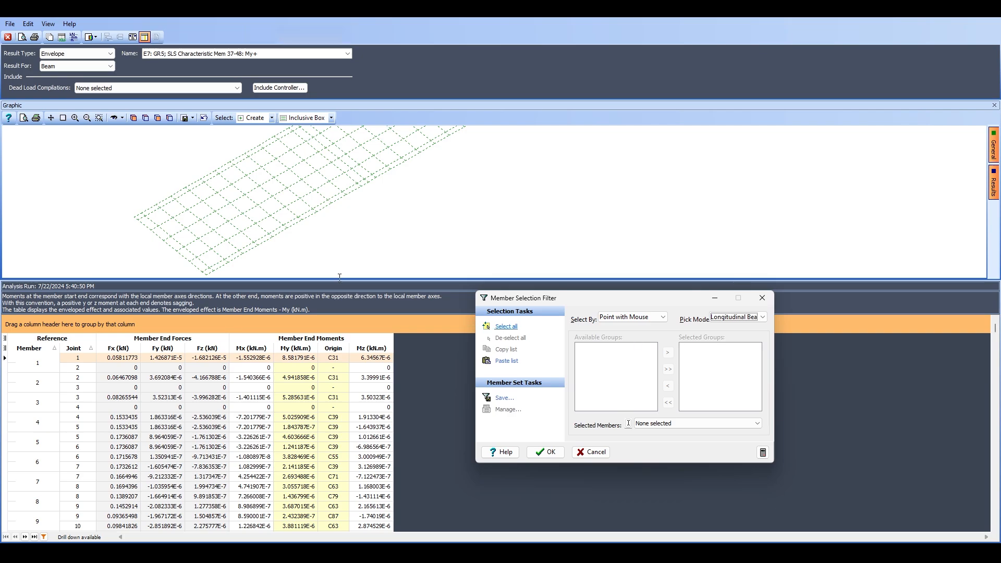
drag(166, 241, 320, 148)
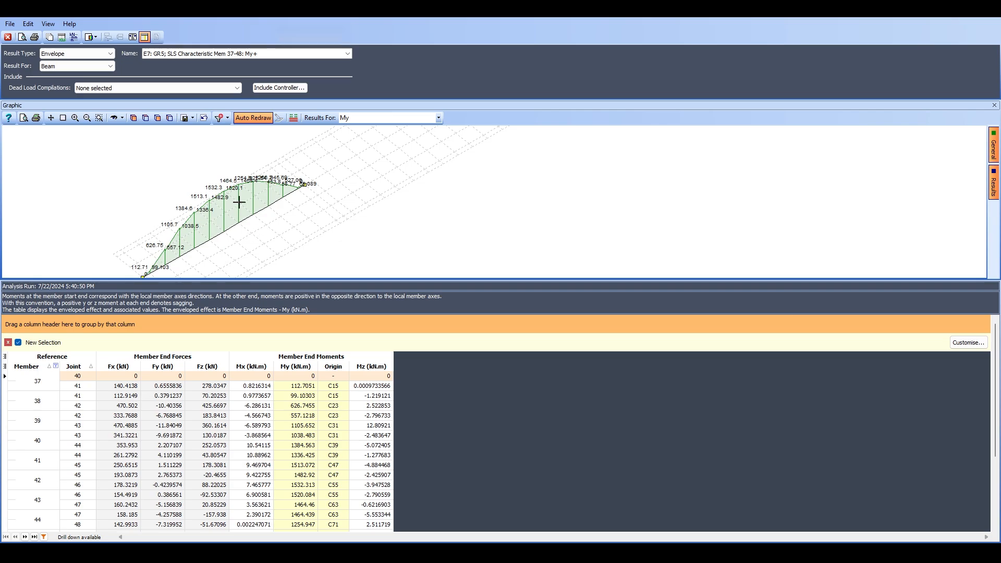
click(347, 53)
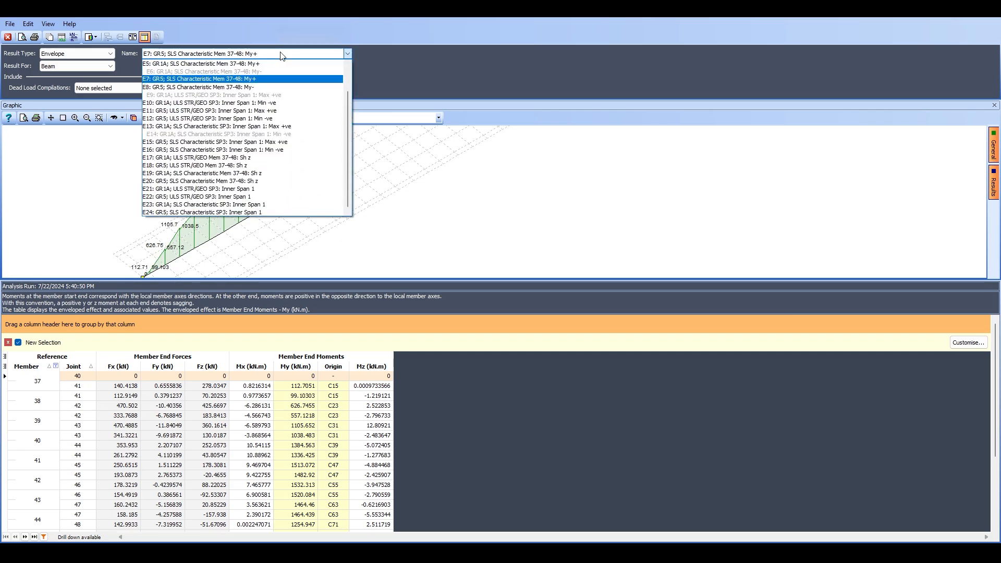
Switch to the E8 My- envelope, clear the member selection and pick longitudinal beams 37–48
click(201, 86)
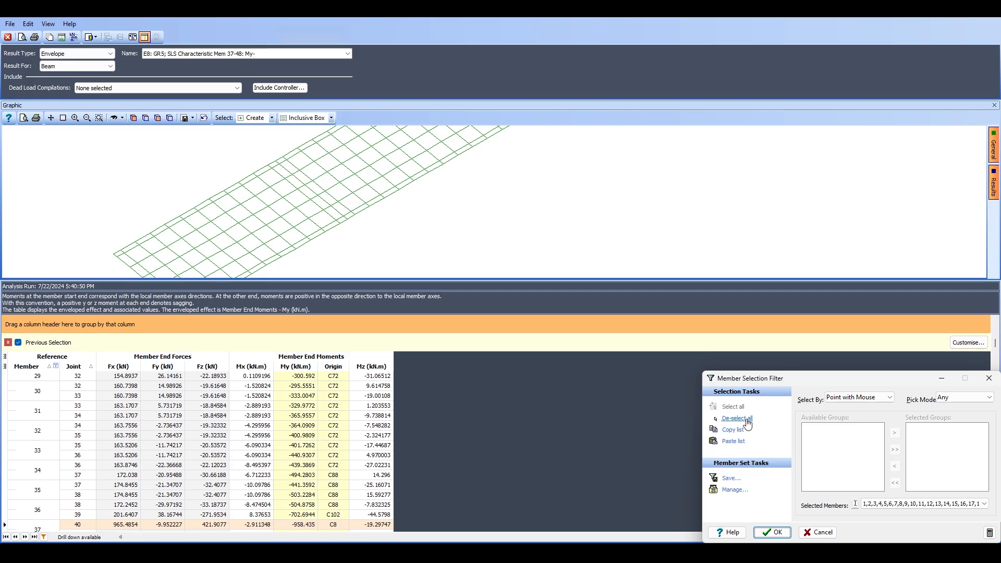
click(990, 398)
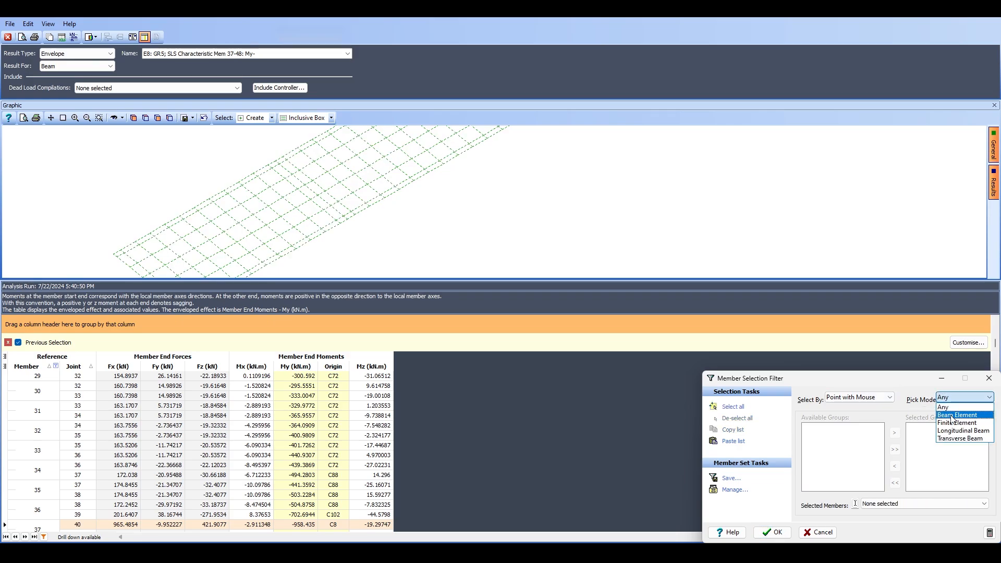
click(962, 430)
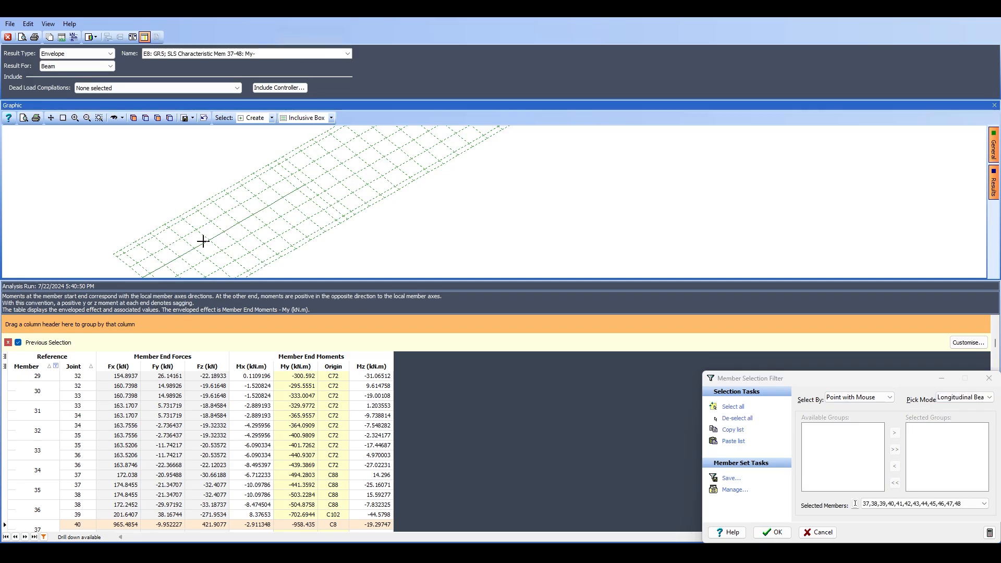
click(772, 532)
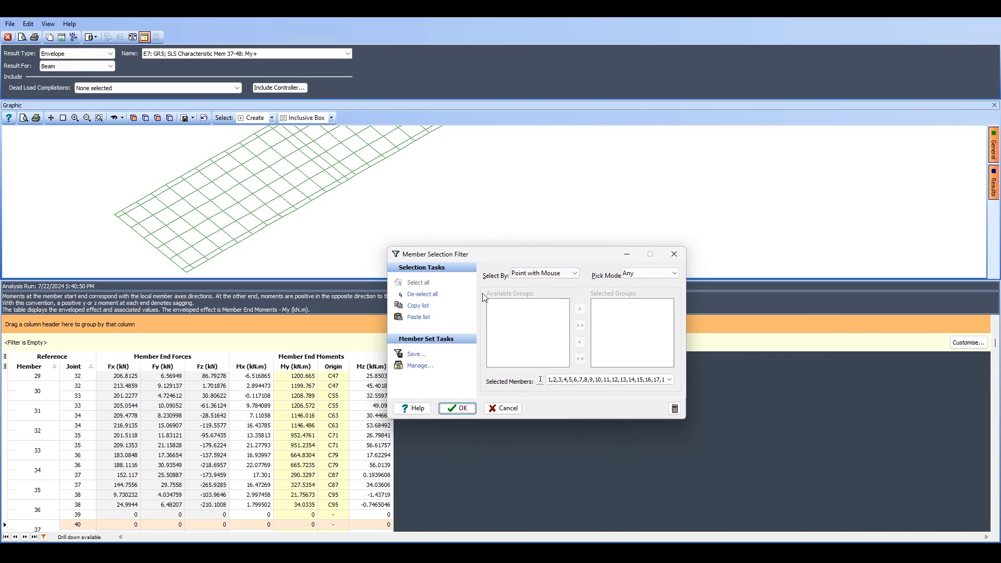
Restrict picking to longitudinal beams and add shear force Fz alongside My in Results For
click(673, 274)
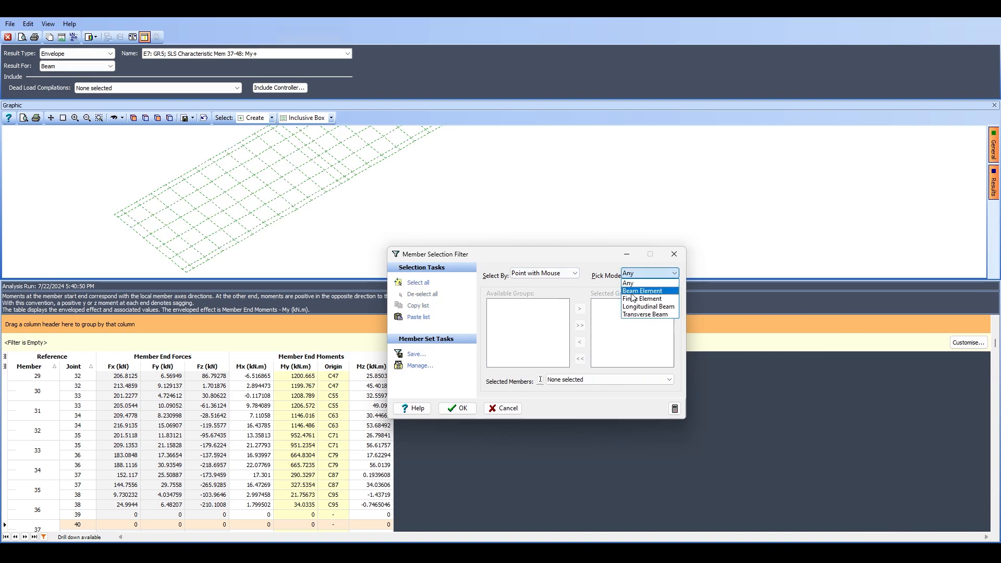
click(646, 307)
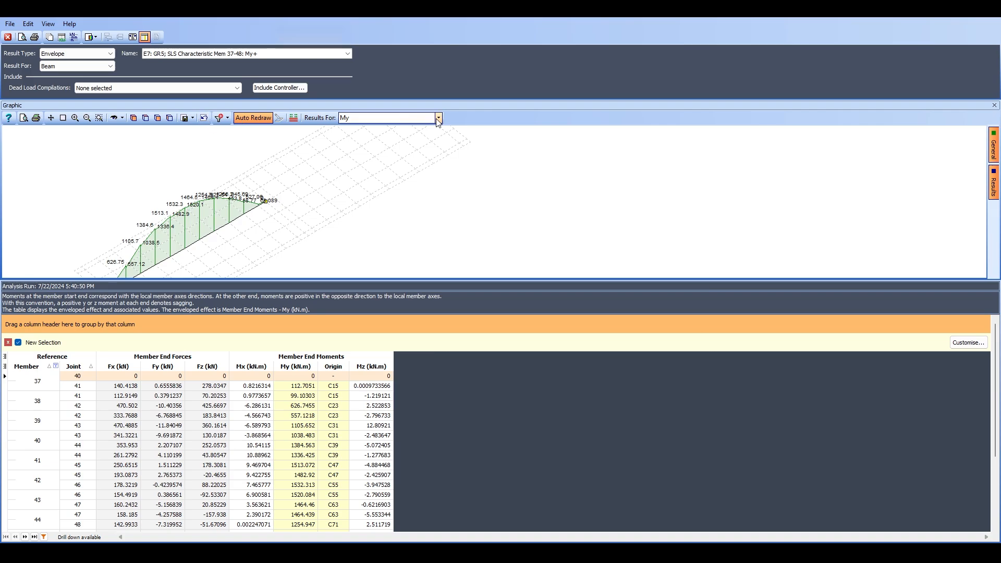
click(438, 118)
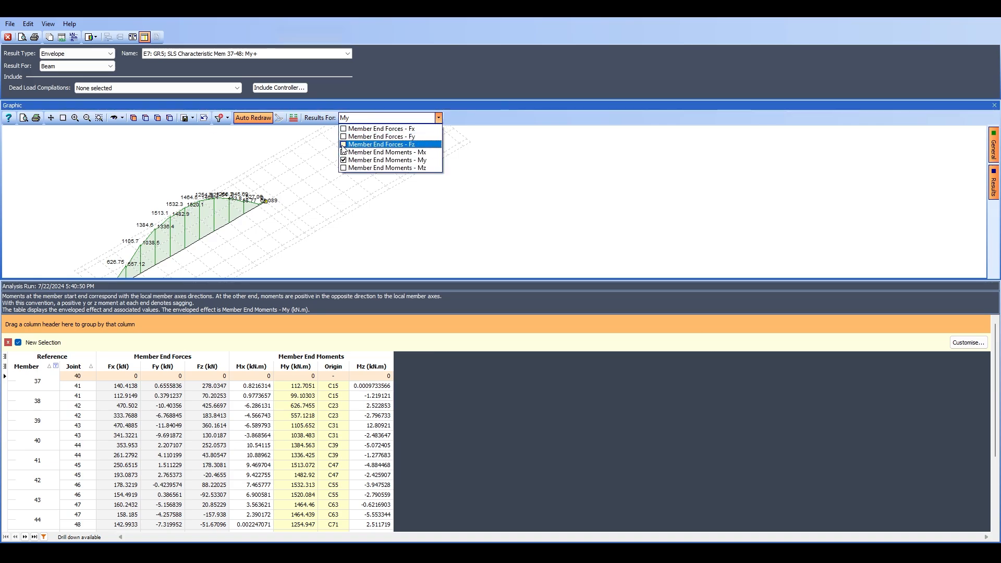
click(344, 143)
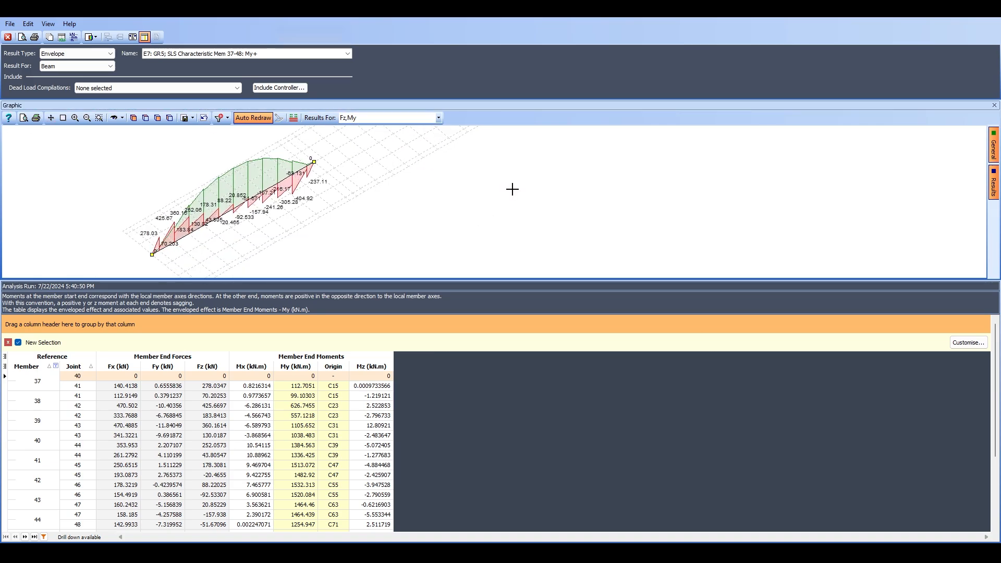
mouse_move(139, 233)
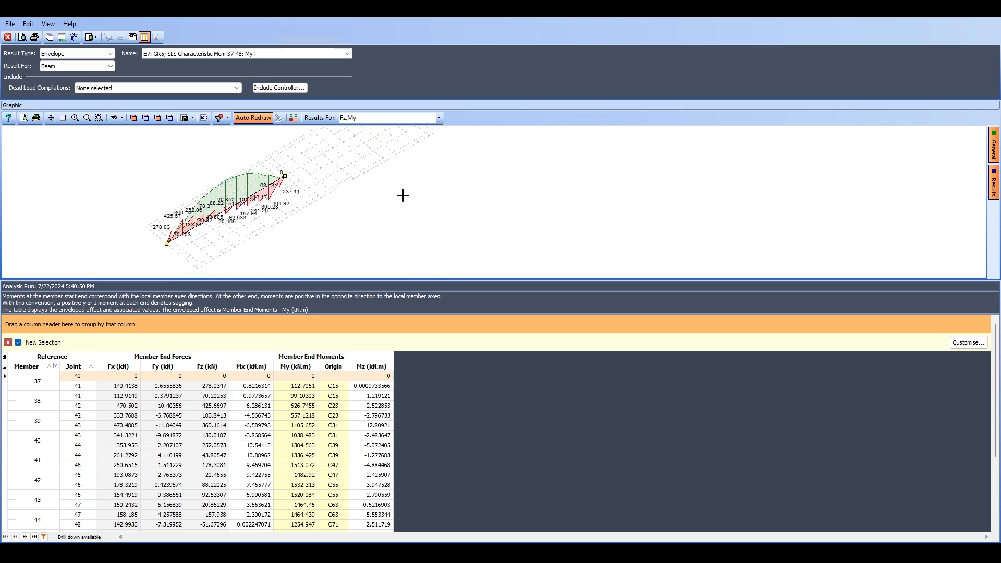
mouse_move(172, 227)
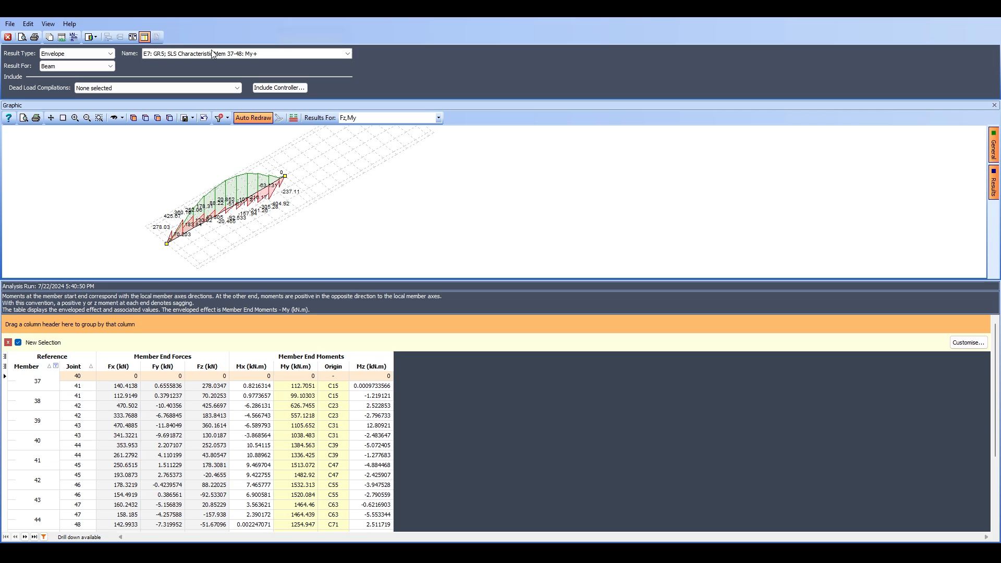
mouse_move(209, 55)
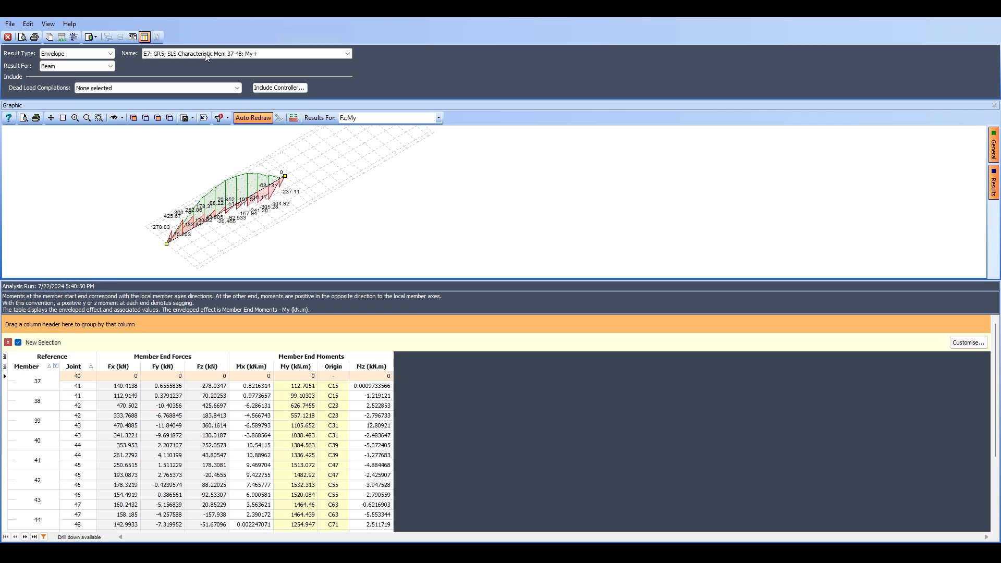
click(347, 54)
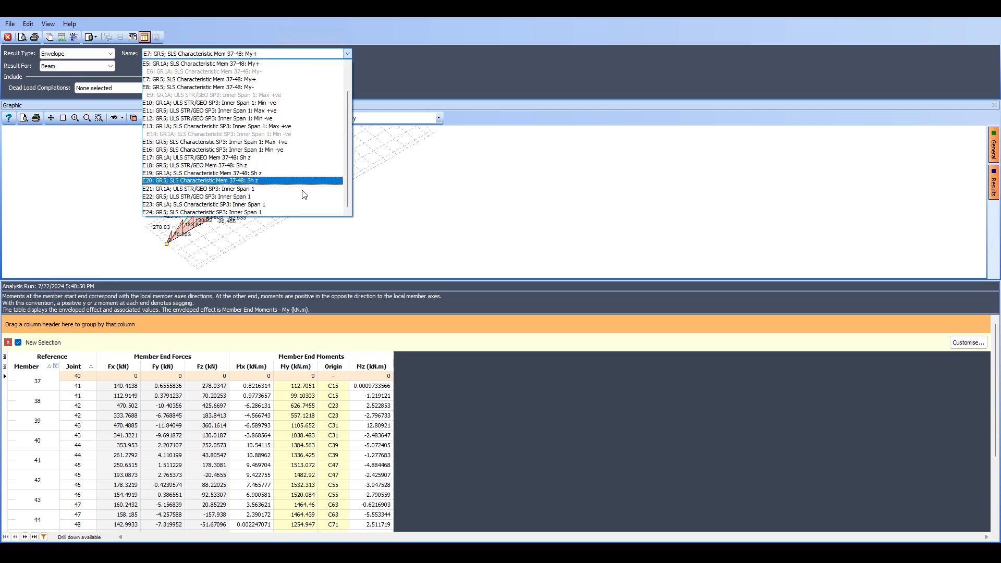
Select envelope E19 SLS shear and filter it to longitudinal beam members 37–48, plotting Fz with My
click(204, 173)
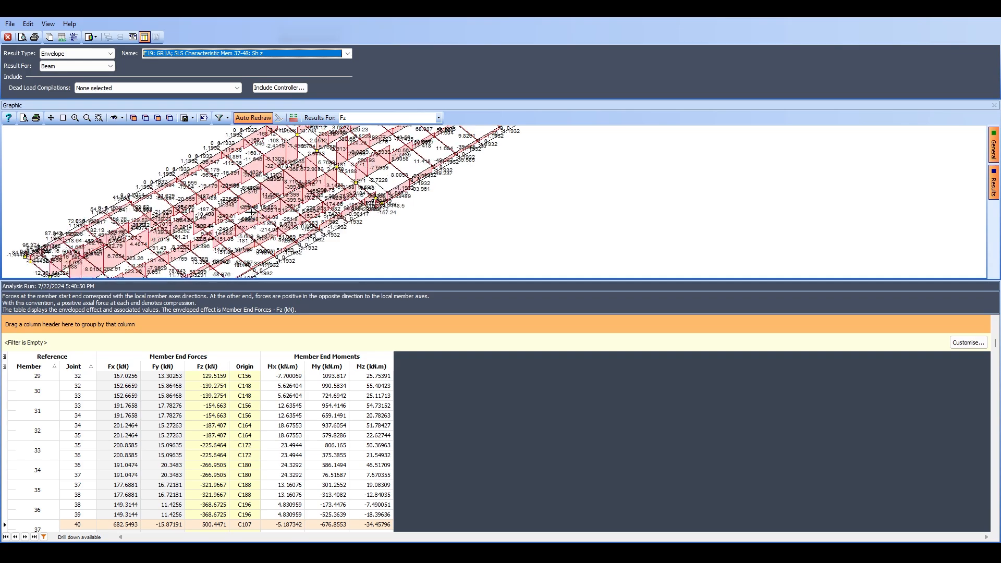
click(994, 144)
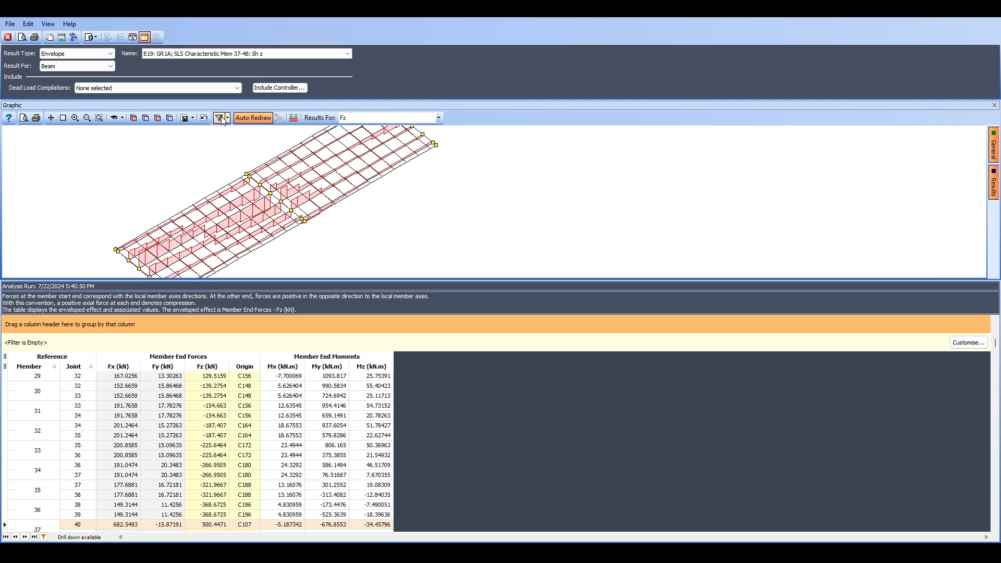
click(219, 117)
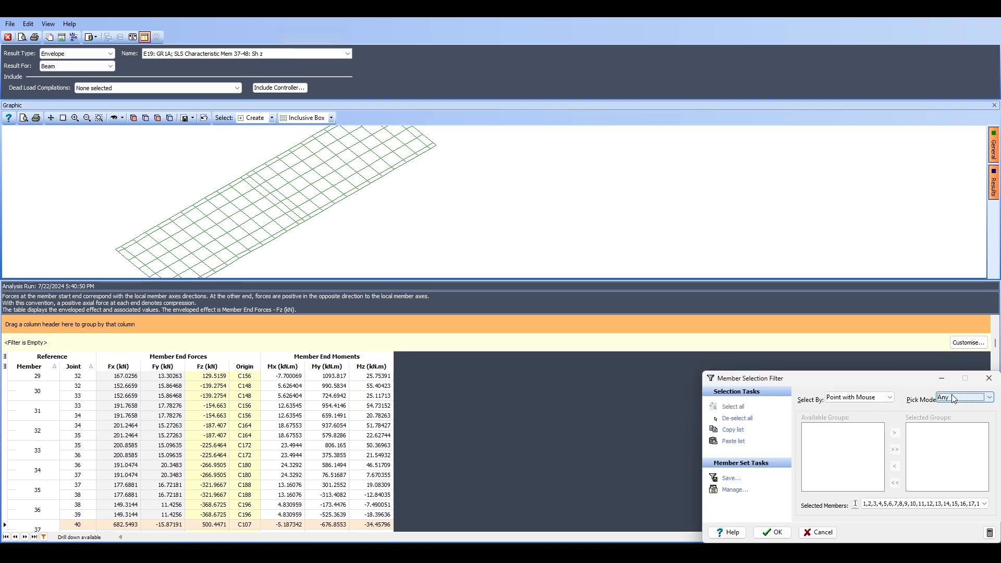
click(987, 396)
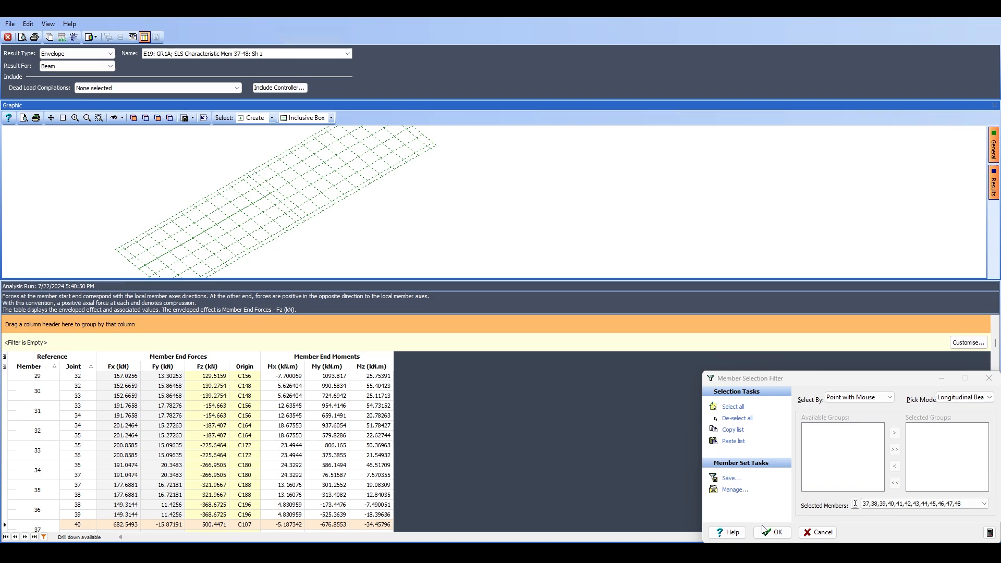
click(775, 532)
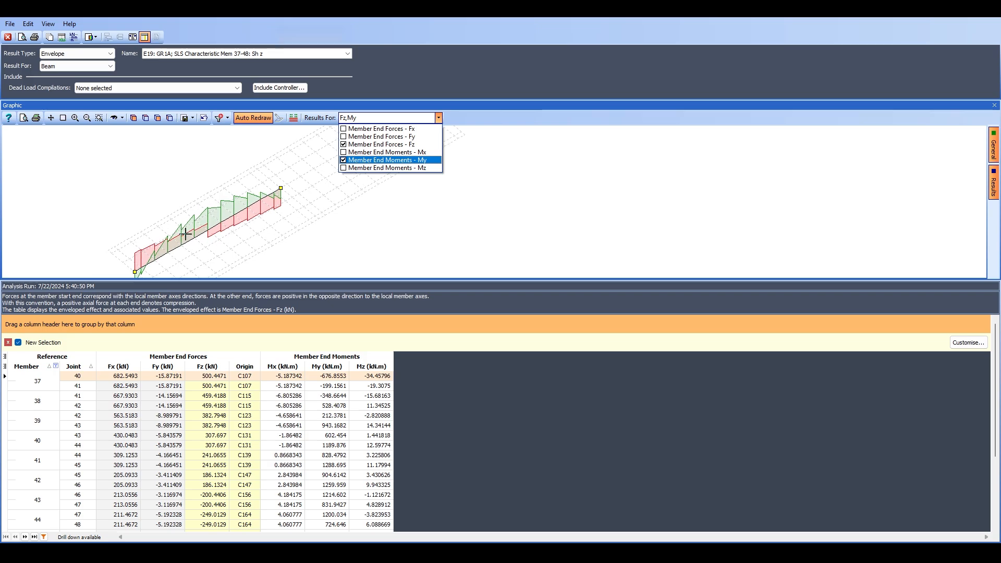
mouse_move(295, 186)
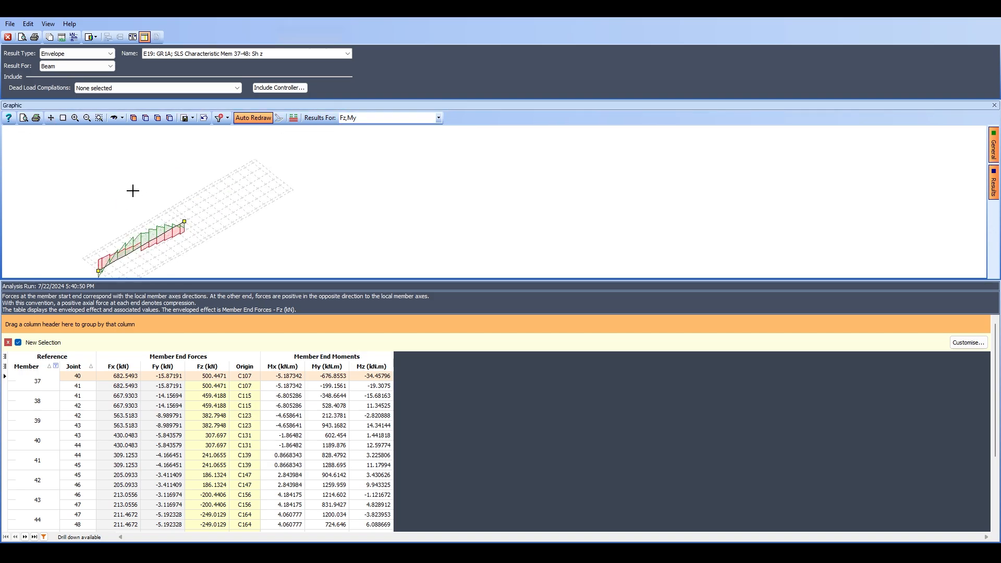
mouse_move(10, 36)
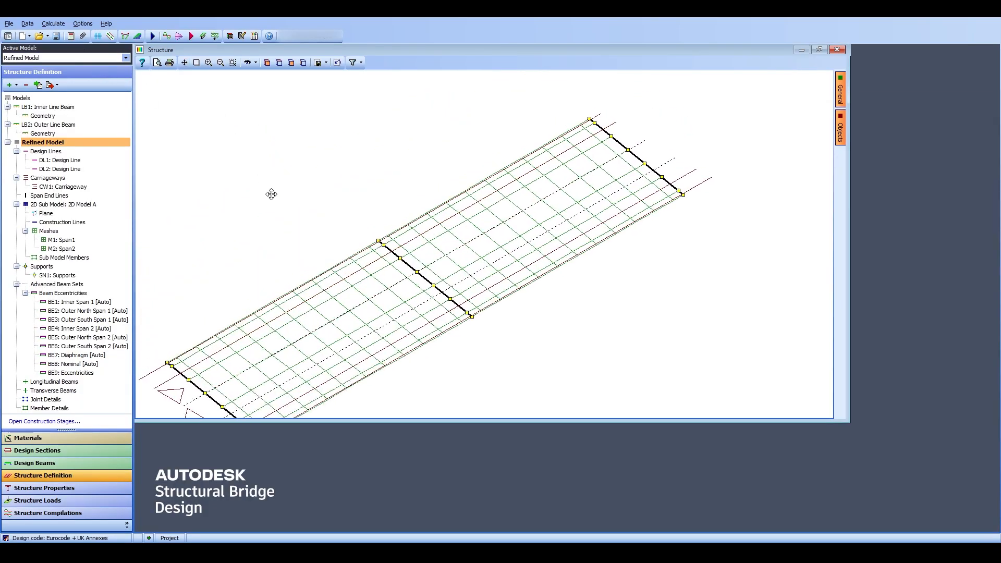
Start Calculate > Transfer Results and pick the Inner Span 1 beam for Transfer Set 1 of SB1
click(53, 24)
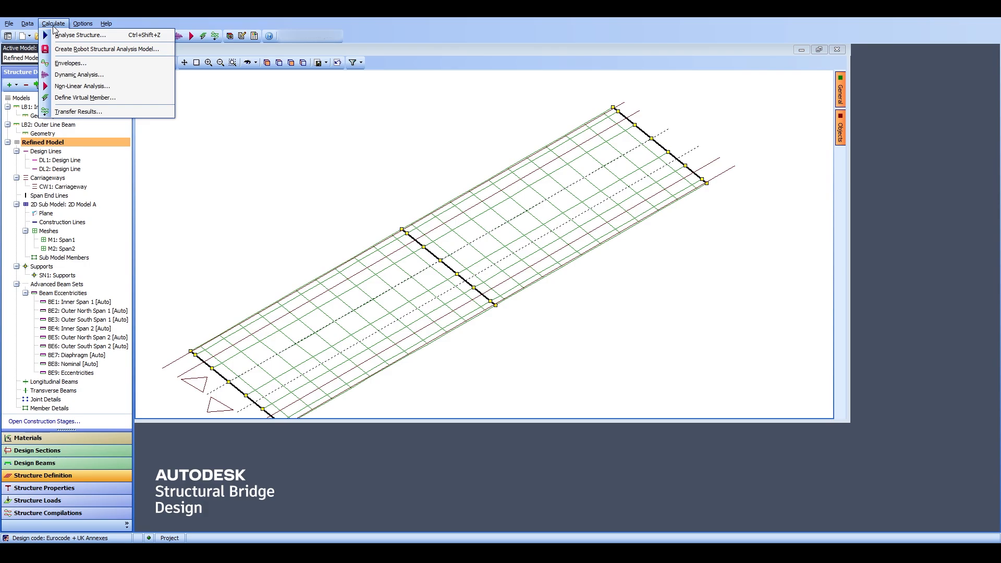
mouse_move(78, 112)
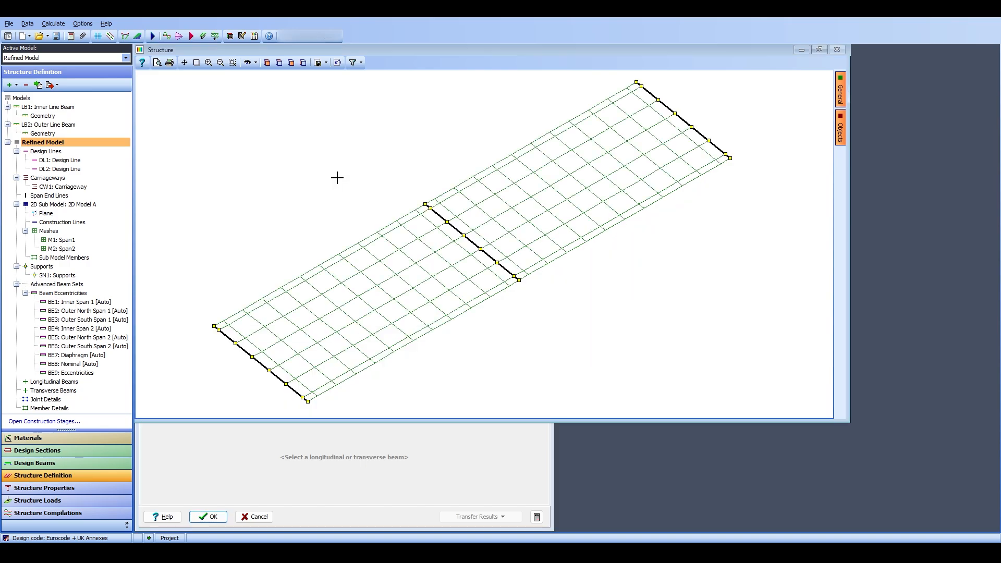
click(477, 516)
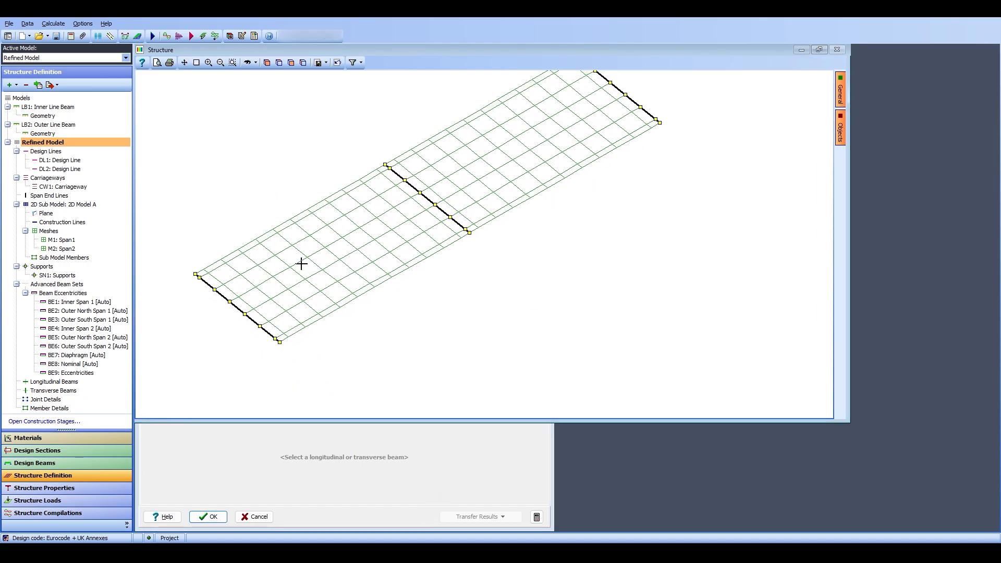
click(477, 516)
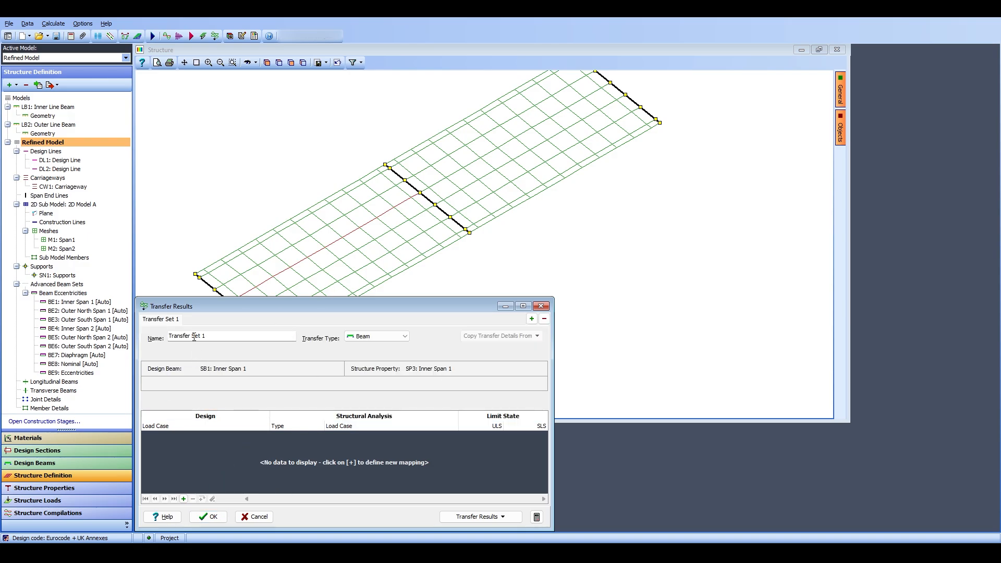
mouse_move(318, 262)
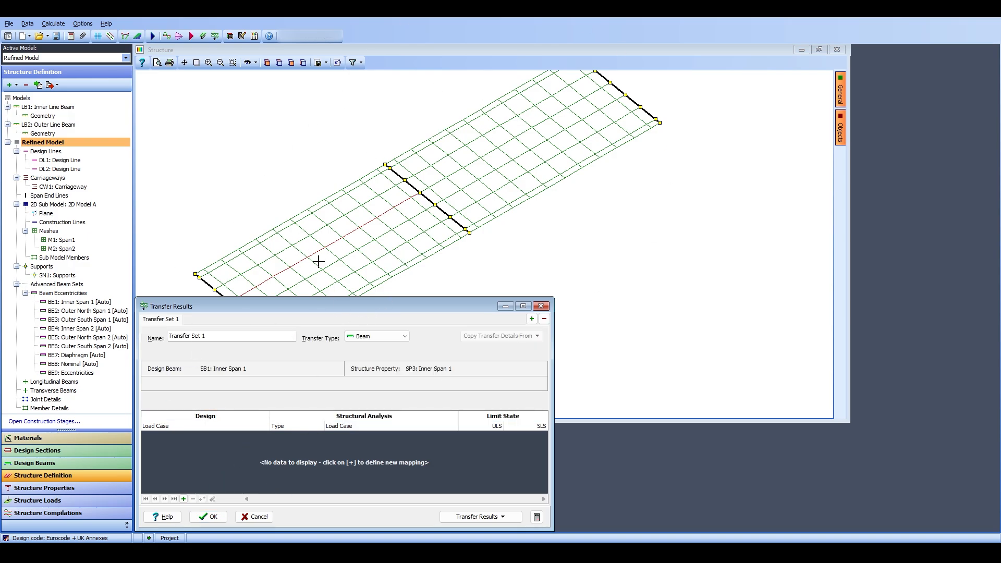
mouse_move(278, 264)
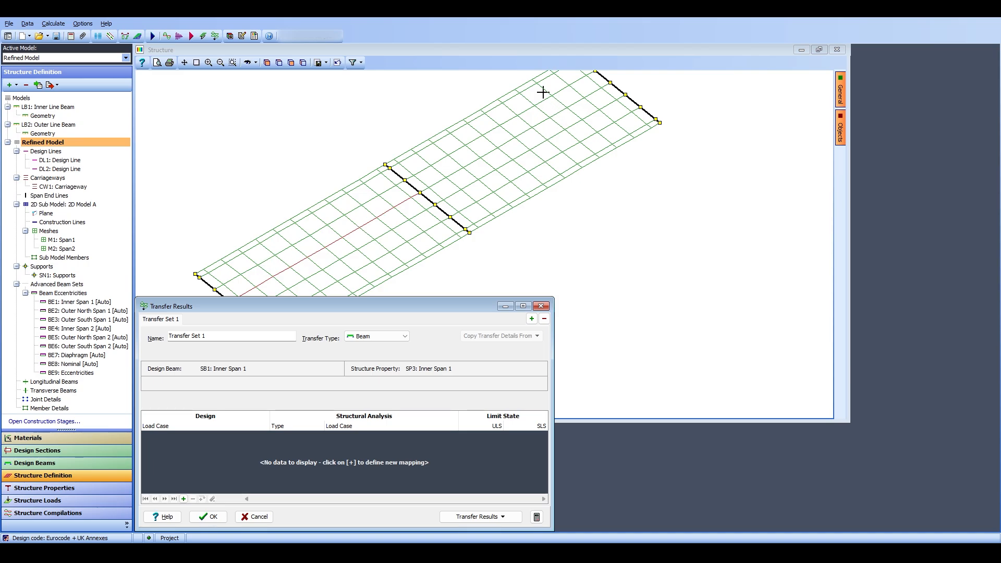
mouse_move(456, 190)
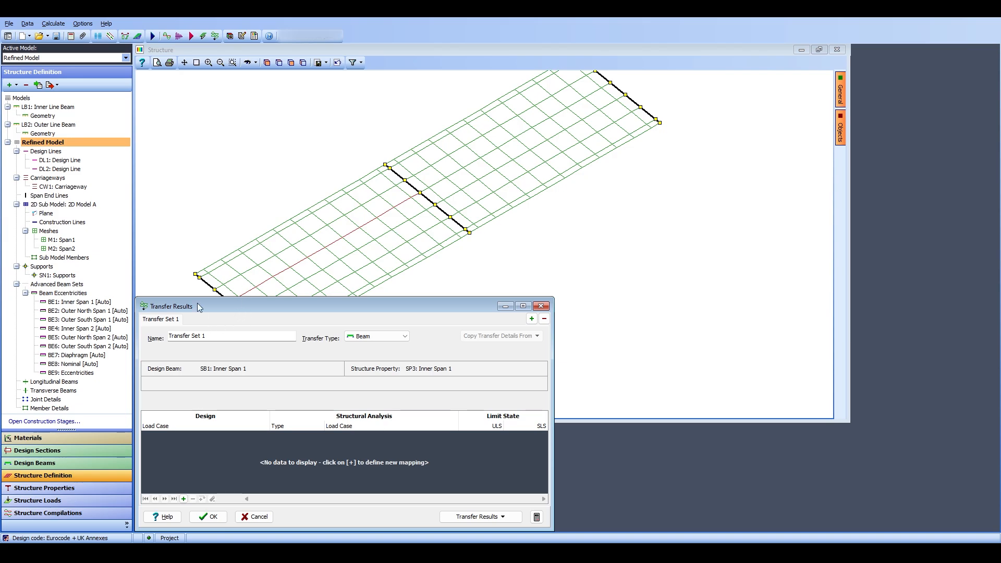
mouse_move(473, 234)
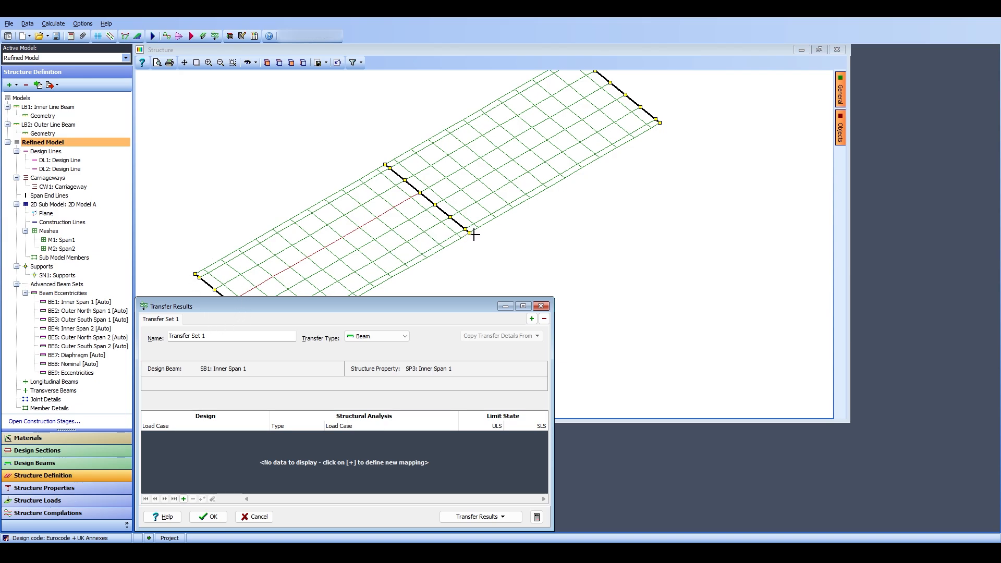
mouse_move(450, 144)
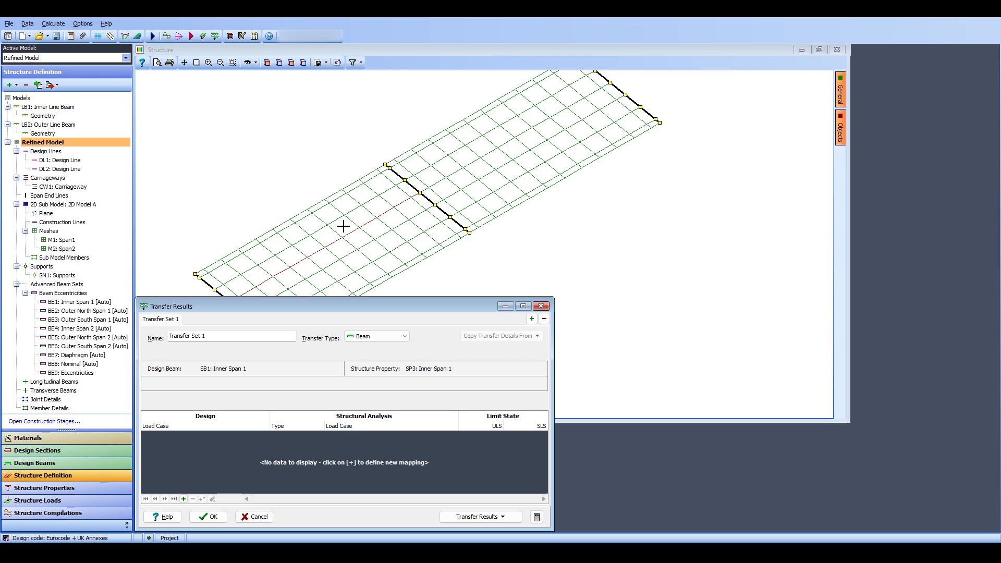
mouse_move(332, 247)
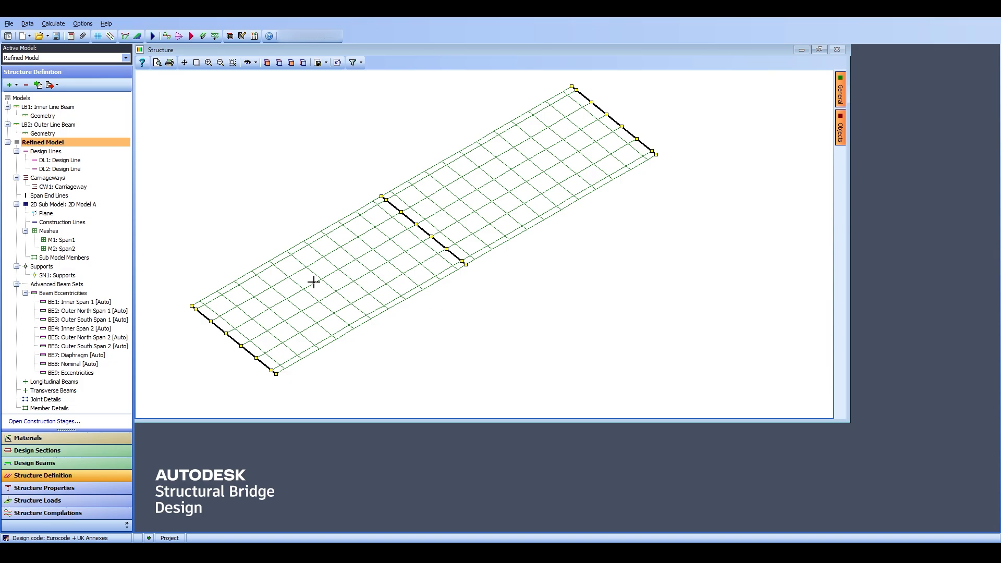
mouse_move(455, 285)
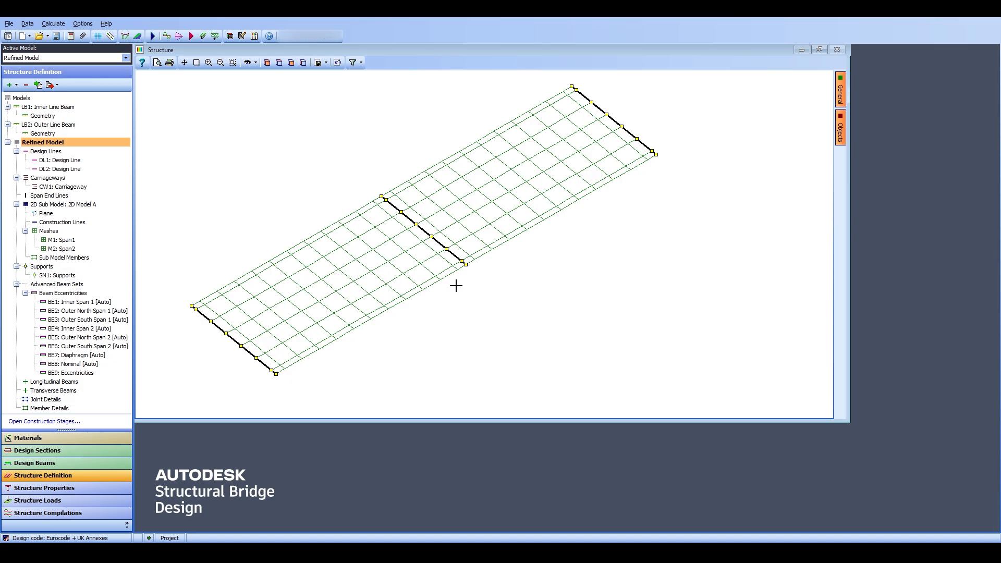